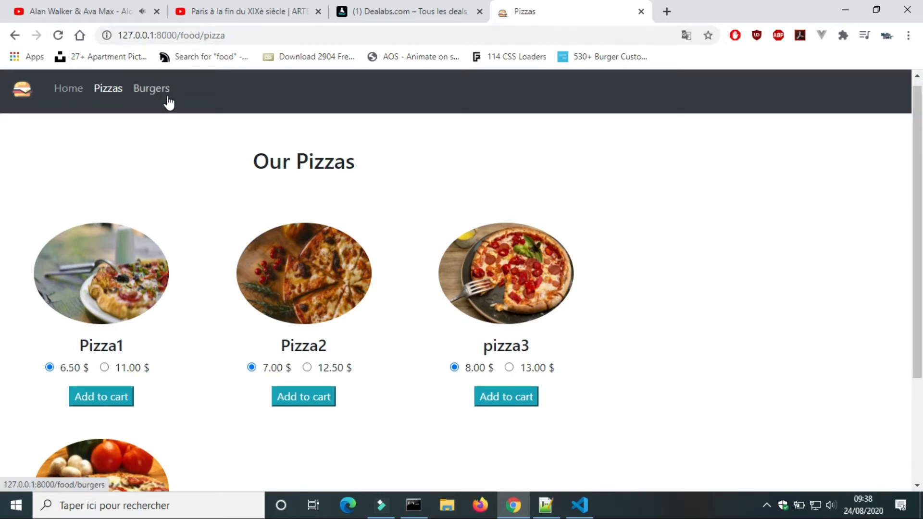
# Select the blue Fluent shopping-cart icon on icons8 and show its Embed HTML <img> snippet
pyautogui.click(151, 87)
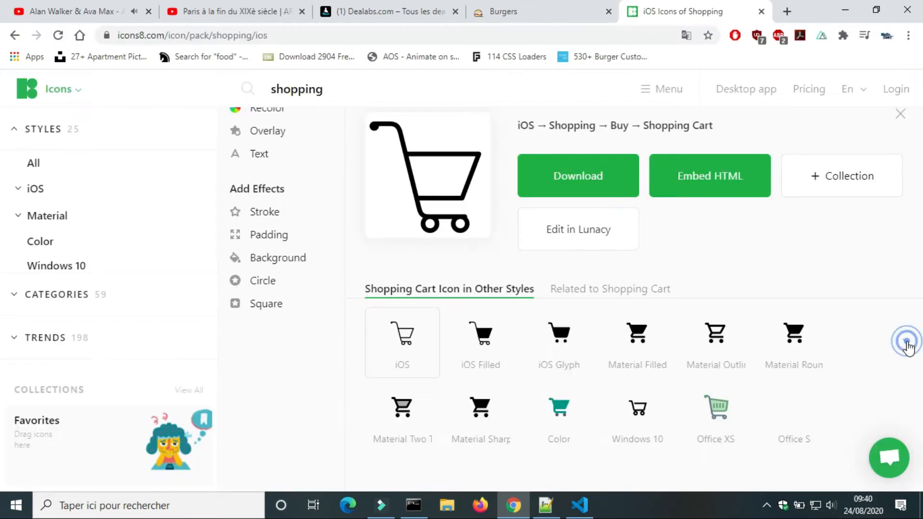
pyautogui.scroll(-3)
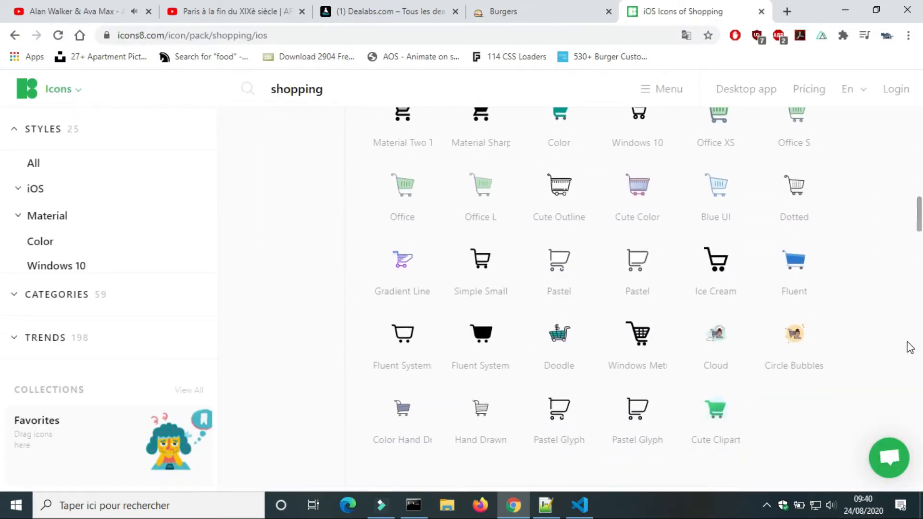
pyautogui.scroll(3)
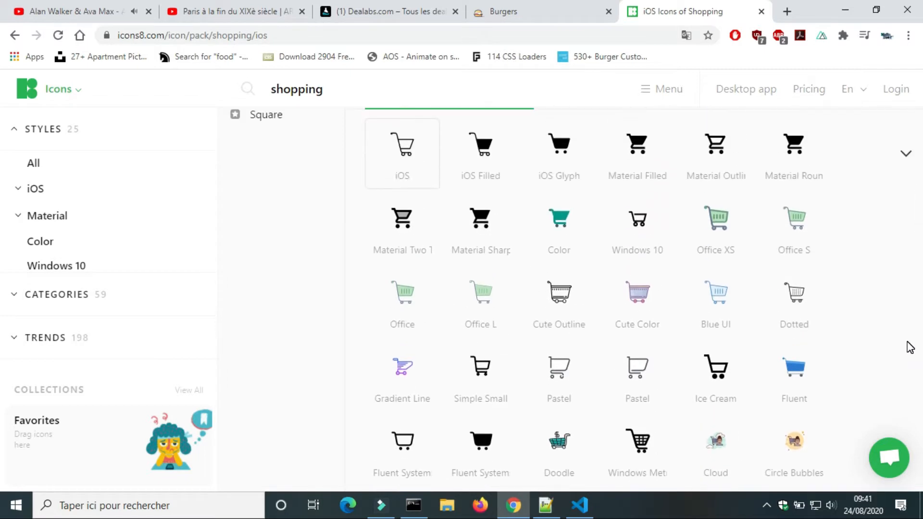
pyautogui.scroll(-3)
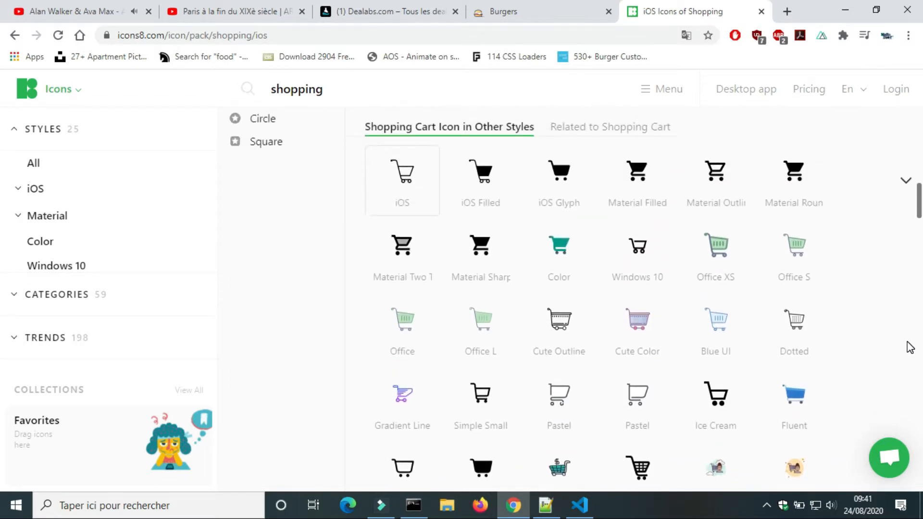
pyautogui.scroll(-3)
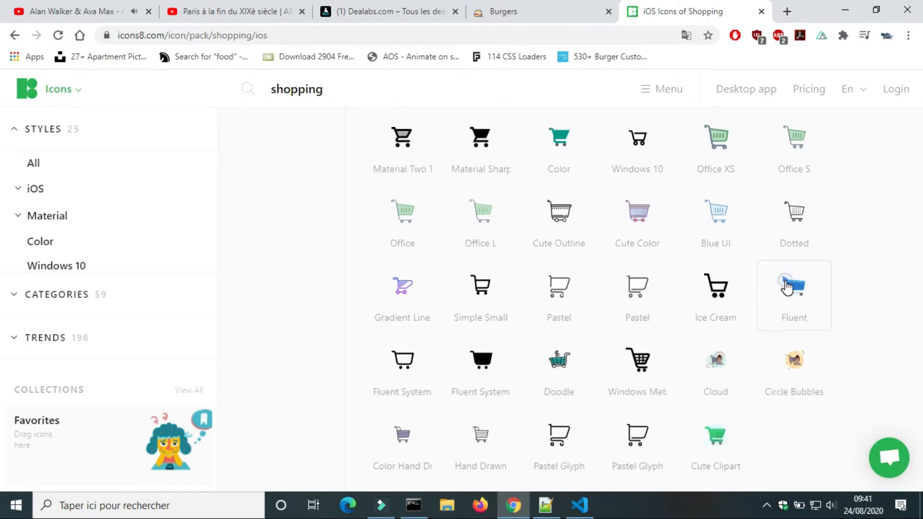
pyautogui.click(794, 286)
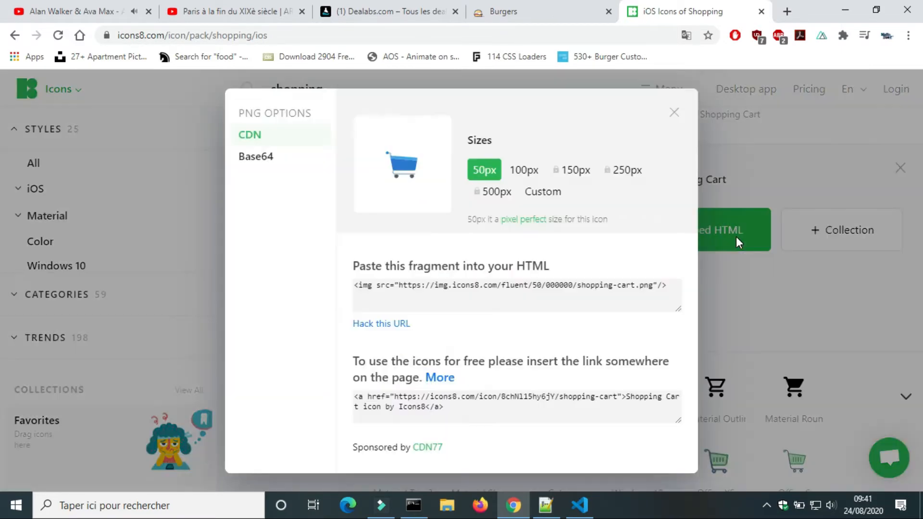
pyautogui.click(579, 504)
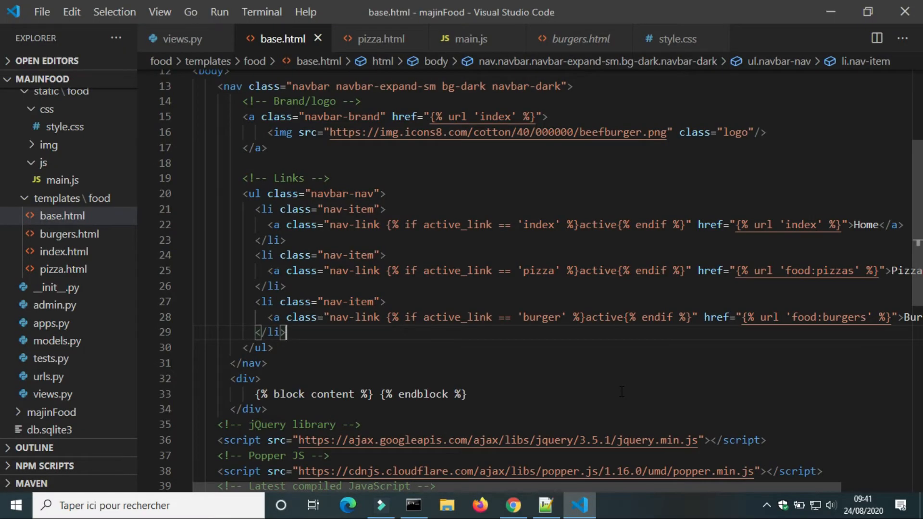
# Add a li.nav-item with an a.nav-link holding the icons8 cart <img> and a 0 count span with id cart
pyautogui.press('Enter')
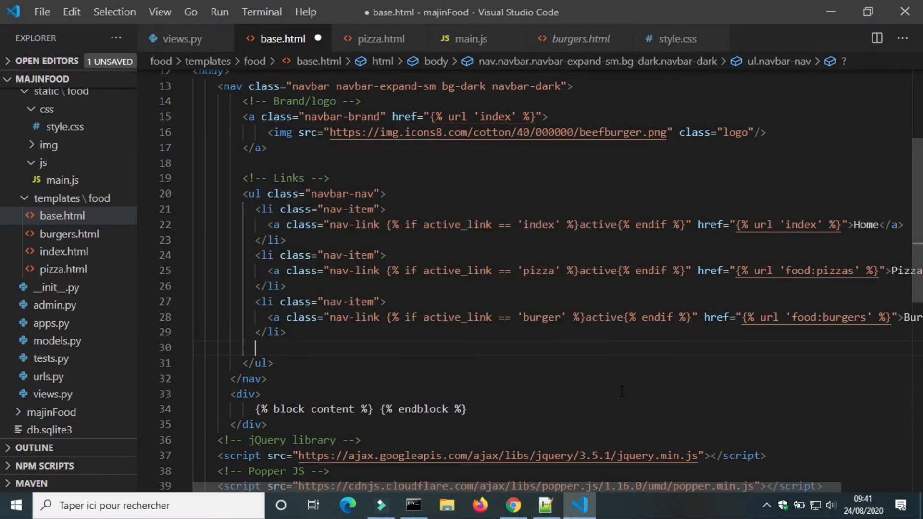
pyautogui.write('li.n')
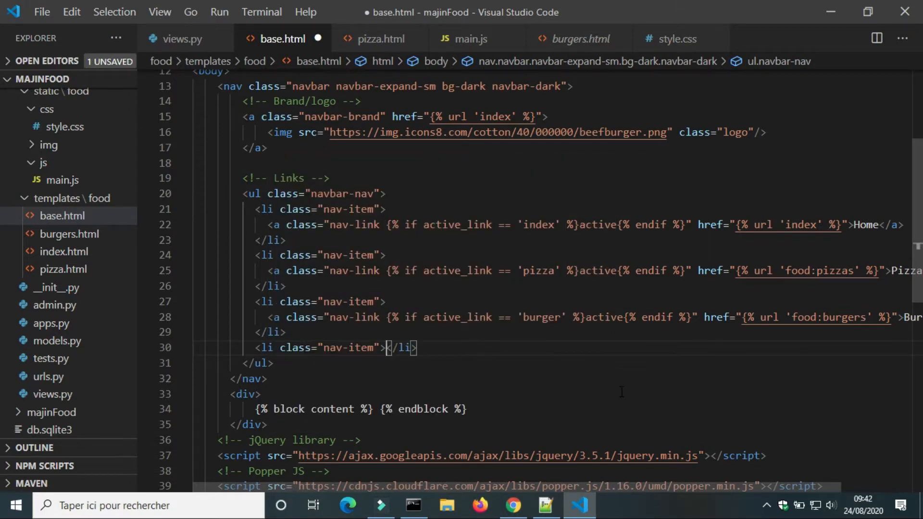
pyautogui.write('a.n')
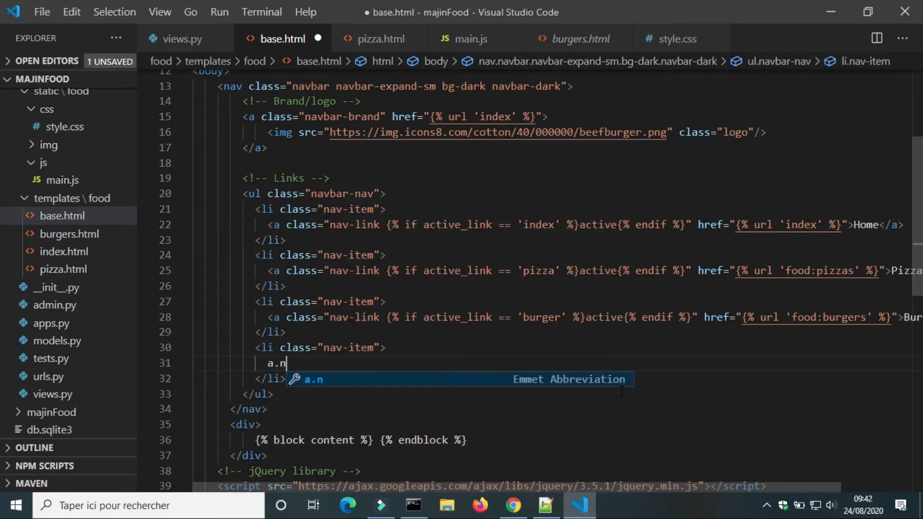
pyautogui.write('av-link">0</a>')
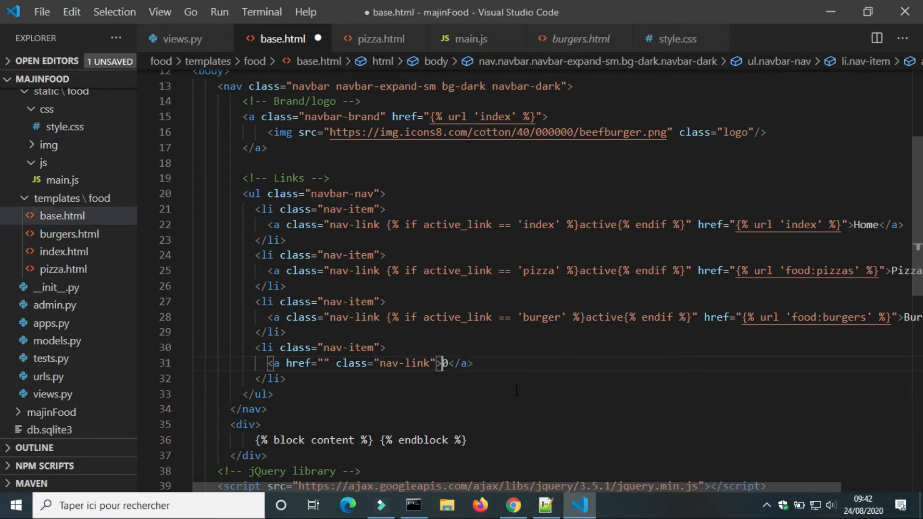
pyautogui.write('<img src="https://img.icons8.com/fluent/50/000000/shopping-cart.png"/>')
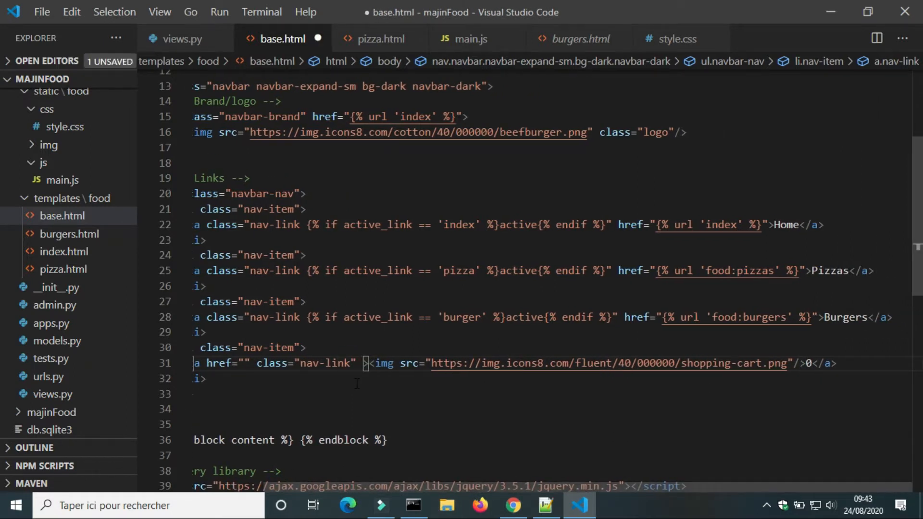
pyautogui.press('Backspace')
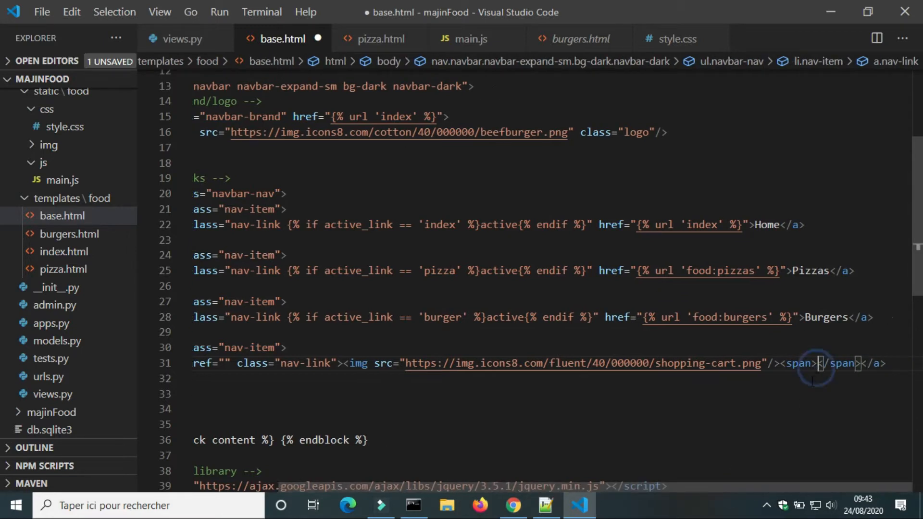
pyautogui.write('0')
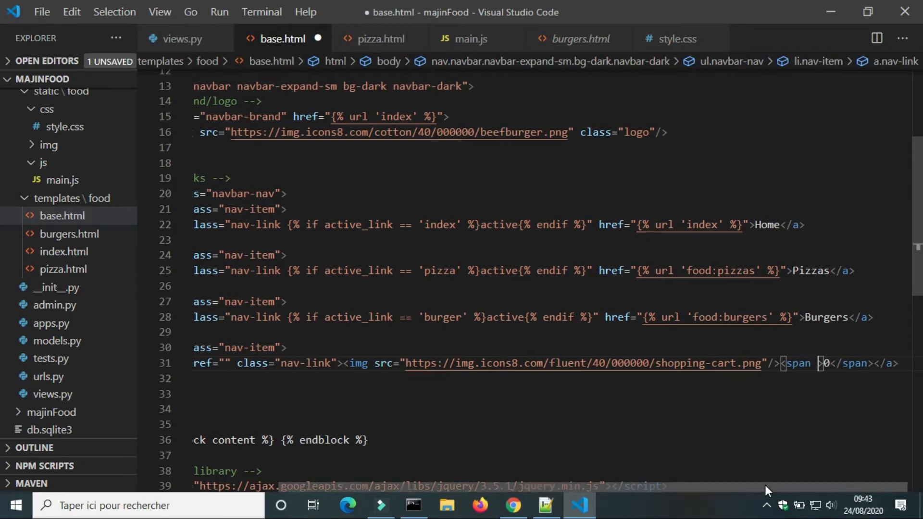
pyautogui.write('id="c')
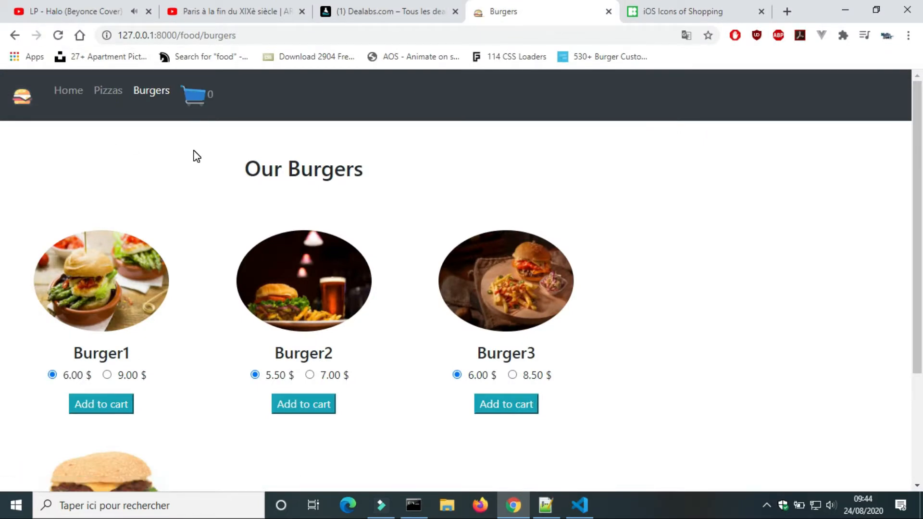
# Review the cart img line in base.html, then refresh the Burgers page showing the cart icon with 0
pyautogui.click(579, 505)
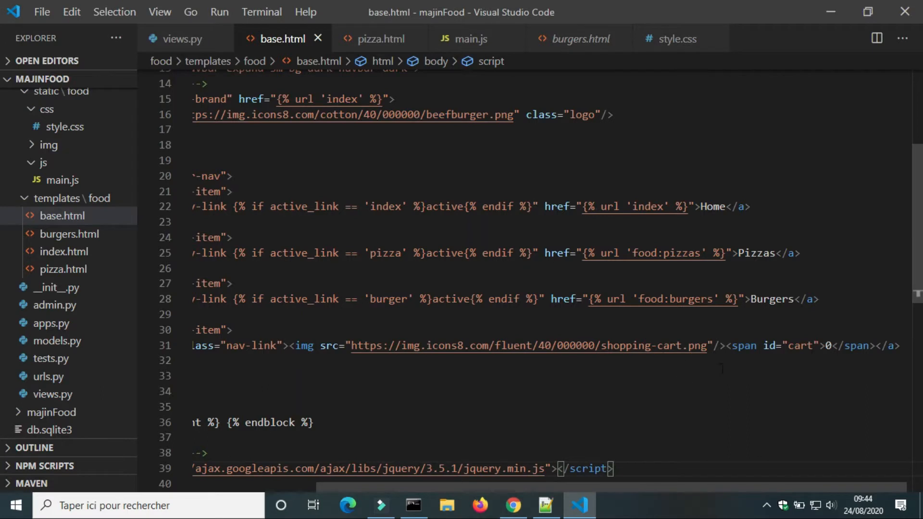
pyautogui.click(290, 346)
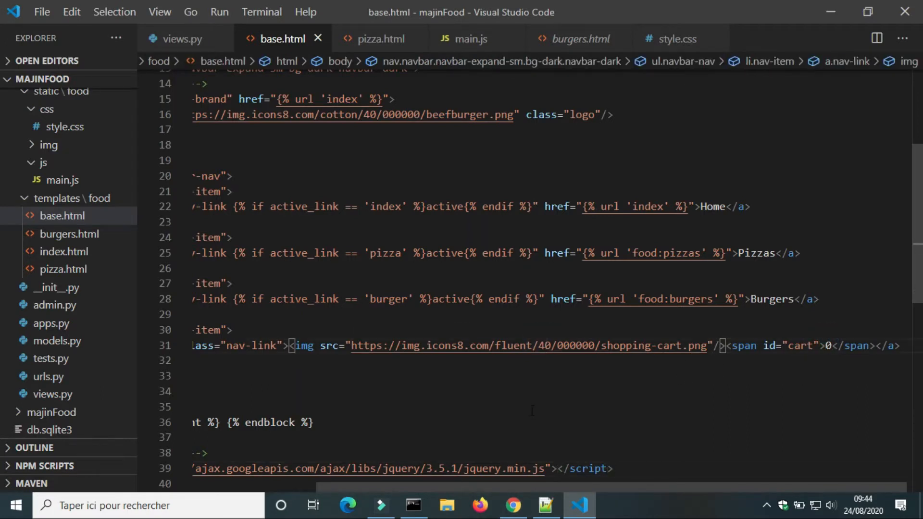
pyautogui.click(512, 505)
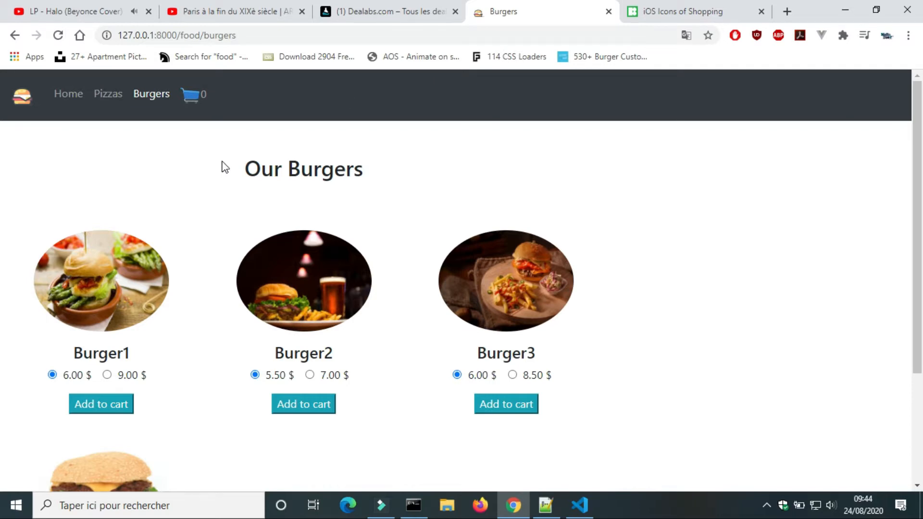
# In main.js declare hours = 24, the current time via new Date().getTime(), and read stepTime from localStorage
pyautogui.click(579, 504)
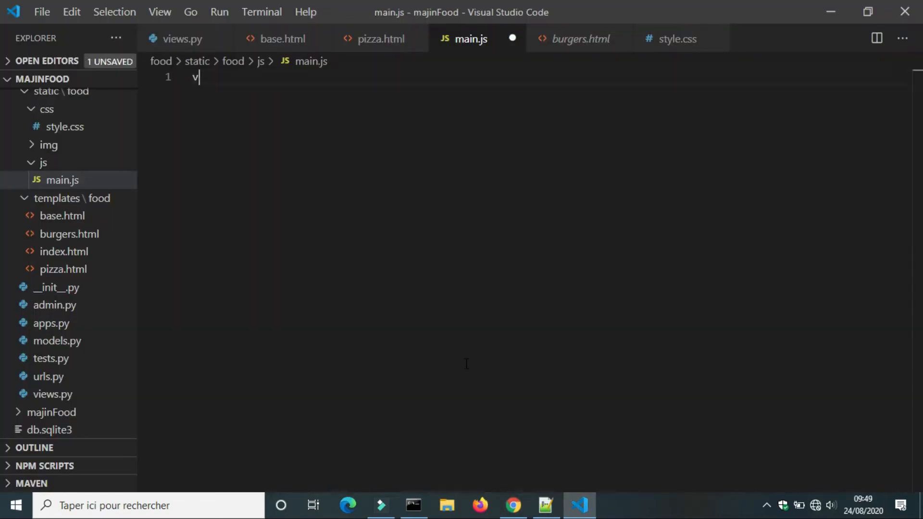
pyautogui.write('ar hours')
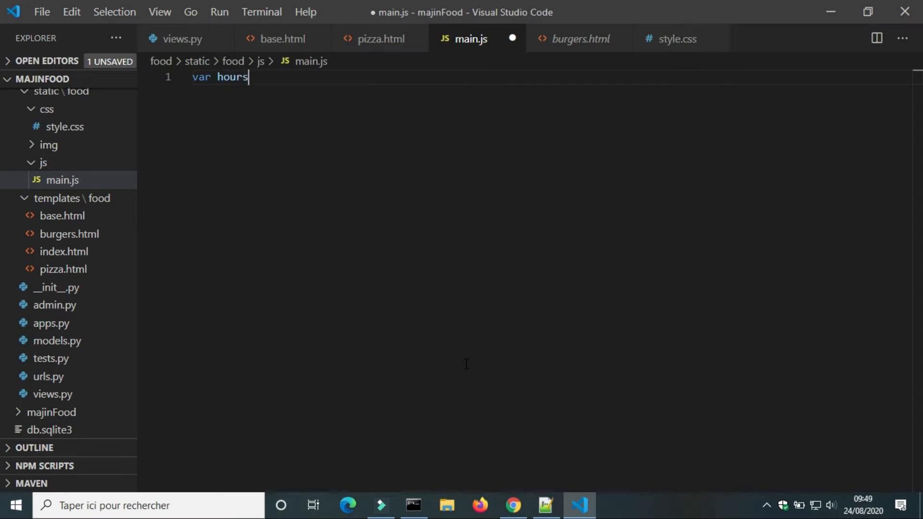
pyautogui.write('= 24')
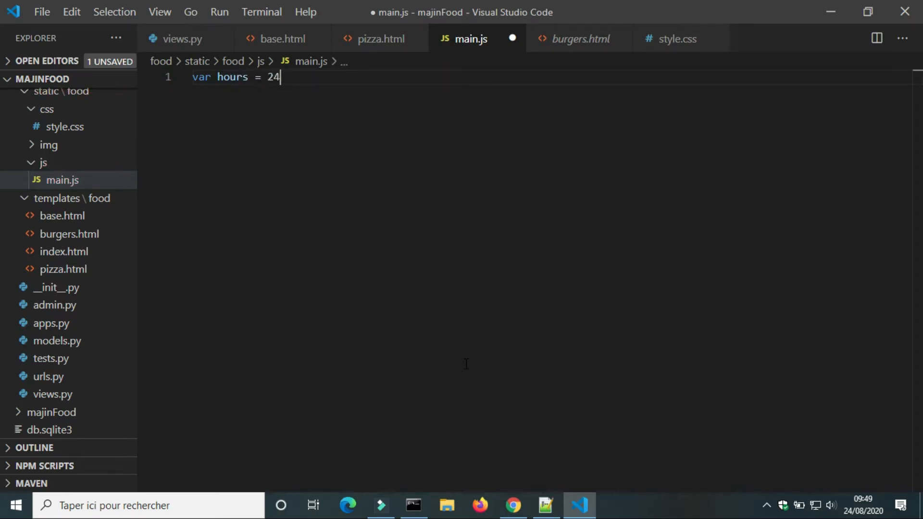
pyautogui.write(';')
pyautogui.write('var now =')
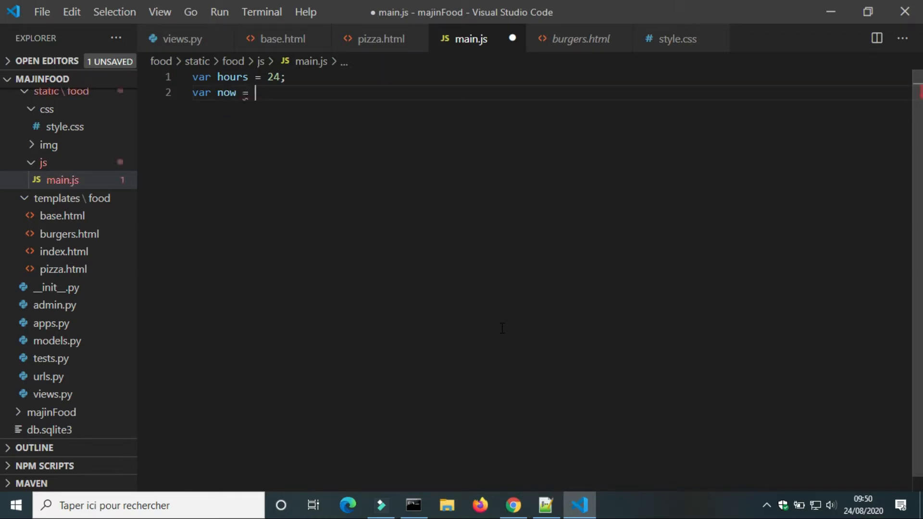
pyautogui.write('new')
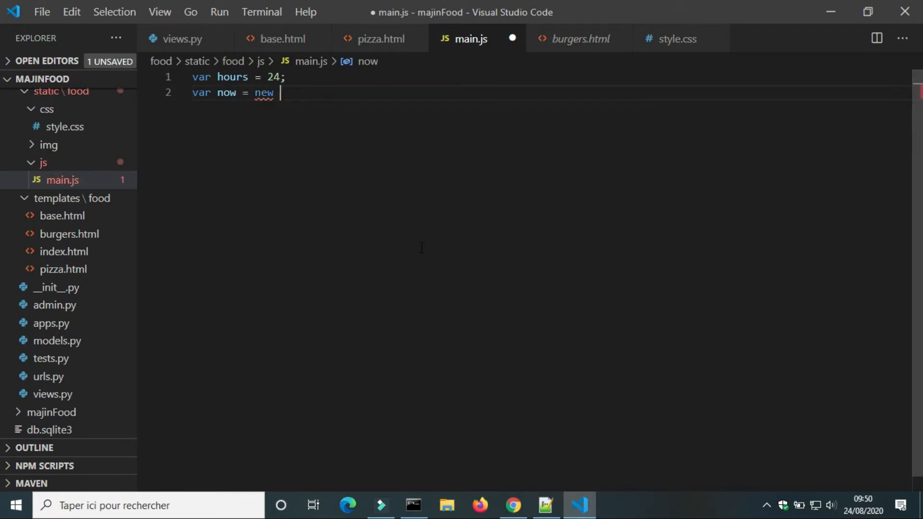
pyautogui.write('Date')
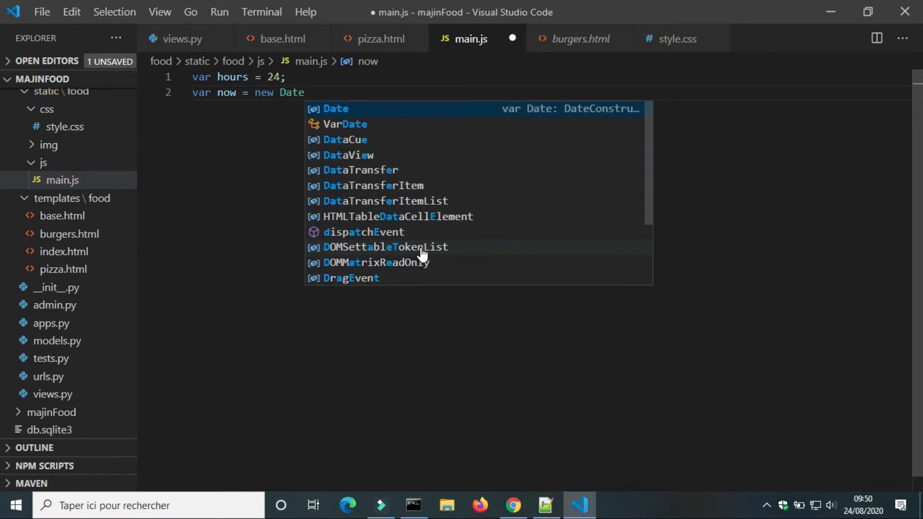
pyautogui.write('.get')
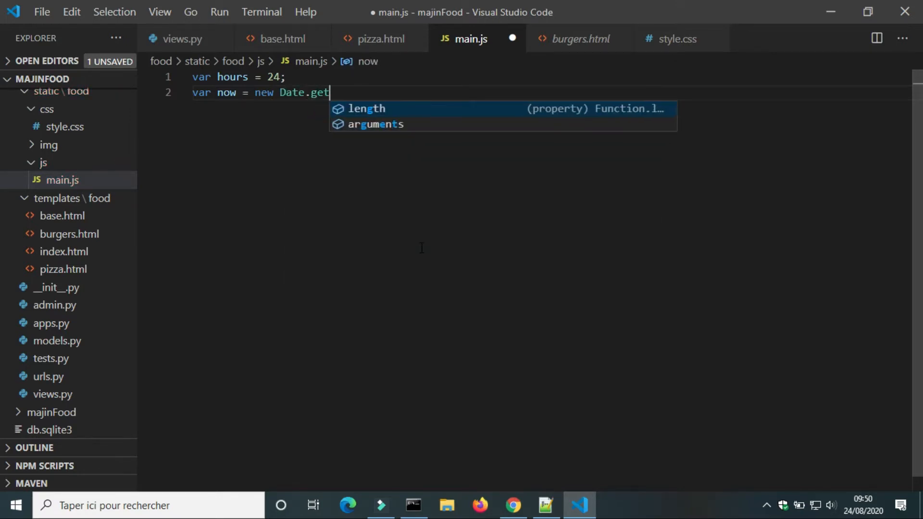
pyautogui.write('Time();')
pyautogui.write('var stepIt')
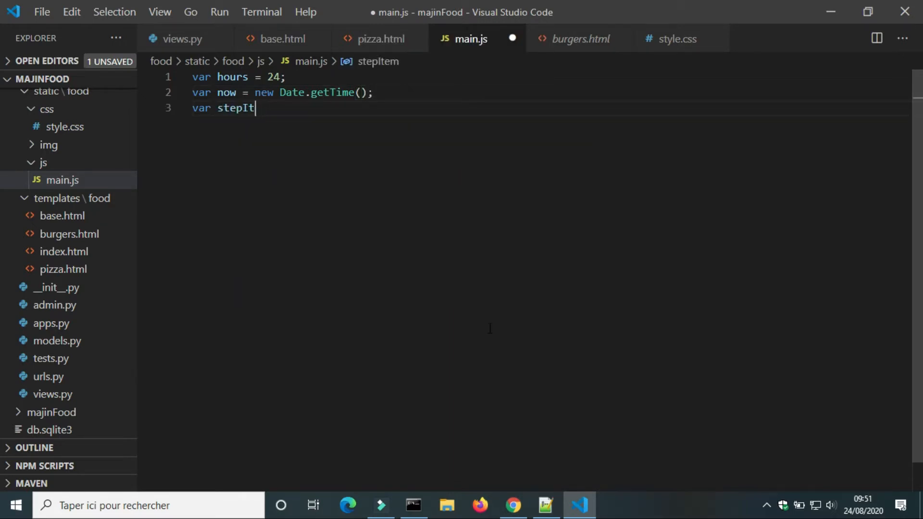
pyautogui.write('Time =')
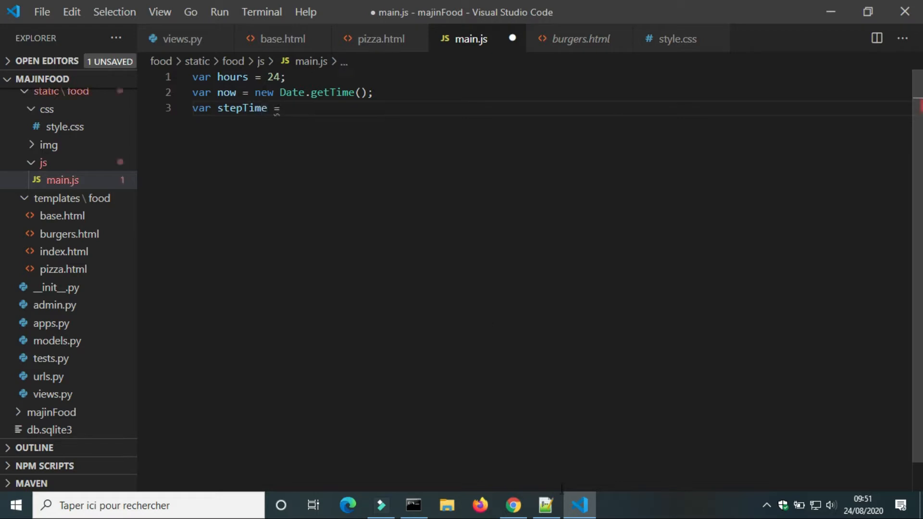
pyautogui.write("localStorage.getItem('ste")
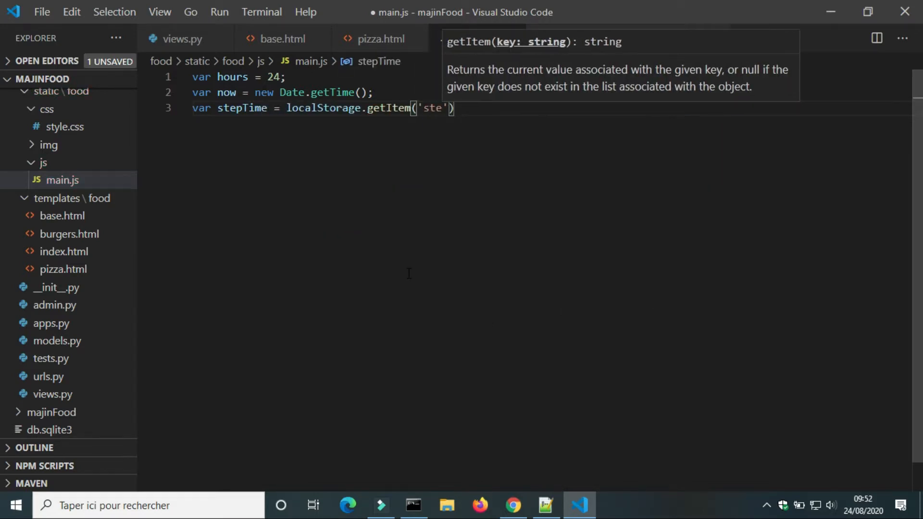
pyautogui.write('pTime')
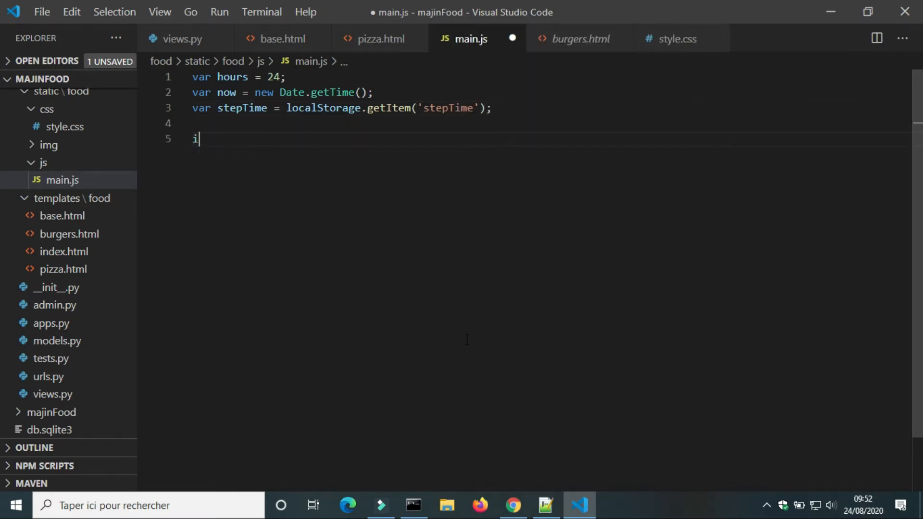
# Store stepTime on first visit, clear localStorage once hours*60*60*1000 has elapsed, and save
pyautogui.write('f stepTime')
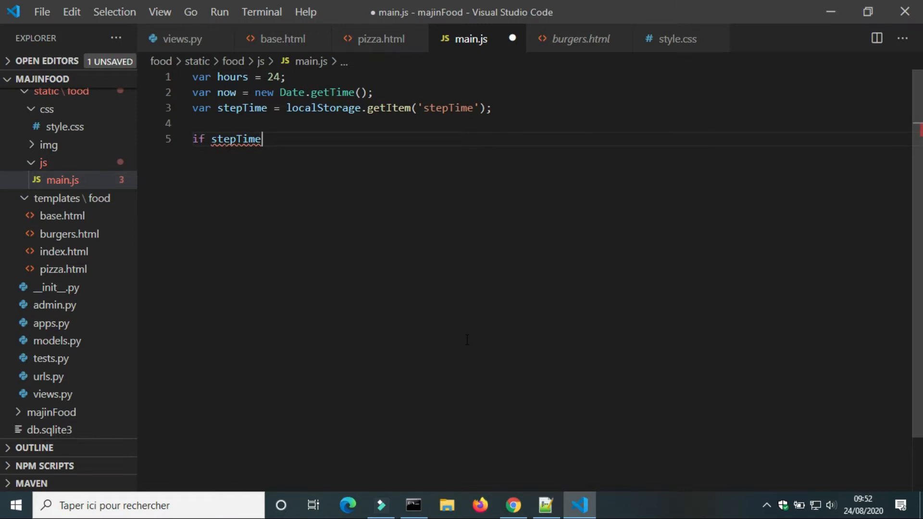
pyautogui.write('(stepTime ==')
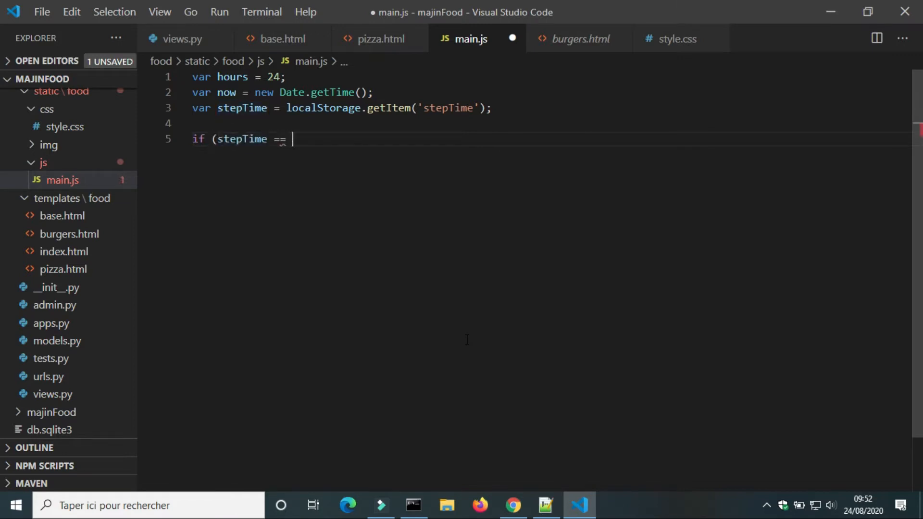
pyautogui.write('null) {')
pyautogui.write("localStorage.setItem('stepT")
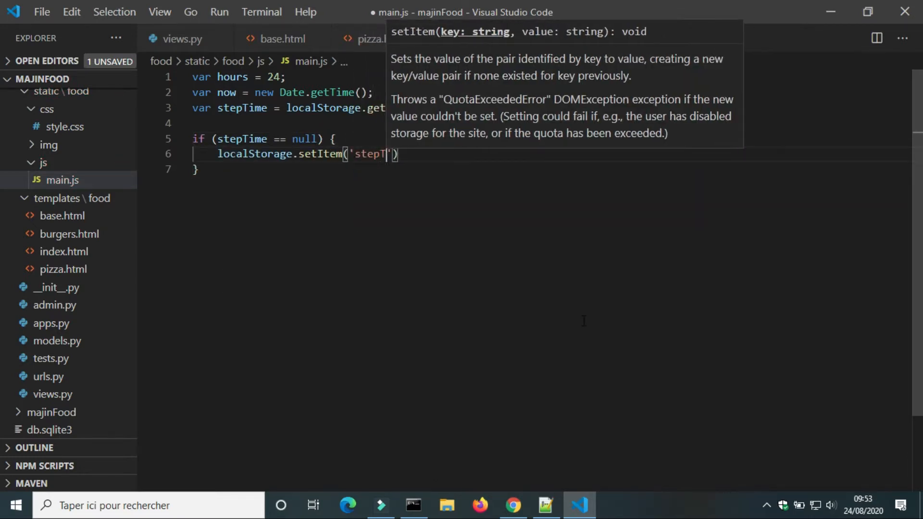
pyautogui.write("ime', now")
pyautogui.write('else {')
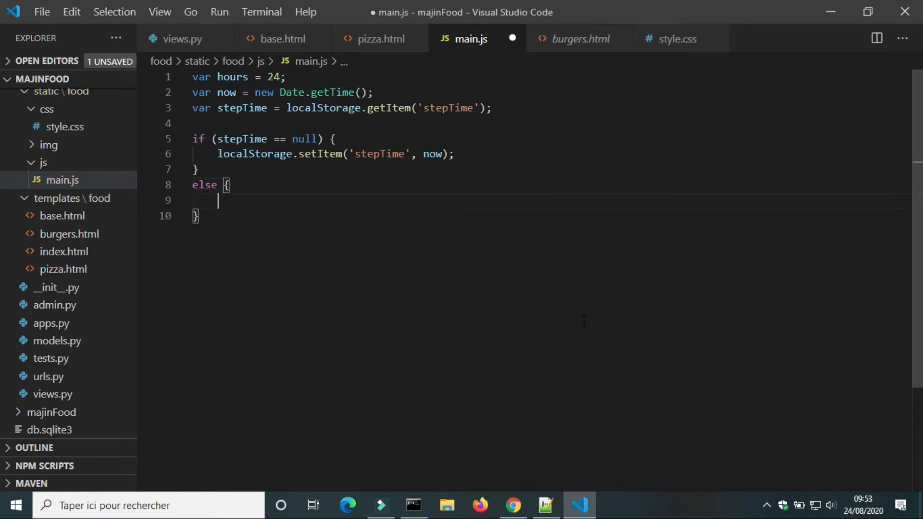
pyautogui.write('if')
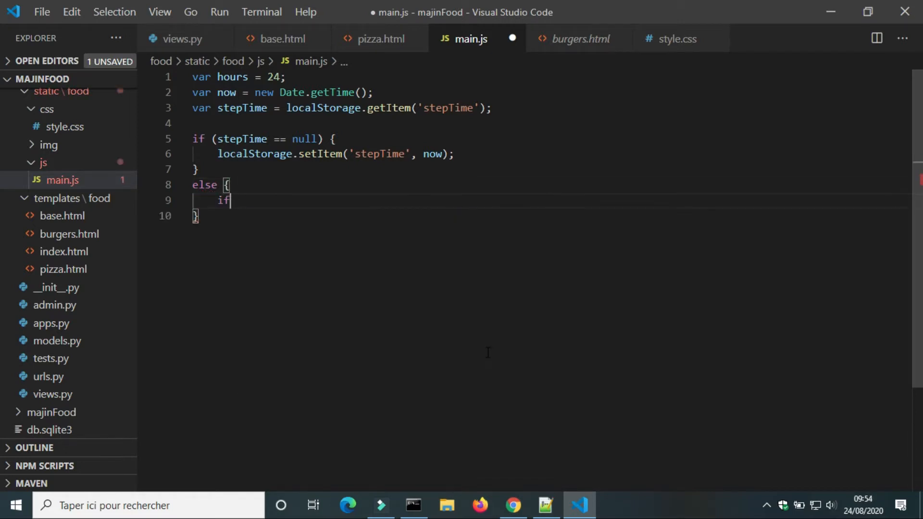
pyautogui.write('(now -')
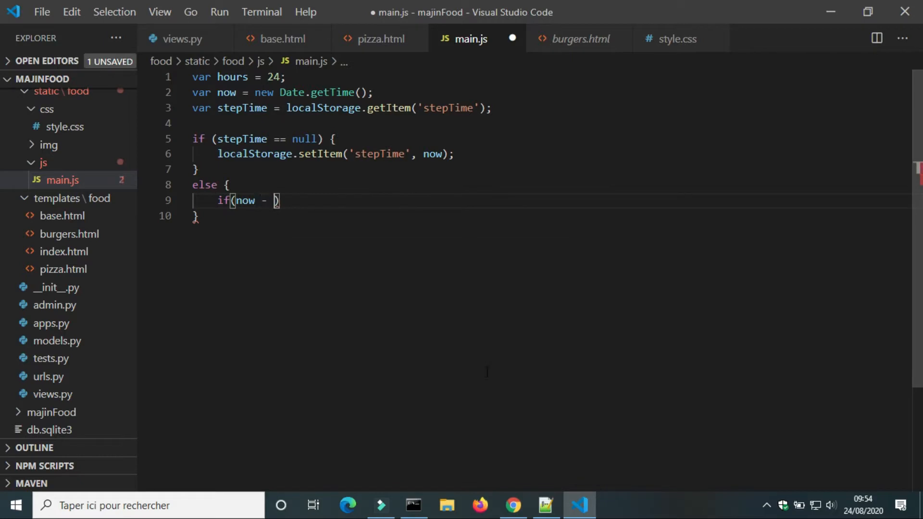
pyautogui.write('stepTime >')
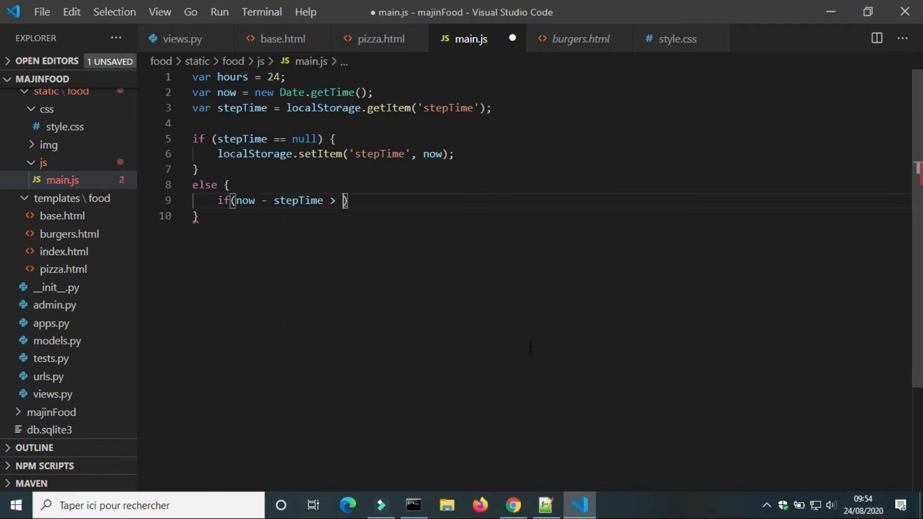
pyautogui.write('hours')
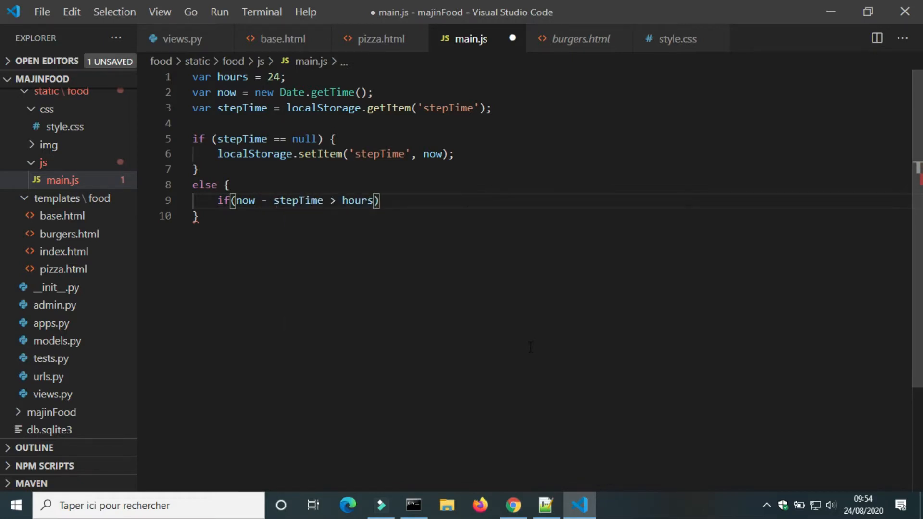
pyautogui.write('*60*60µ')
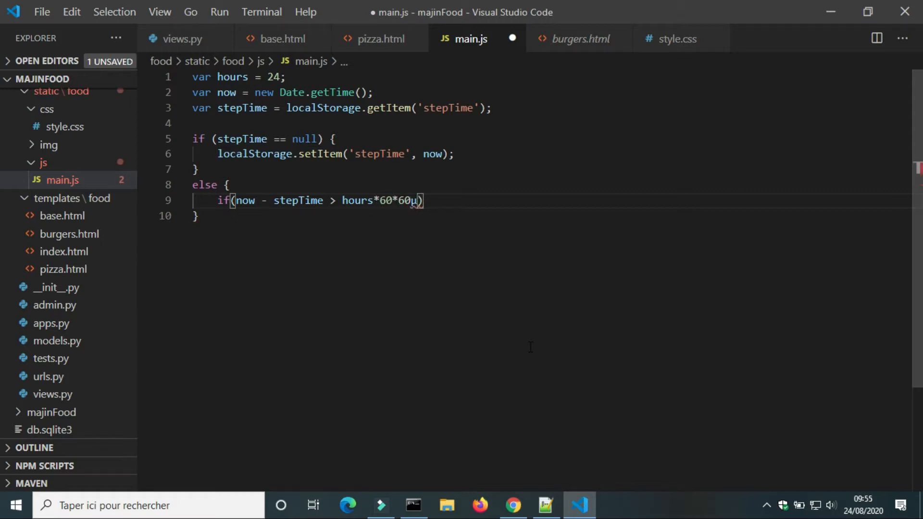
pyautogui.write('1000')
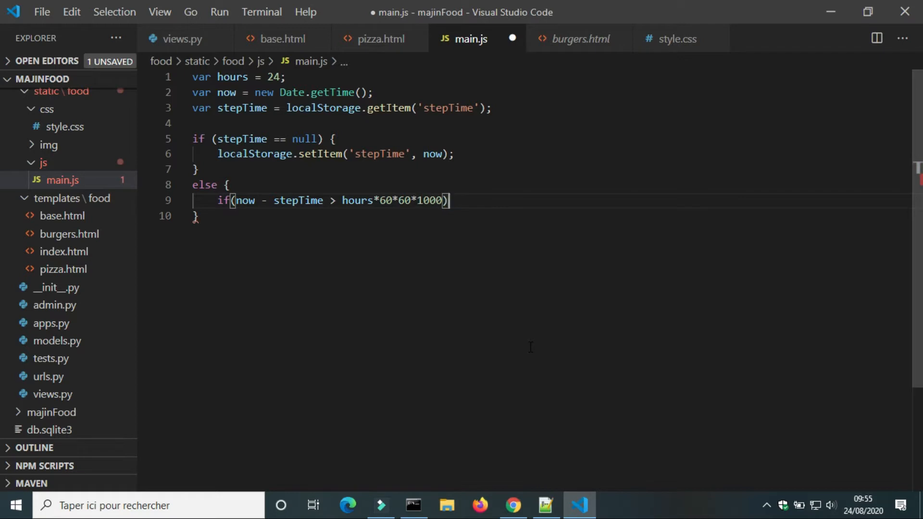
pyautogui.write('{')
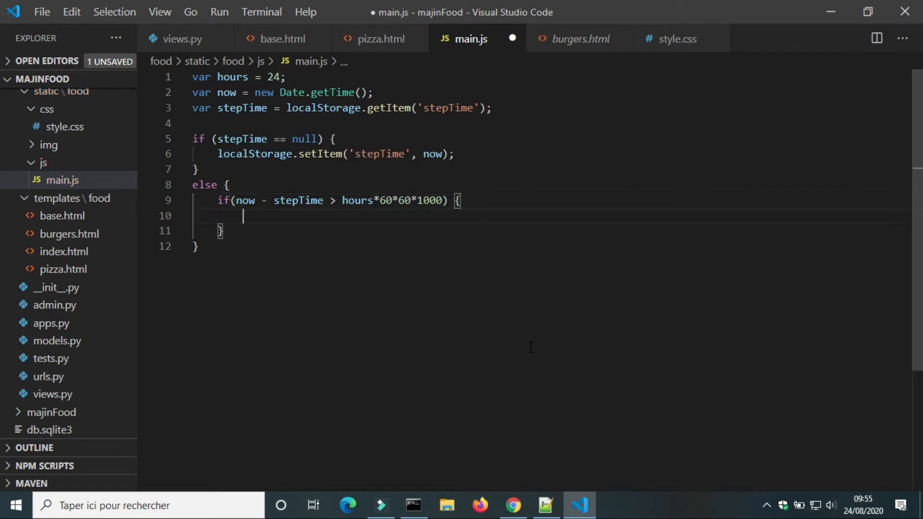
pyautogui.write('localStorage.')
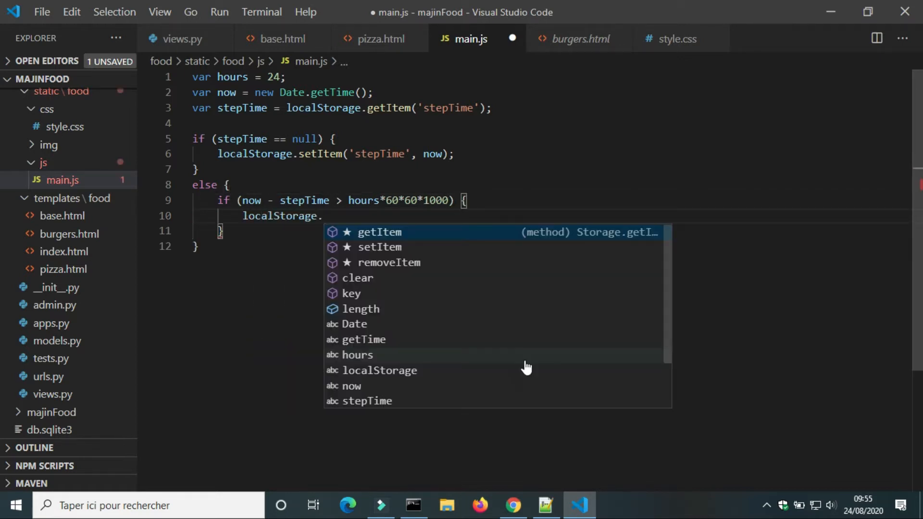
pyautogui.click(357, 277)
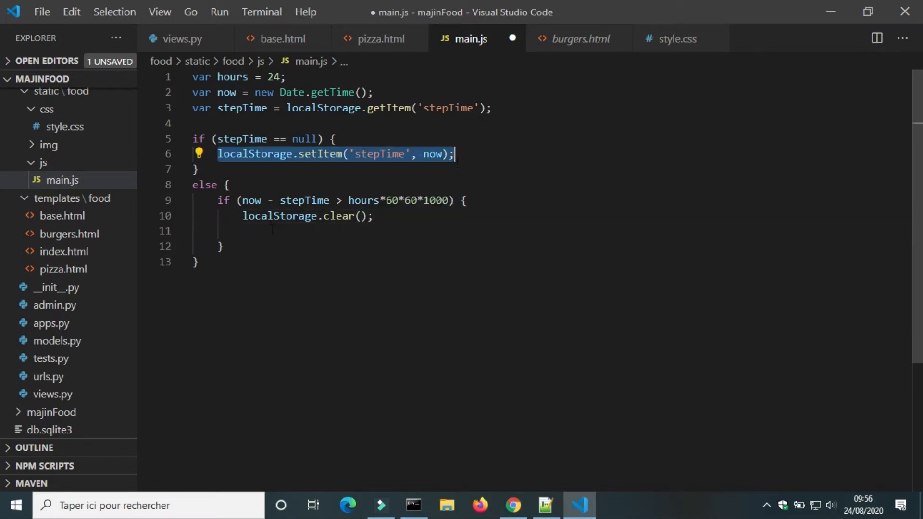
pyautogui.press('ctrl+s')
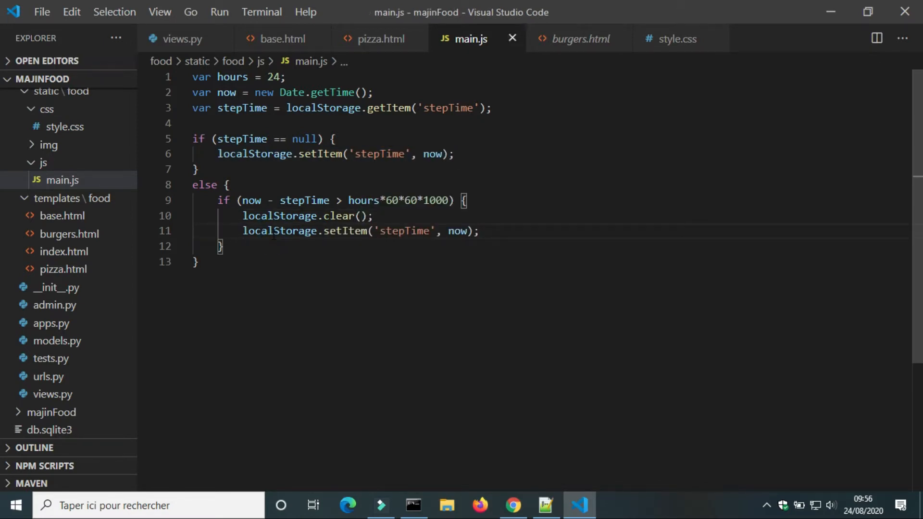
pyautogui.moveTo(60, 179)
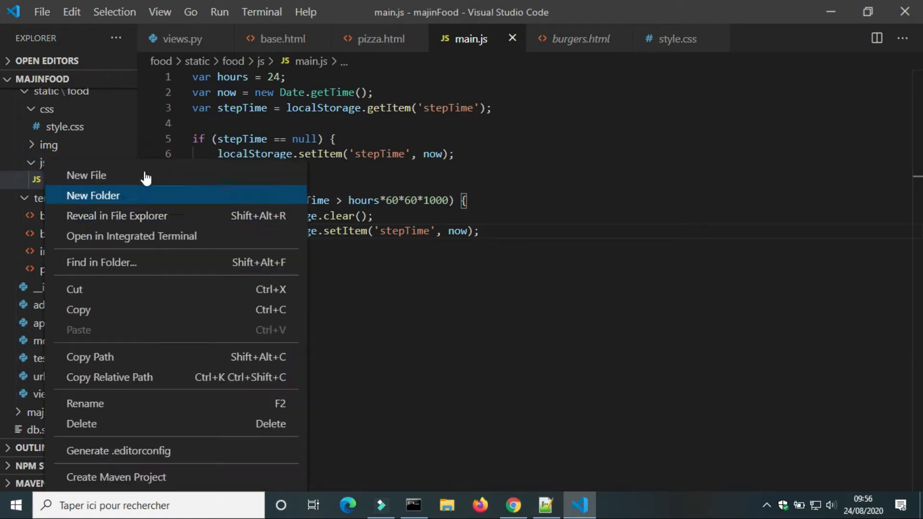
# Create order.js in the js folder and load it from base.html with a static script tag for food/js/order.js
pyautogui.click(86, 175)
pyautogui.write('order.js')
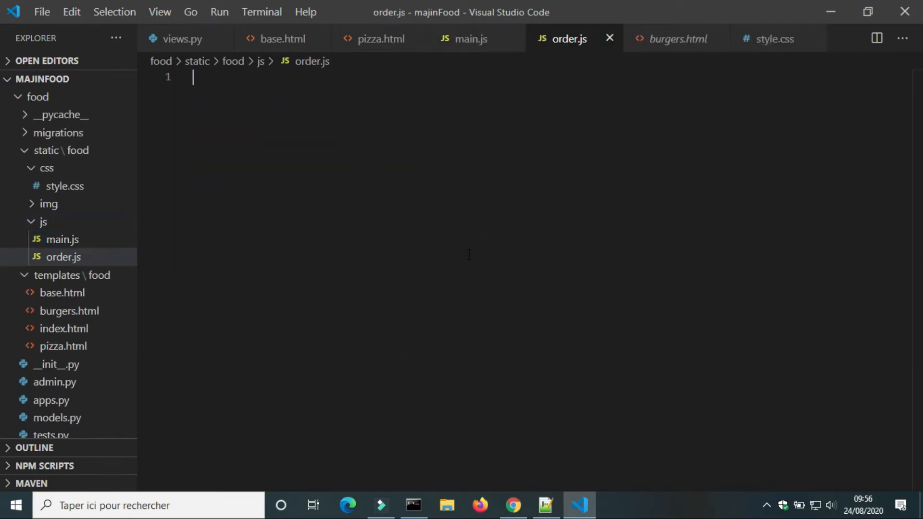
pyautogui.click(282, 39)
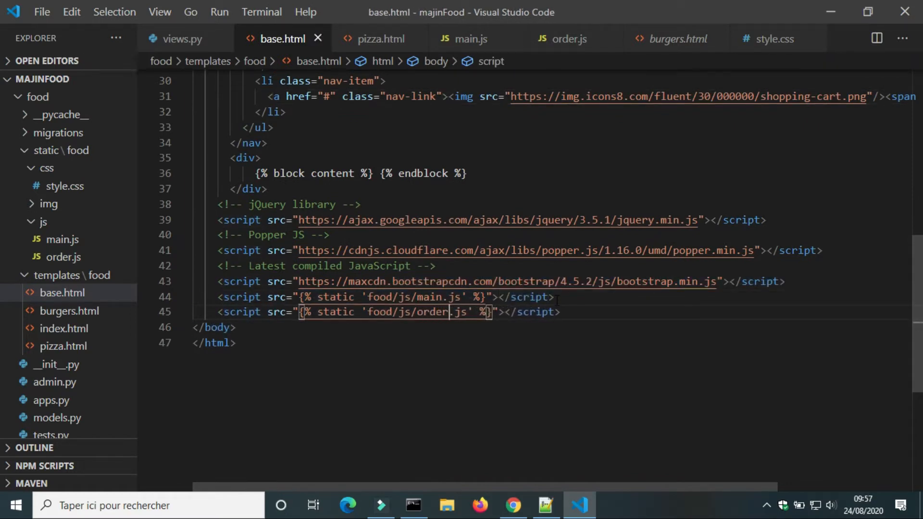
pyautogui.click(377, 39)
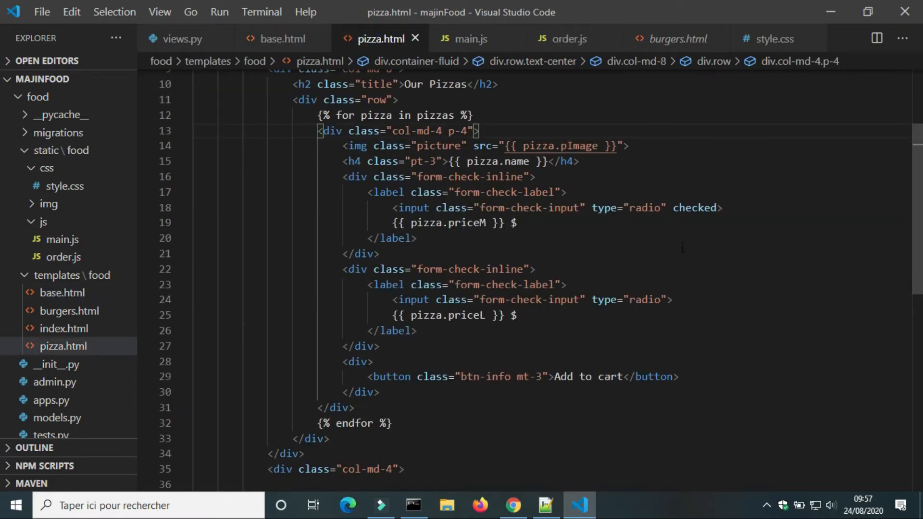
# Add a col-md-4 column with an Order list heading, an empty <ul> and a 'Total: 0 $' line after the pizzas
pyautogui.scroll(-3)
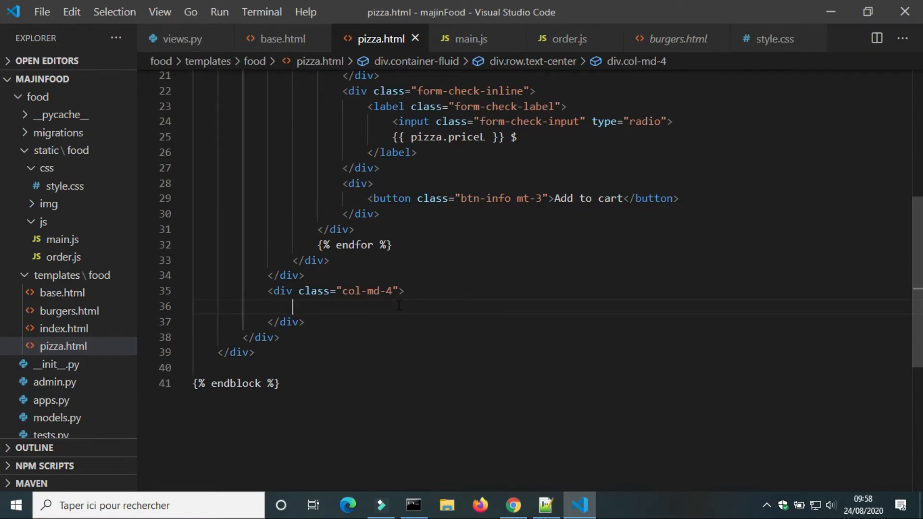
pyautogui.write('<h2>Order</h2>')
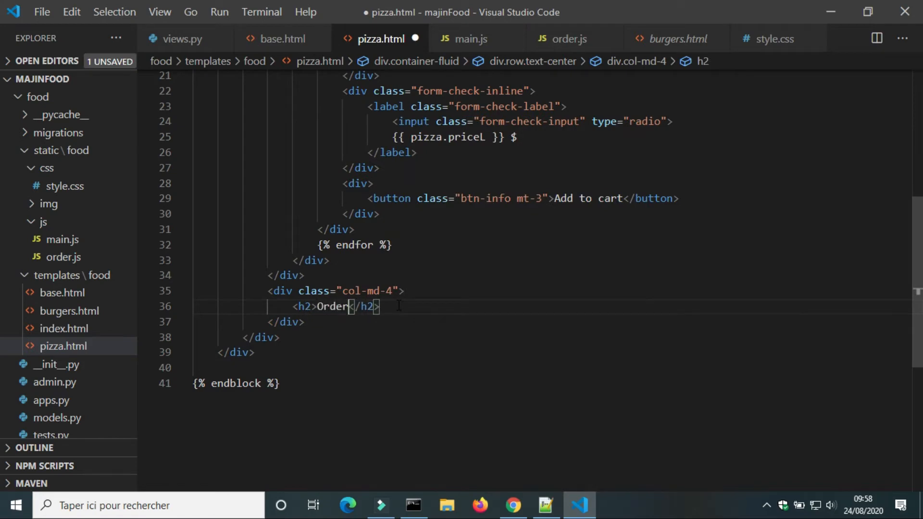
pyautogui.write('list')
pyautogui.write('<h2>Total: 0</h2>')
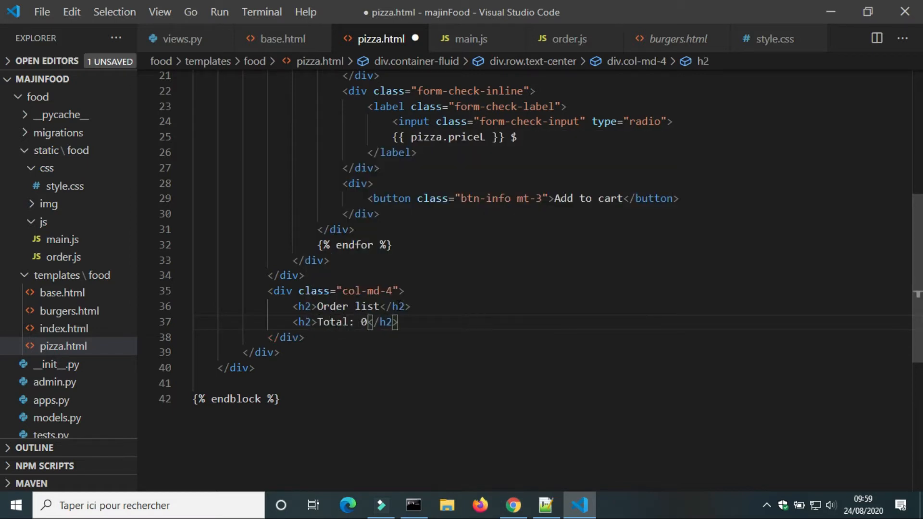
pyautogui.write('$')
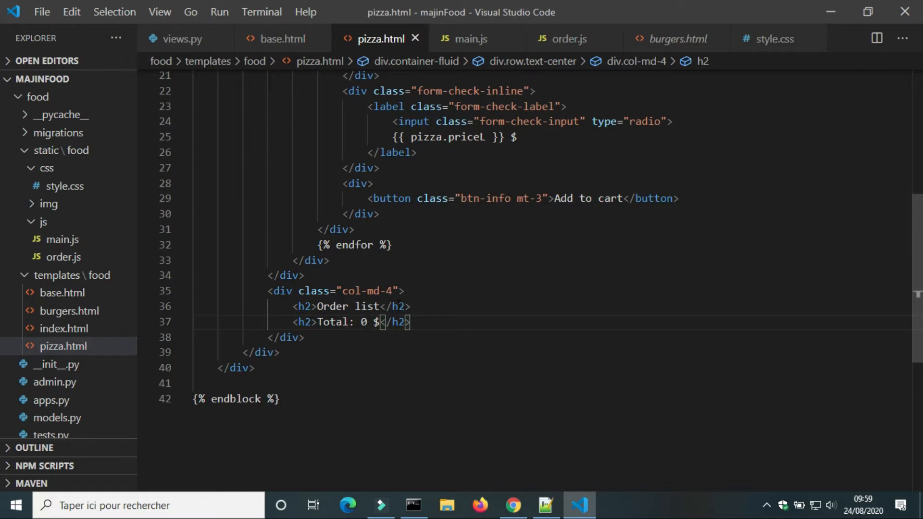
pyautogui.write('<ul></ul>')
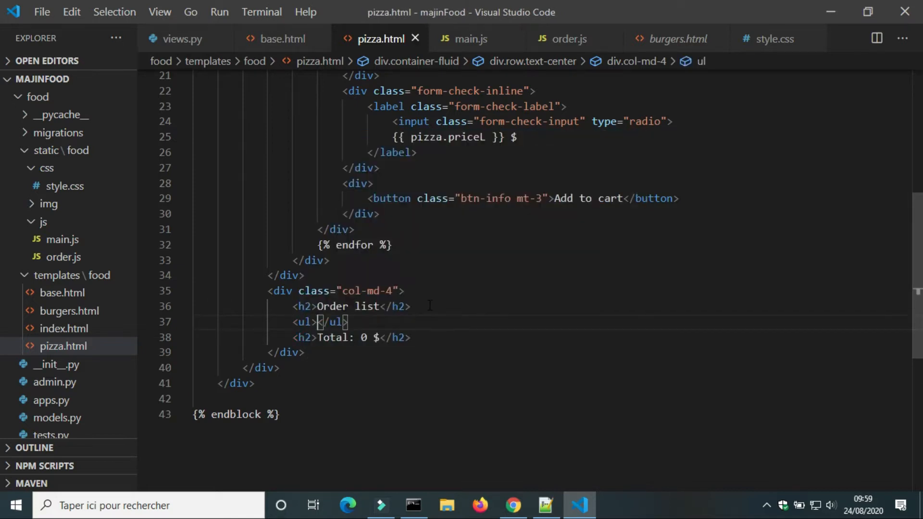
# Reload the Pizzas page, shrink the total heading, save and recheck the rendered order list
pyautogui.click(512, 504)
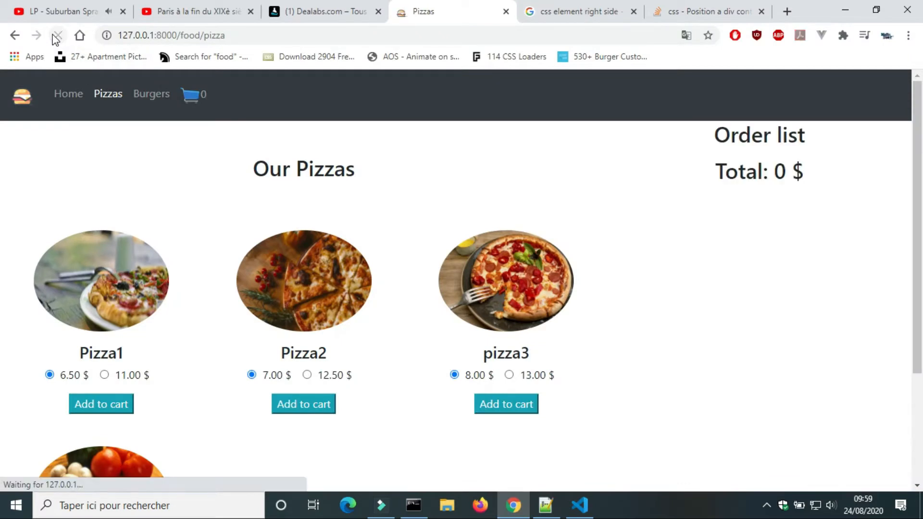
pyautogui.click(57, 36)
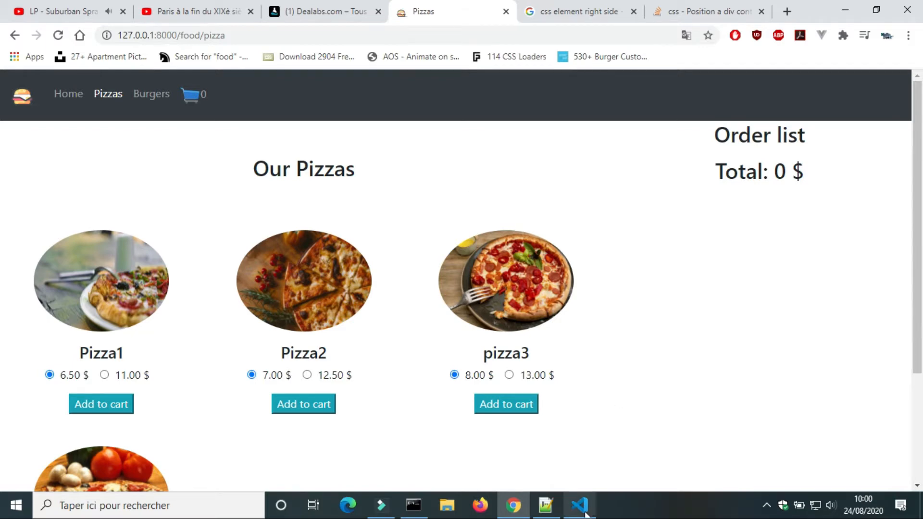
pyautogui.click(579, 505)
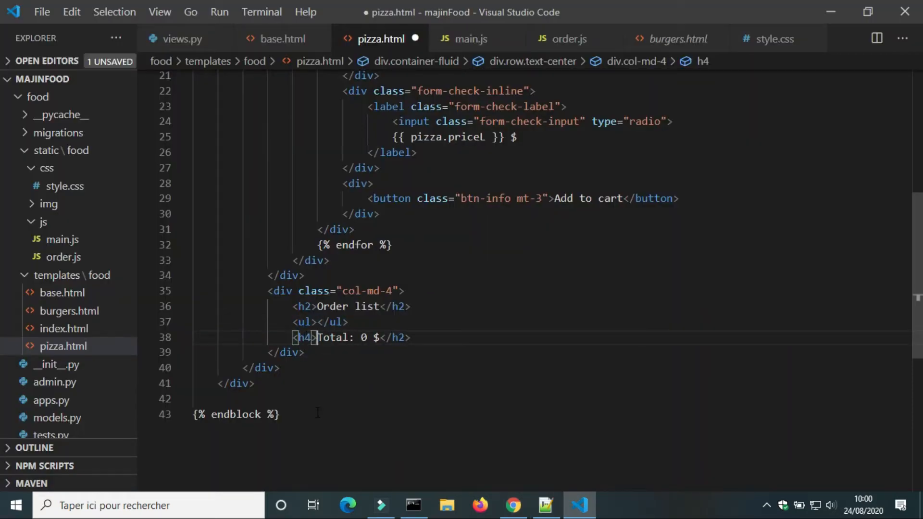
pyautogui.press('Ctrl+s')
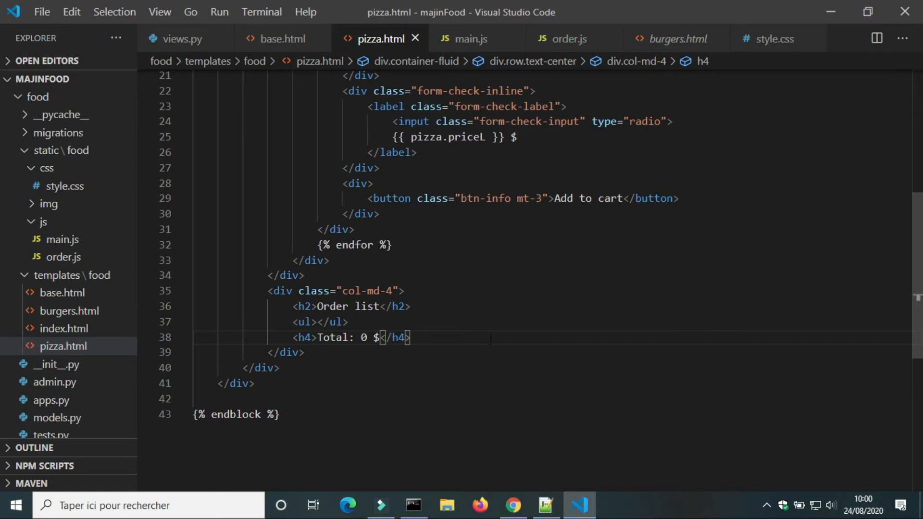
pyautogui.click(512, 505)
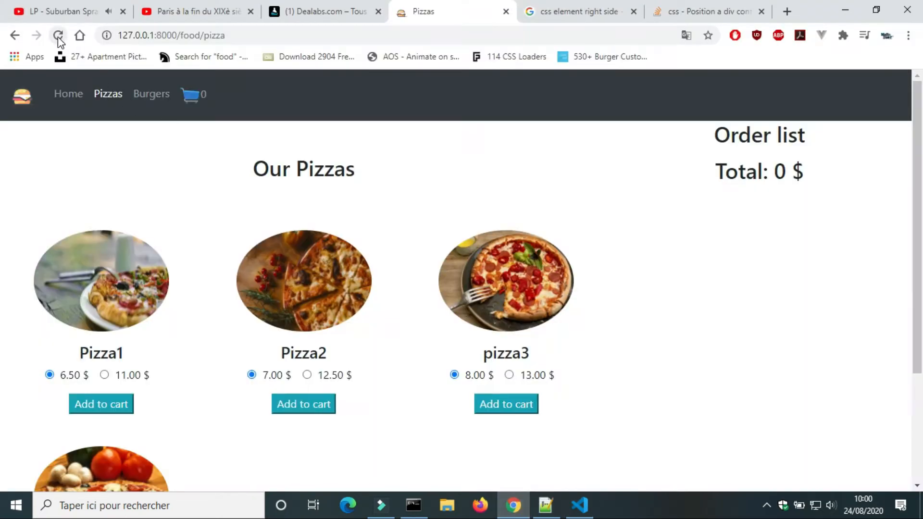
pyautogui.click(58, 35)
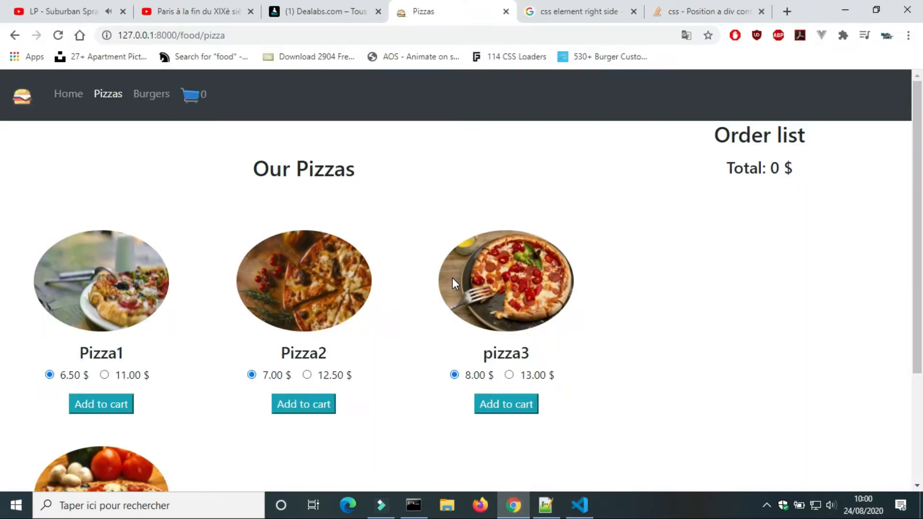
pyautogui.click(579, 504)
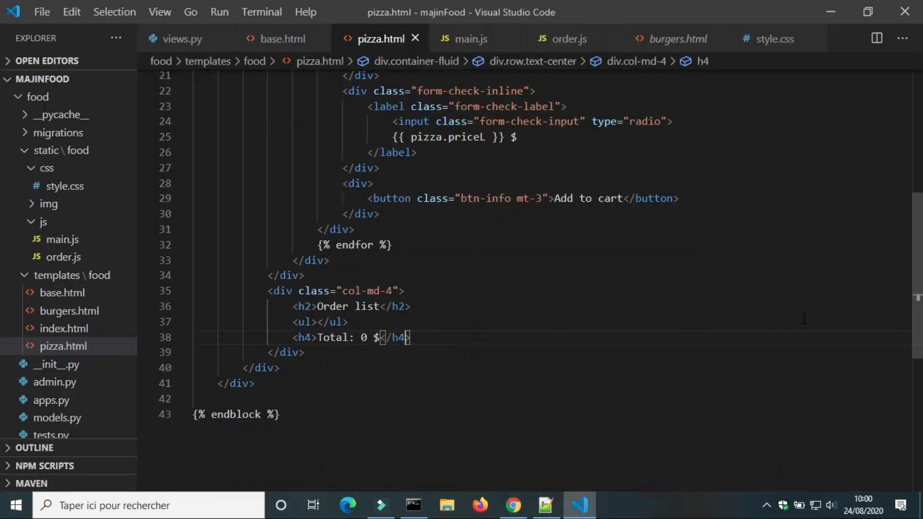
# Make the pizzas column col-md-8 text-center and centre the Order list heading, checking in the browser
pyautogui.scroll(3)
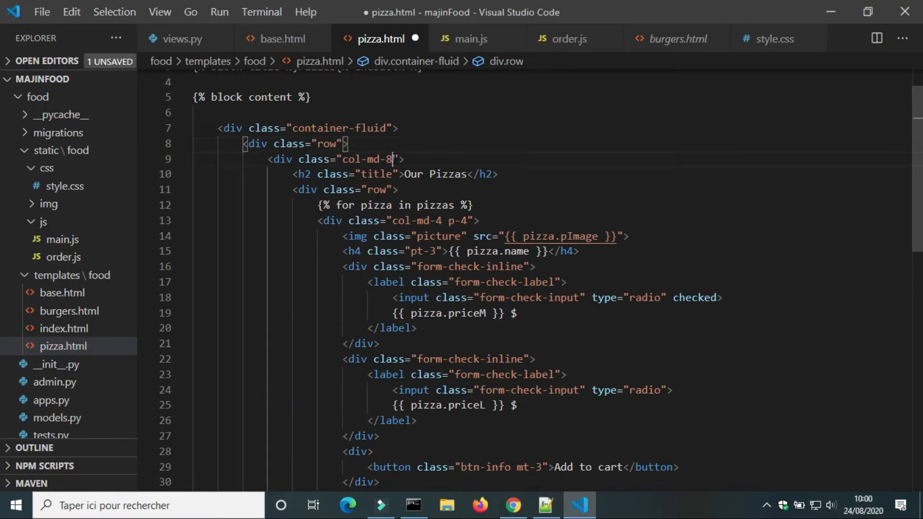
pyautogui.write('text-center')
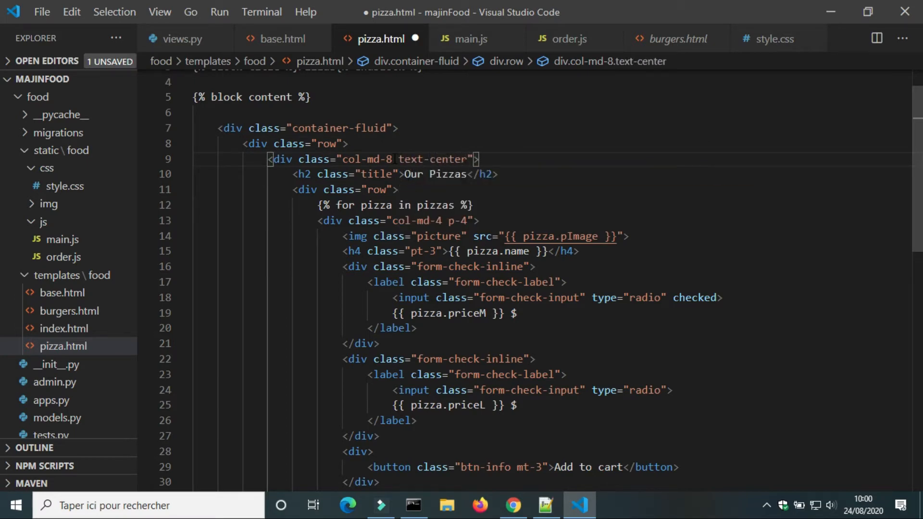
pyautogui.click(513, 505)
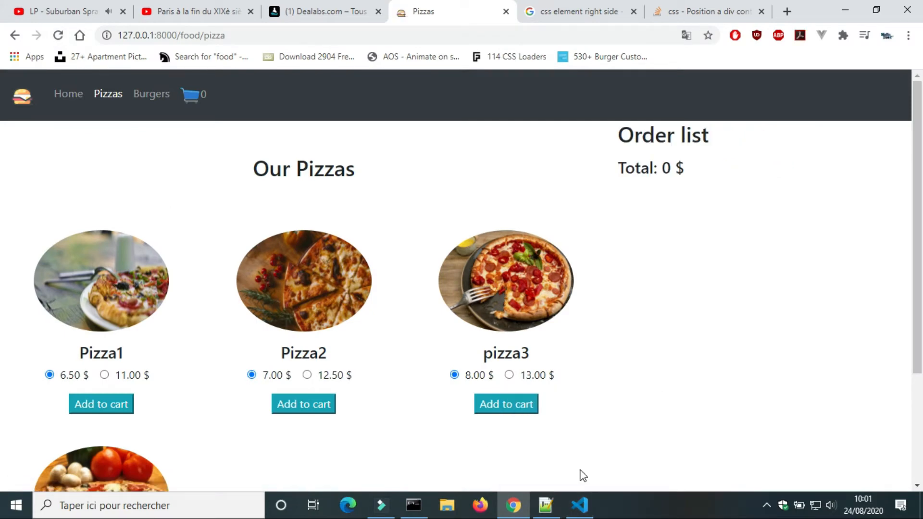
pyautogui.click(579, 505)
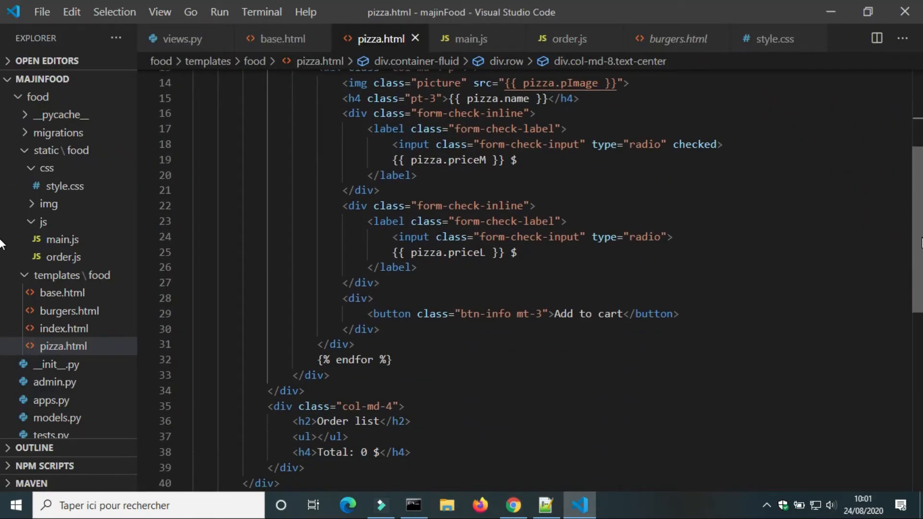
pyautogui.scroll(-3)
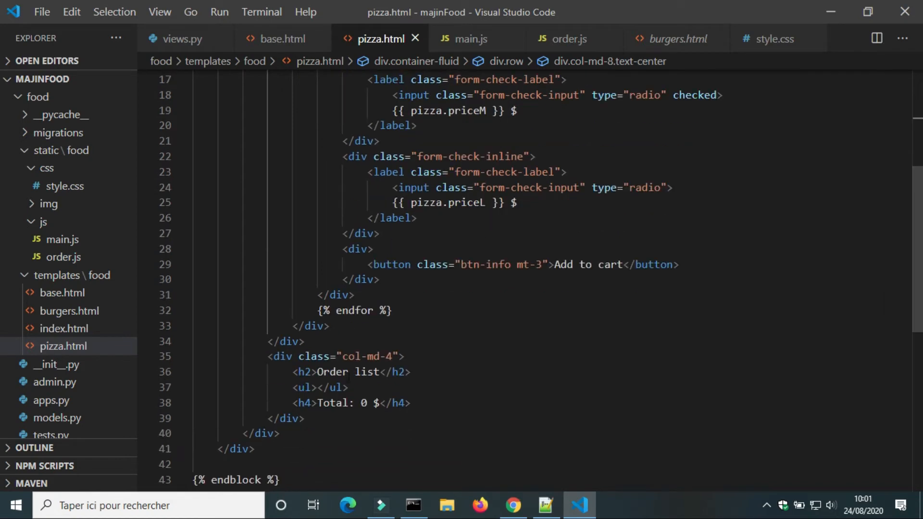
pyautogui.write('class="te"')
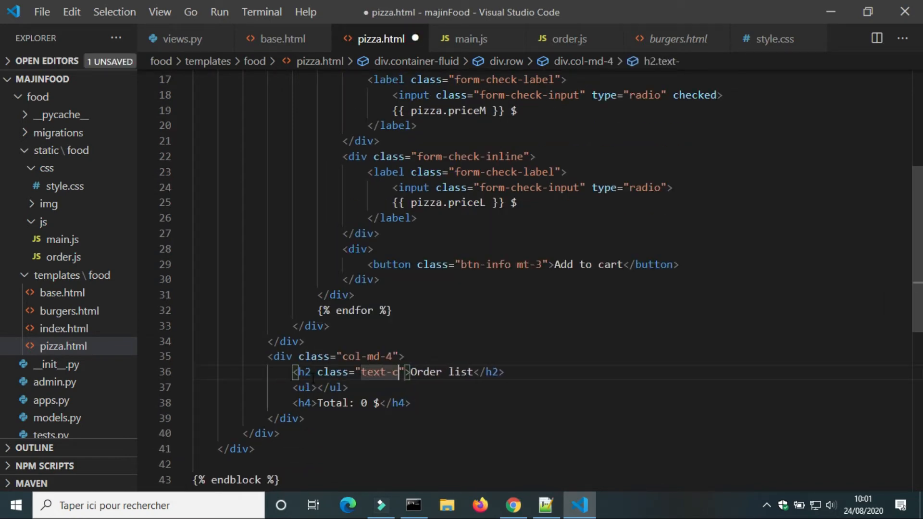
pyautogui.write('enter')
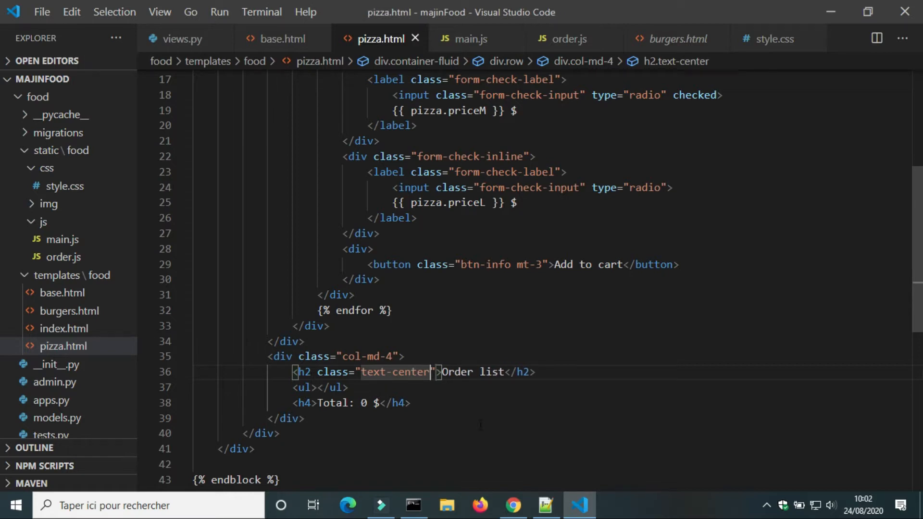
pyautogui.click(513, 505)
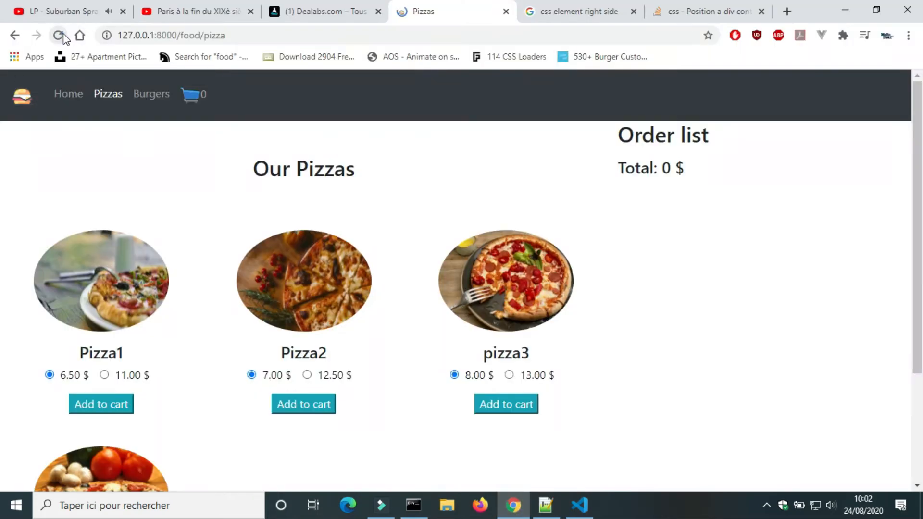
pyautogui.click(579, 505)
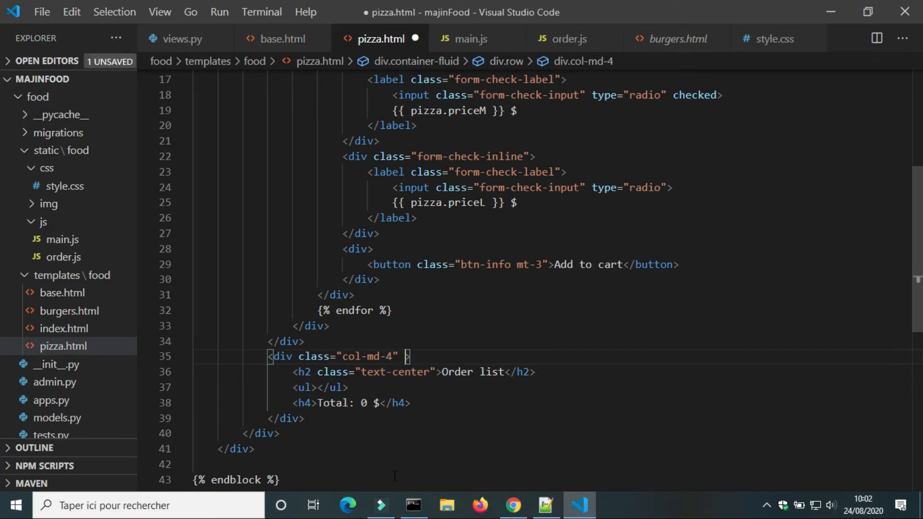
# Give the order column class orders and add .orders {position: relative; top: 100px;} in style.css
pyautogui.write('orders')
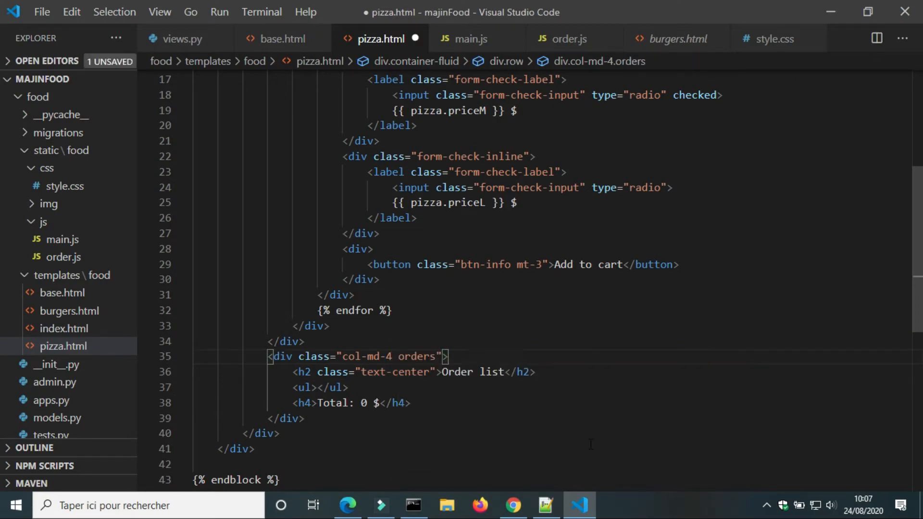
pyautogui.click(348, 505)
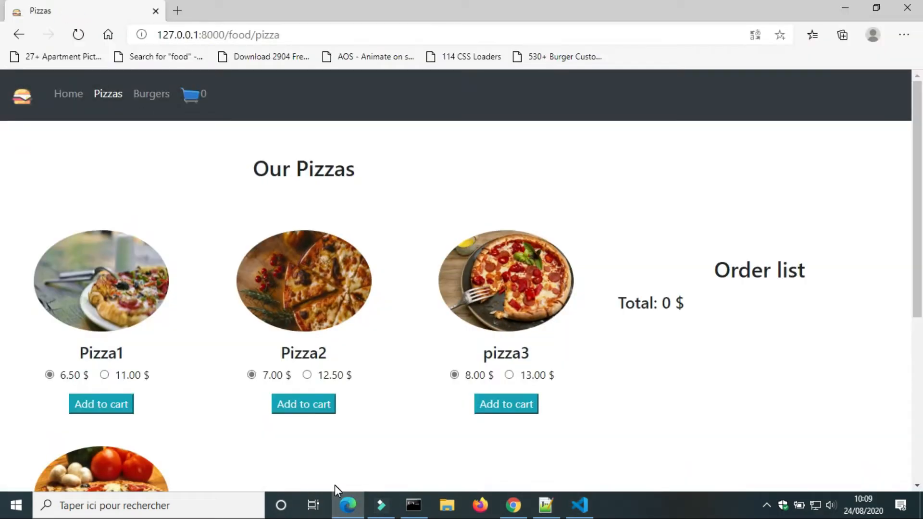
pyautogui.click(579, 505)
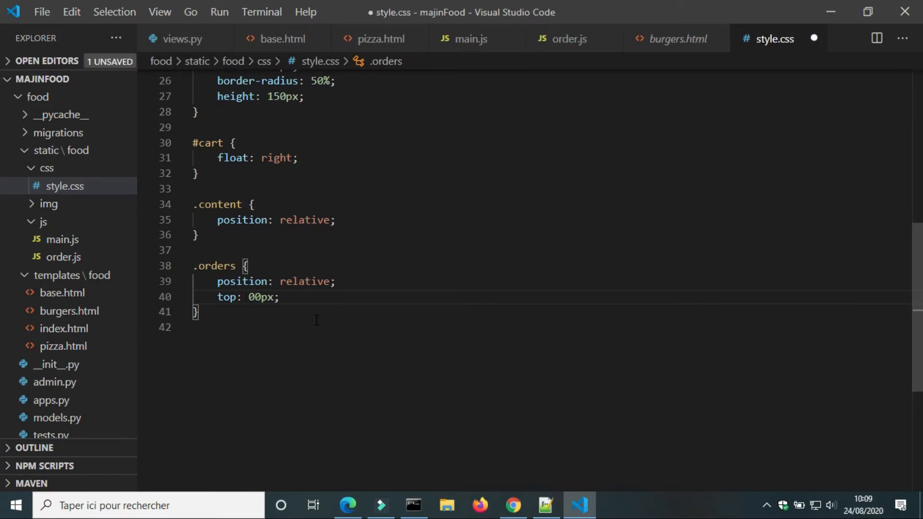
pyautogui.click(348, 505)
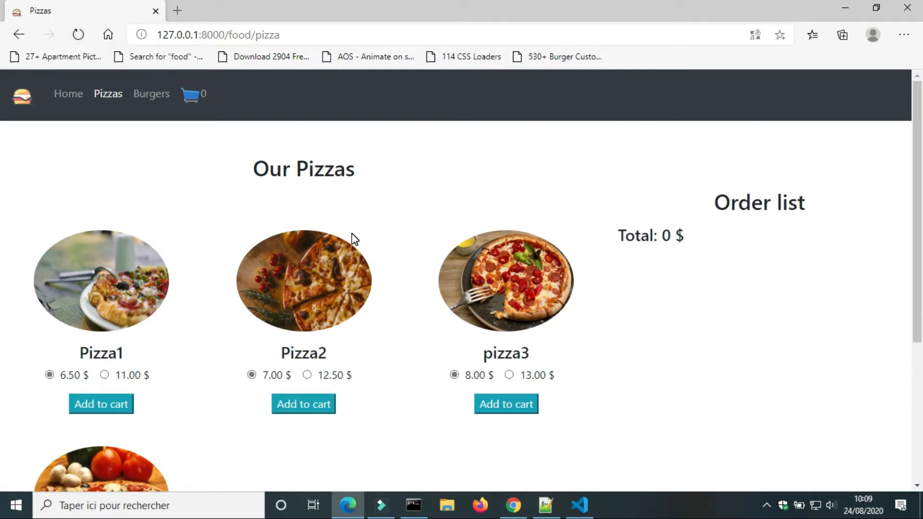
pyautogui.click(579, 505)
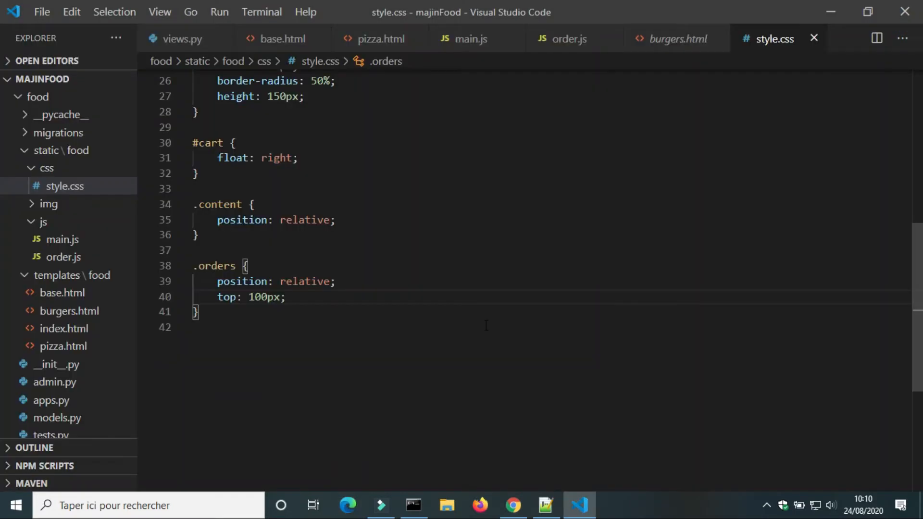
pyautogui.click(380, 39)
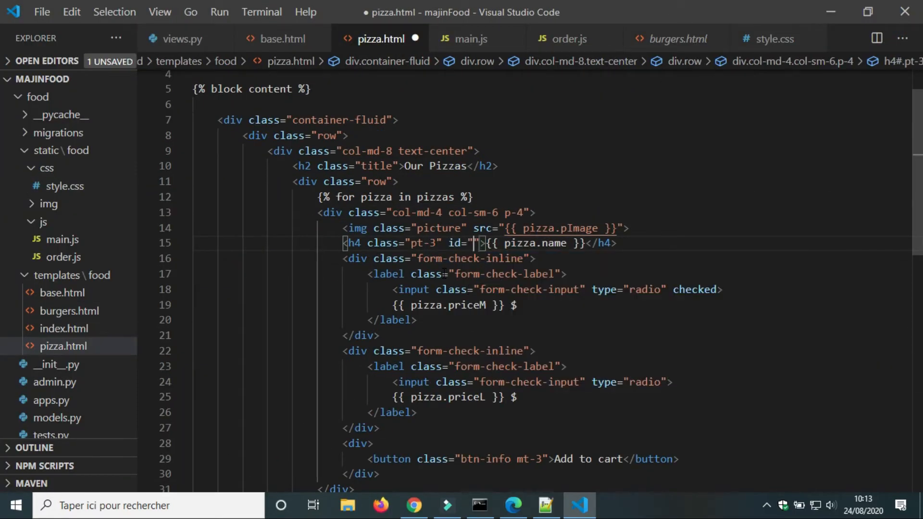
# Set id="piz{{pizza.id}}" on the pizza name h4 and save pizza.html
pyautogui.write('{{pizza')
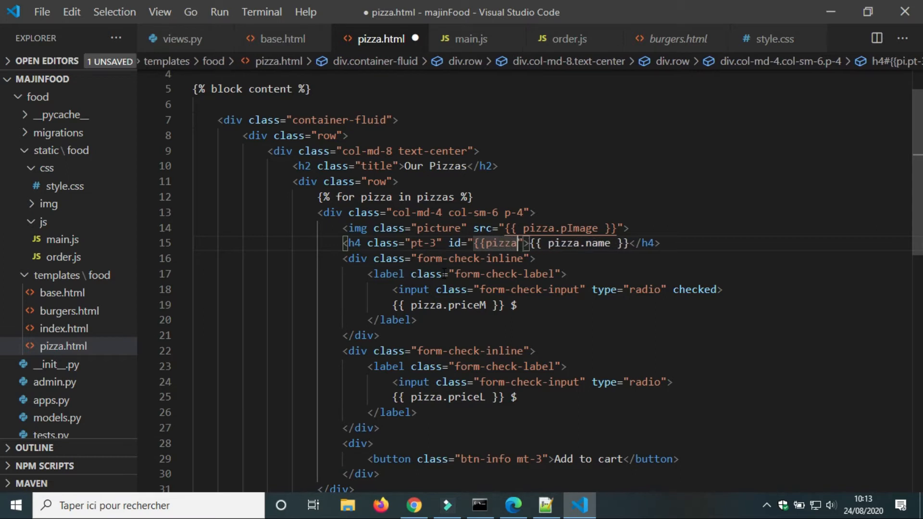
pyautogui.write('.id}}')
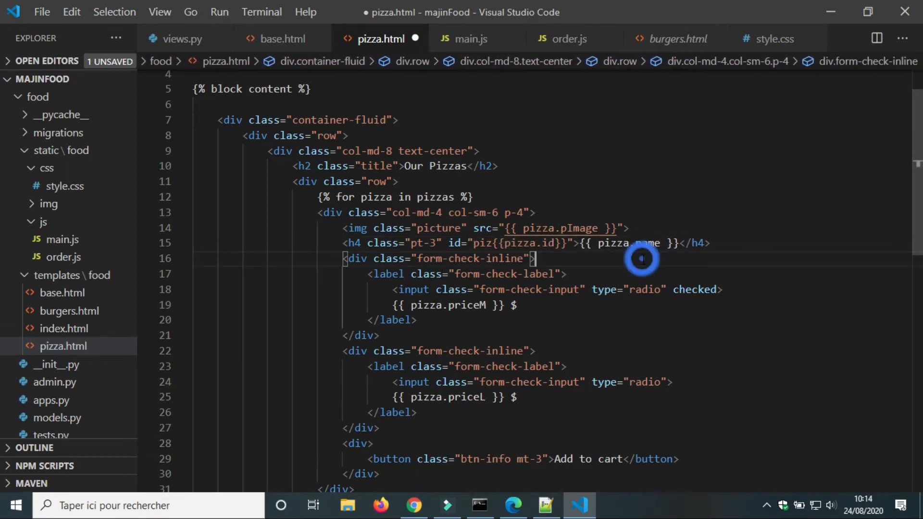
pyautogui.press('ctrl+s')
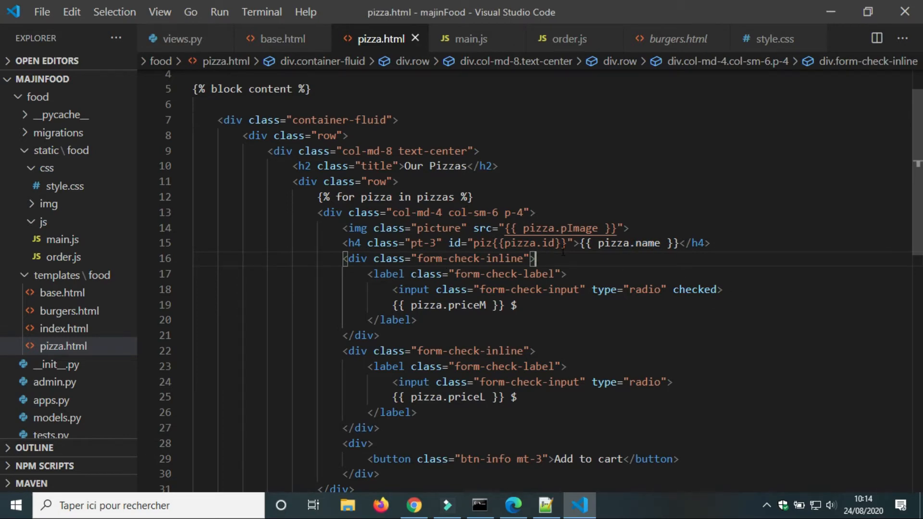
pyautogui.scroll(-3)
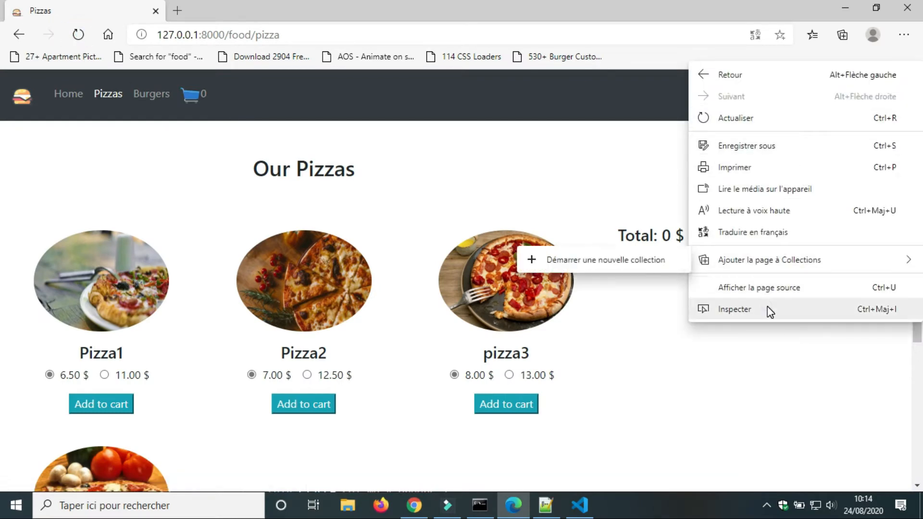
# Inspect the Pizzas page in Edge, expanding a pizza div to confirm id="piz2", then return to VS Code
pyautogui.click(734, 308)
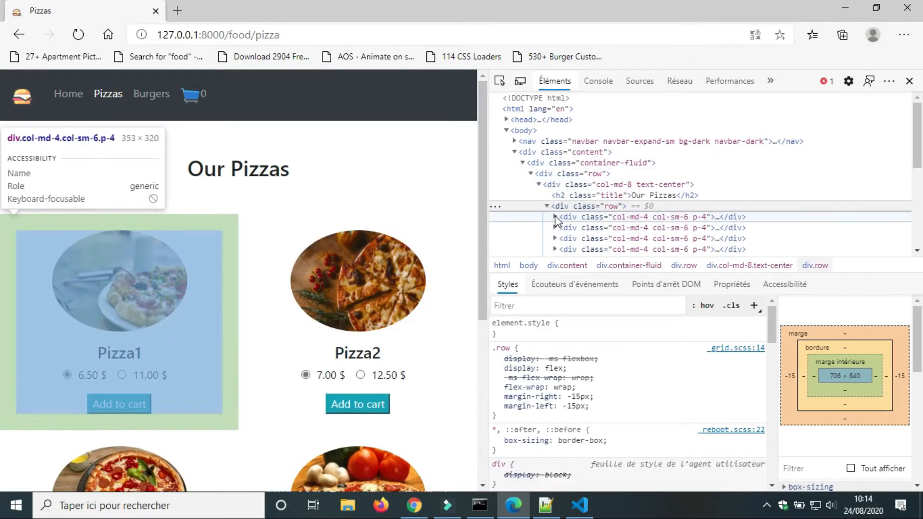
pyautogui.click(553, 217)
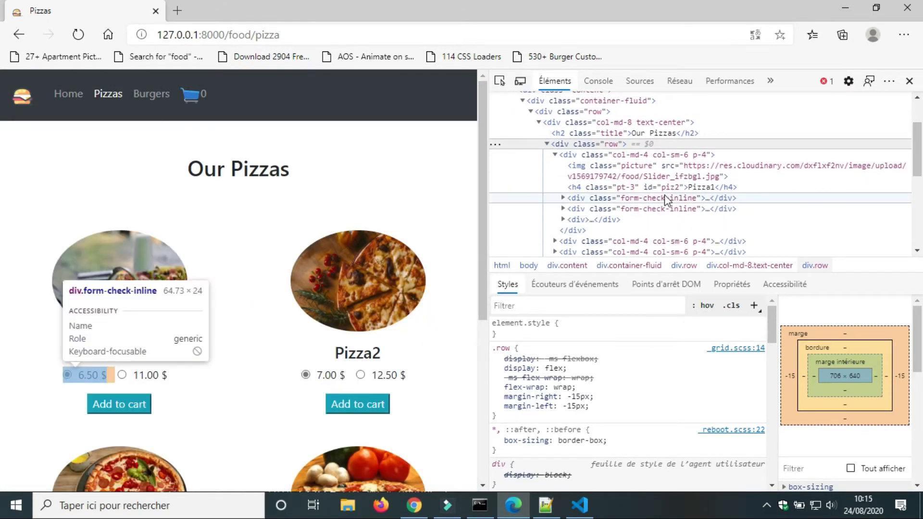
pyautogui.moveTo(677, 187)
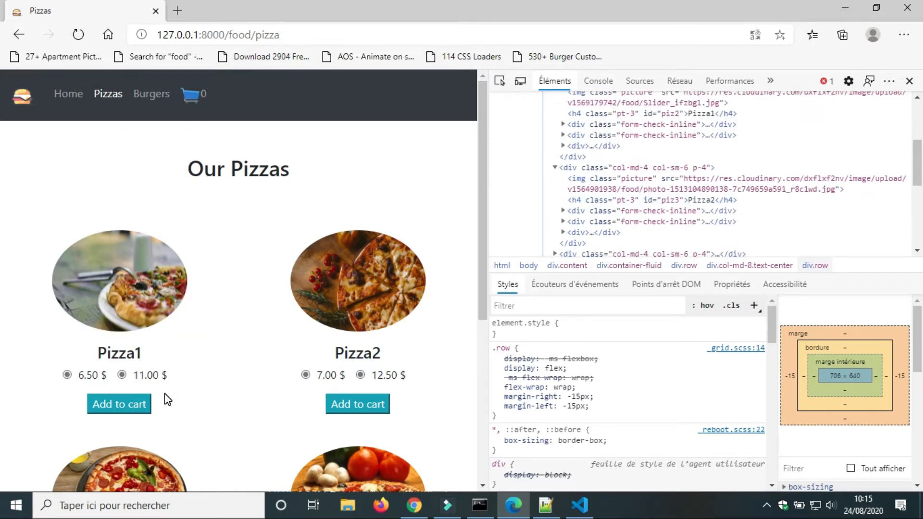
pyautogui.click(578, 505)
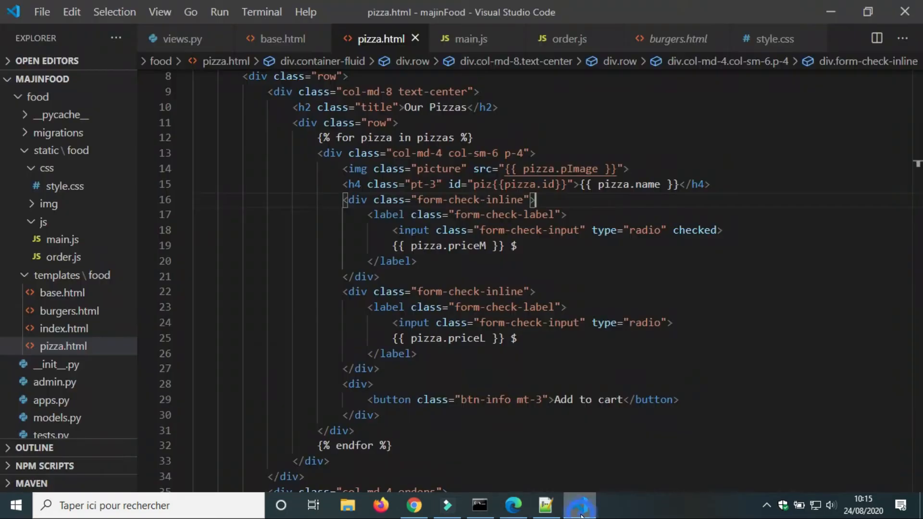
# Set name="pizza{{pizza.id}}" on both price radio inputs and save pizza.html
pyautogui.write('name=""')
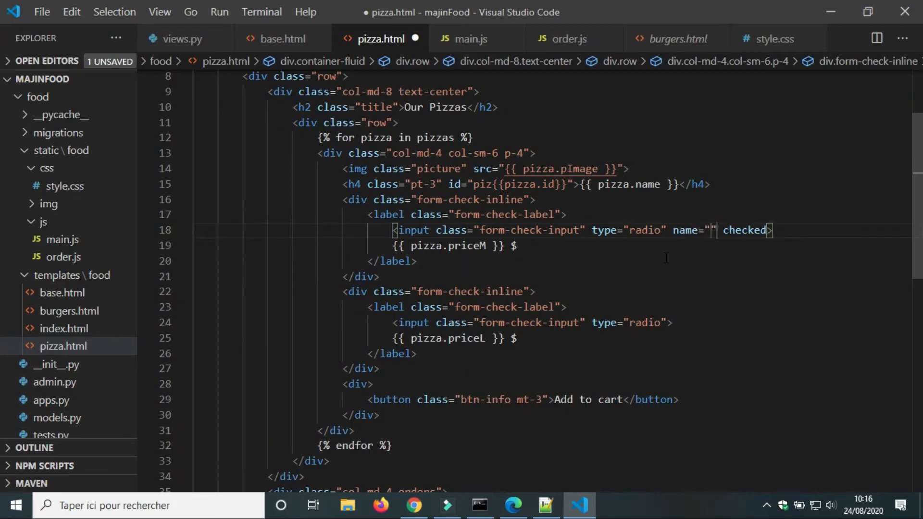
pyautogui.write('pizza{{pizza.id')
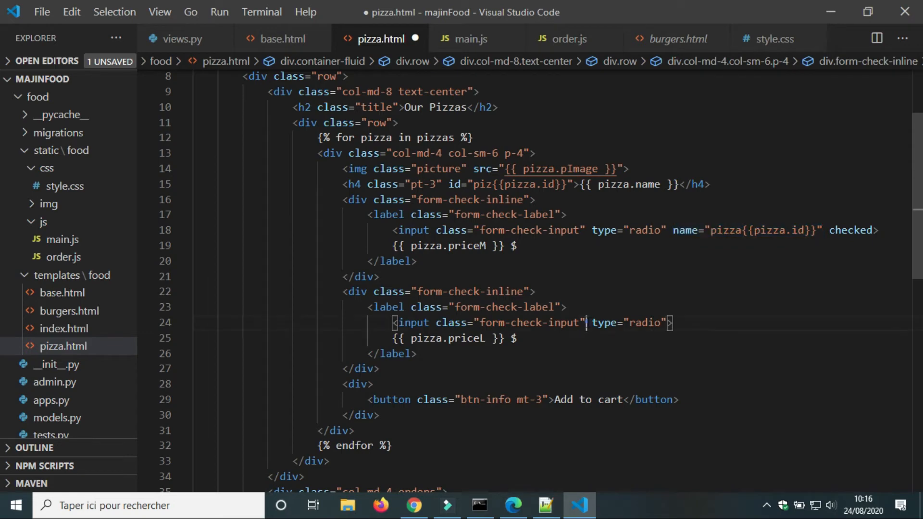
pyautogui.write('name="pizza{{pizza.id}}"')
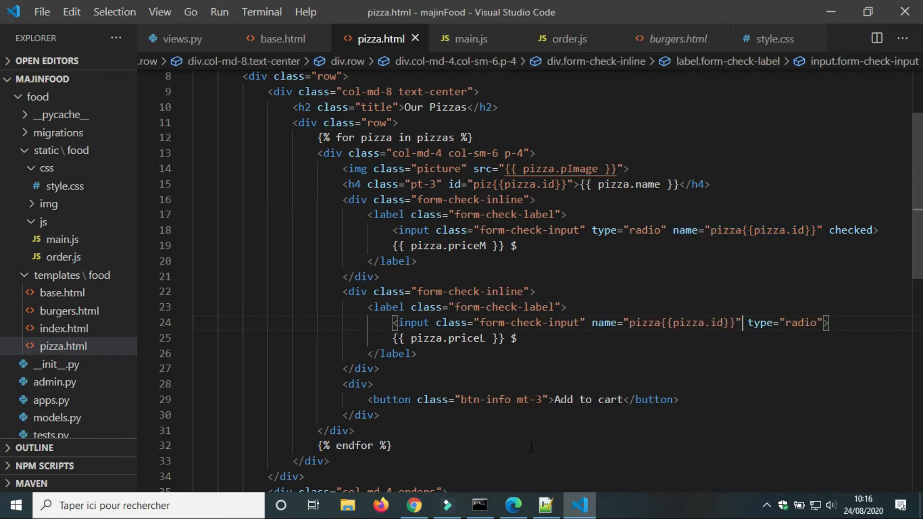
pyautogui.click(512, 505)
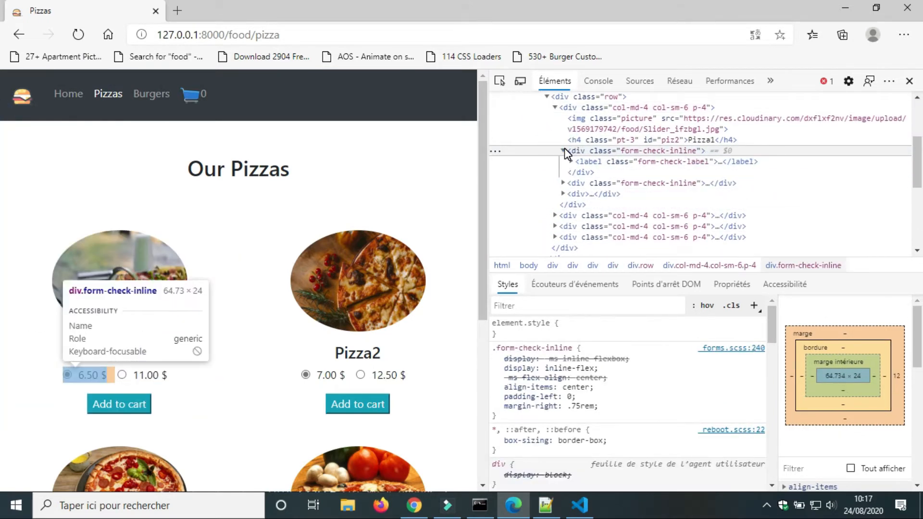
# Expand the first price option's radio markup in DevTools, then return to the editor
pyautogui.click(562, 151)
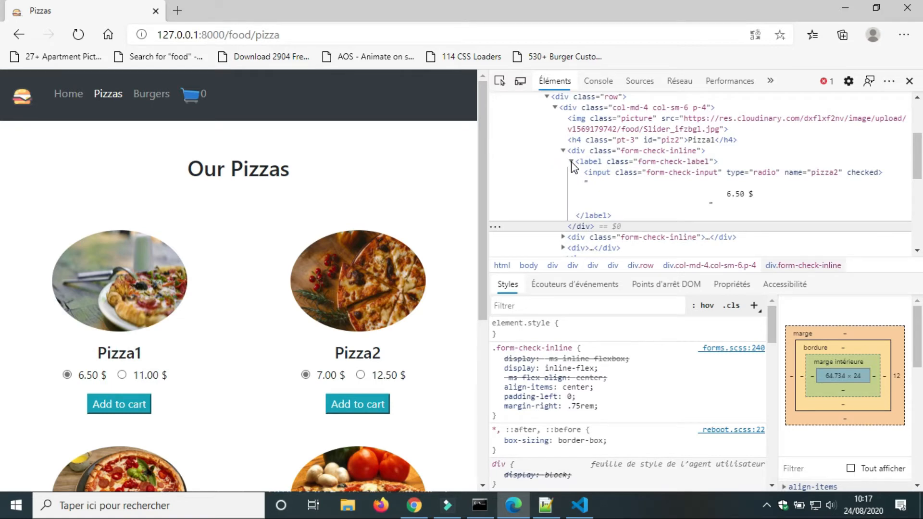
pyautogui.moveTo(364, 375)
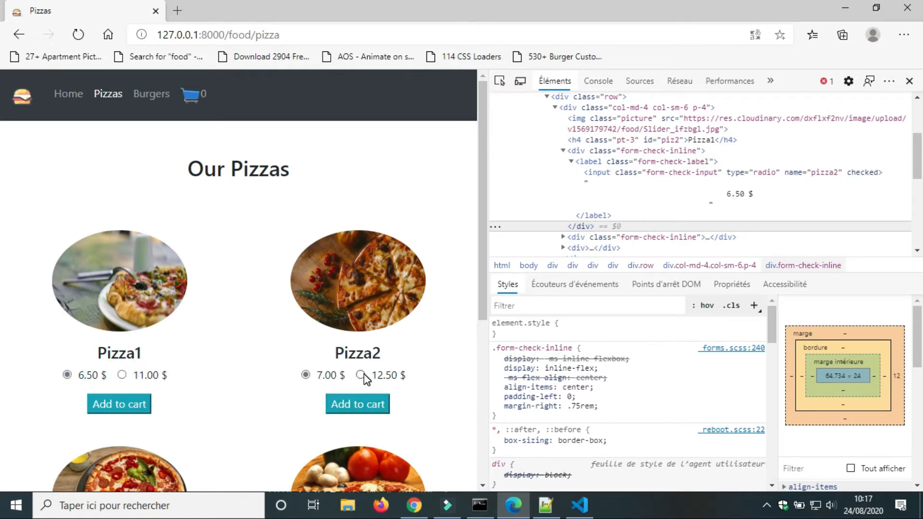
pyautogui.click(577, 504)
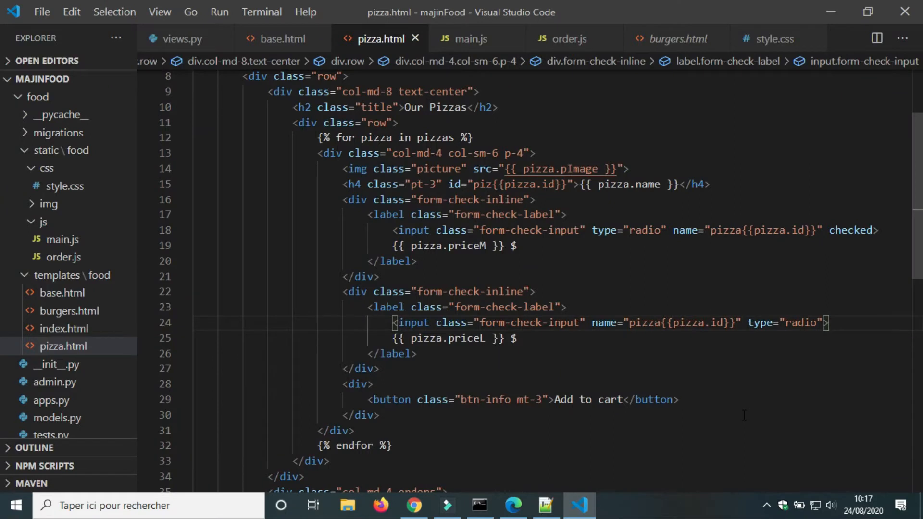
pyautogui.moveTo(757, 257)
pyautogui.write('value="" ')
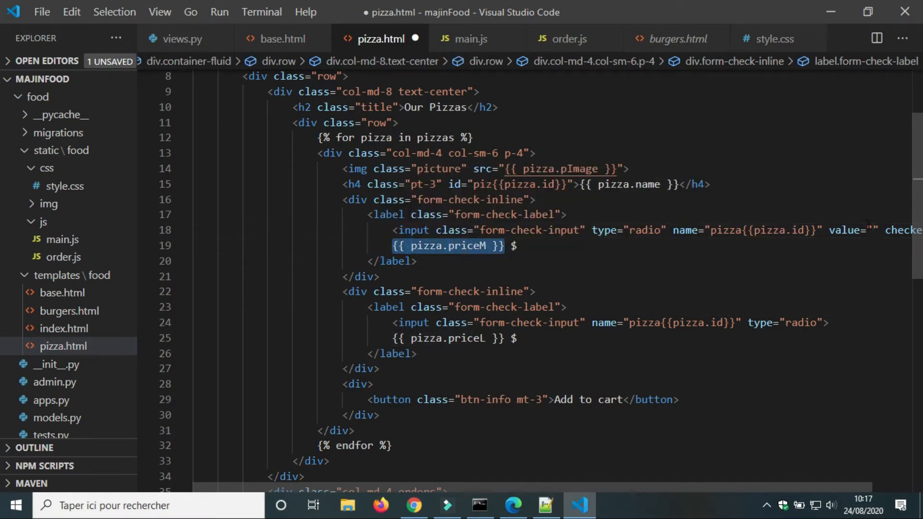
# Give the size radios value="{{ pizza.priceM }}" and value="{{ pizza.priceL }}" in pizza.html
pyautogui.hscroll(-3)
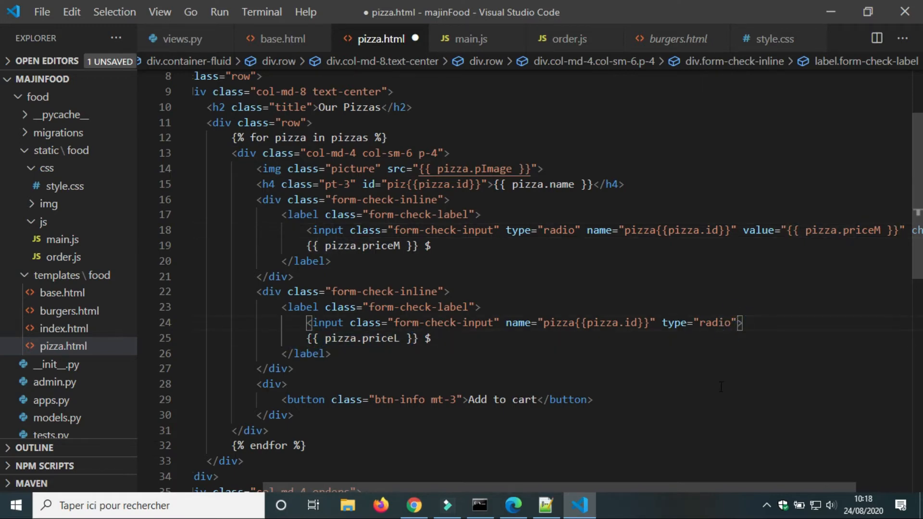
pyautogui.write('value="{{ pizza.priceL }}"')
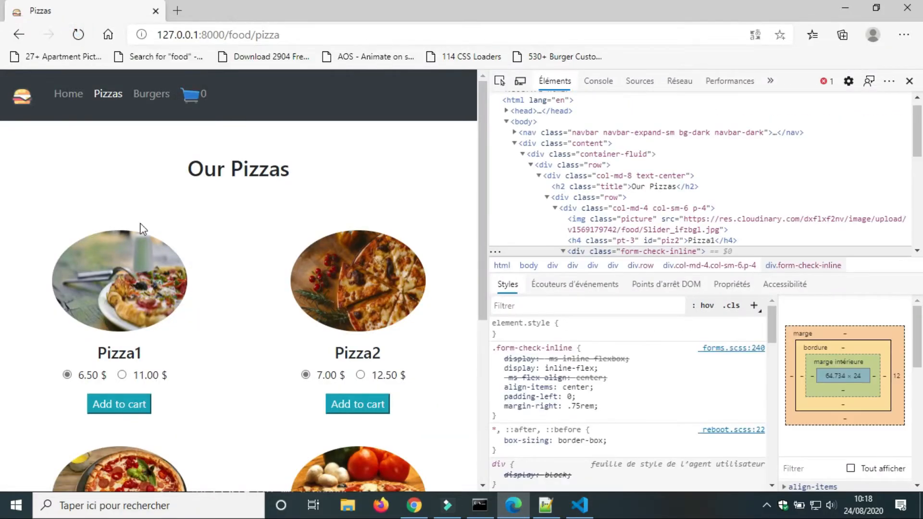
# Verify in DevTools the two radios show value 6.50 and 11.00, then return to the editor
pyautogui.click(554, 144)
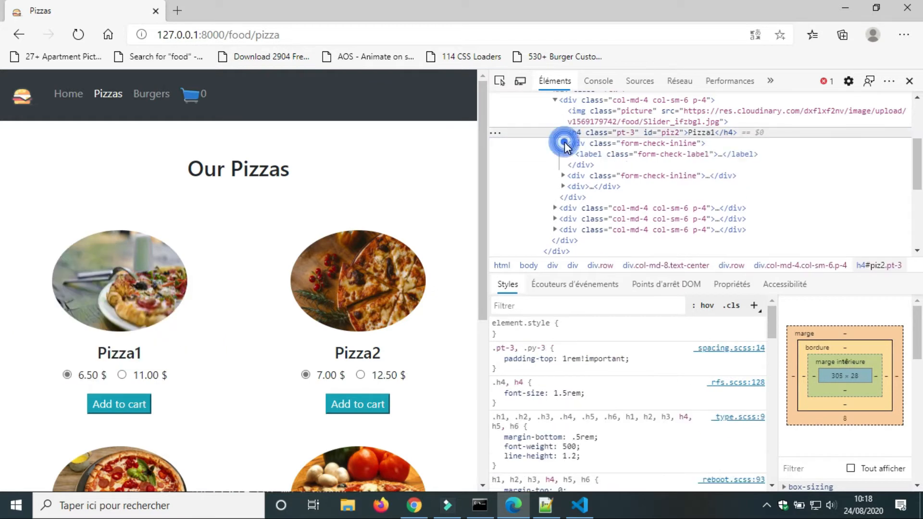
pyautogui.click(564, 143)
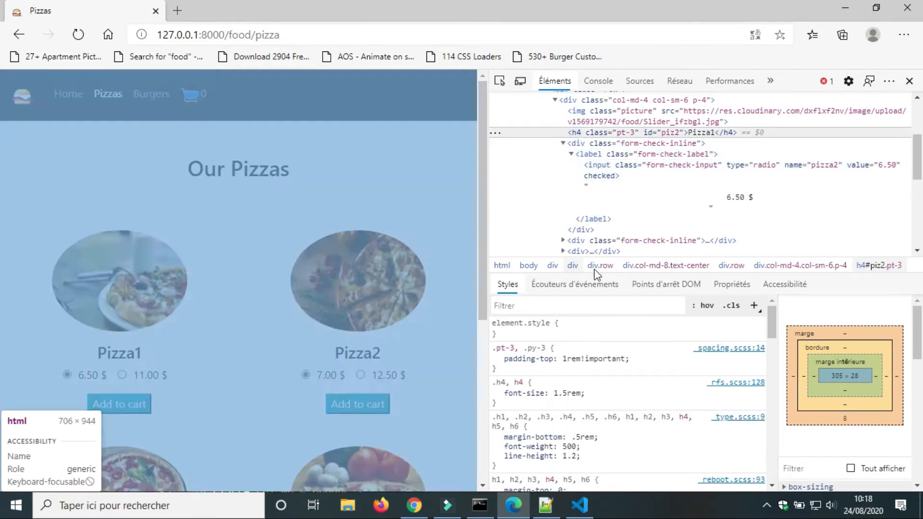
pyautogui.click(647, 240)
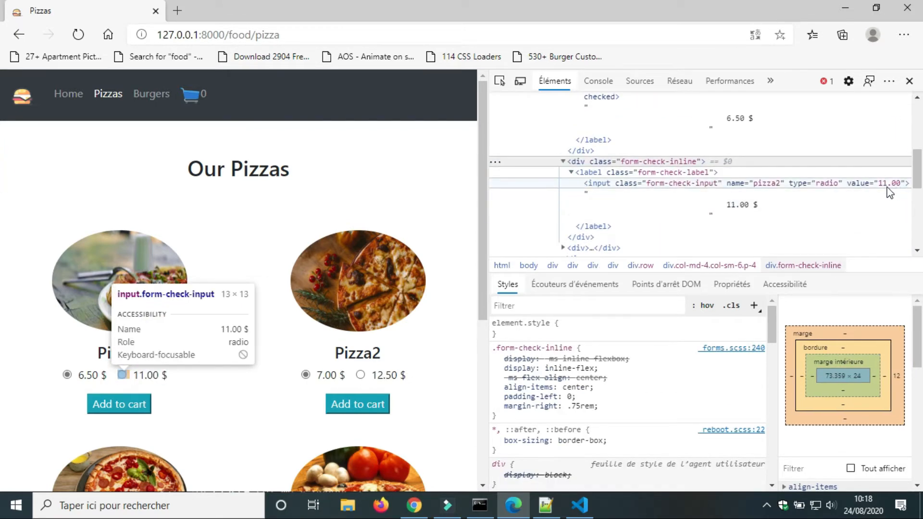
pyautogui.moveTo(395, 196)
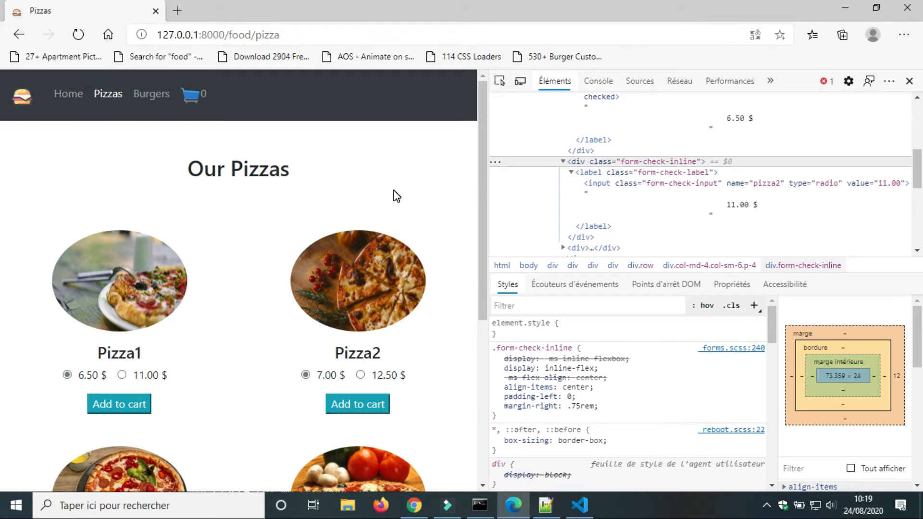
pyautogui.click(579, 504)
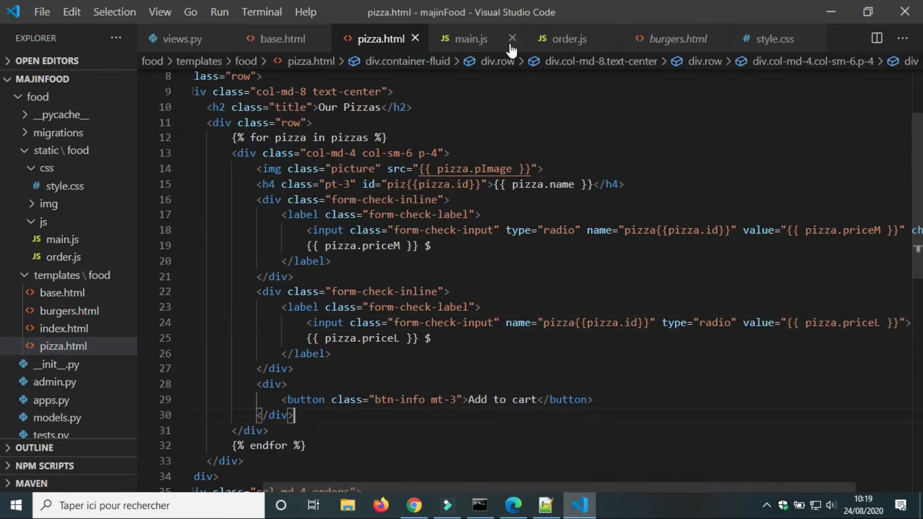
# In order.js read orders via JSON.parse and total from localStorage.getItem
pyautogui.click(468, 38)
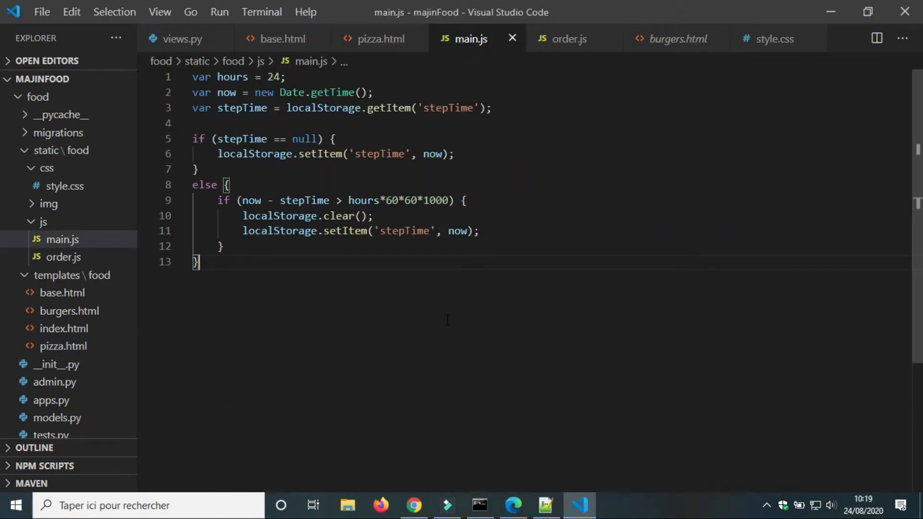
pyautogui.click(567, 39)
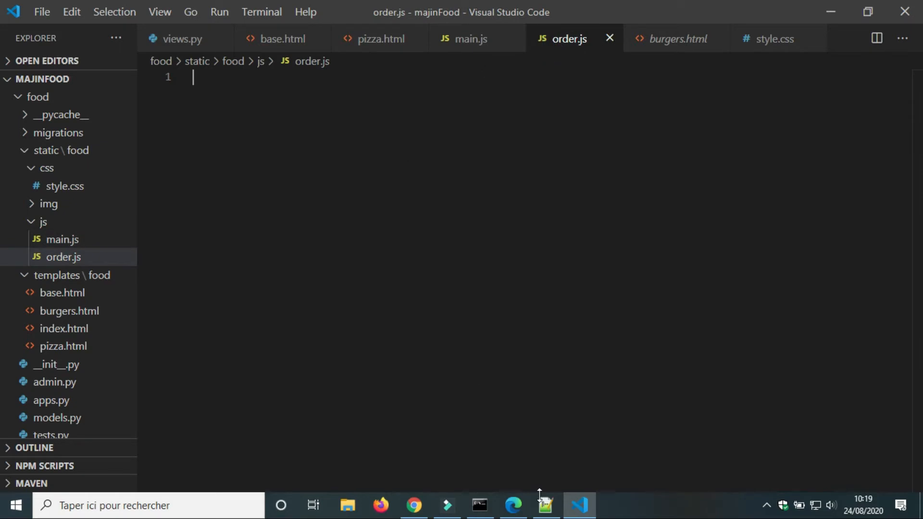
pyautogui.write('var')
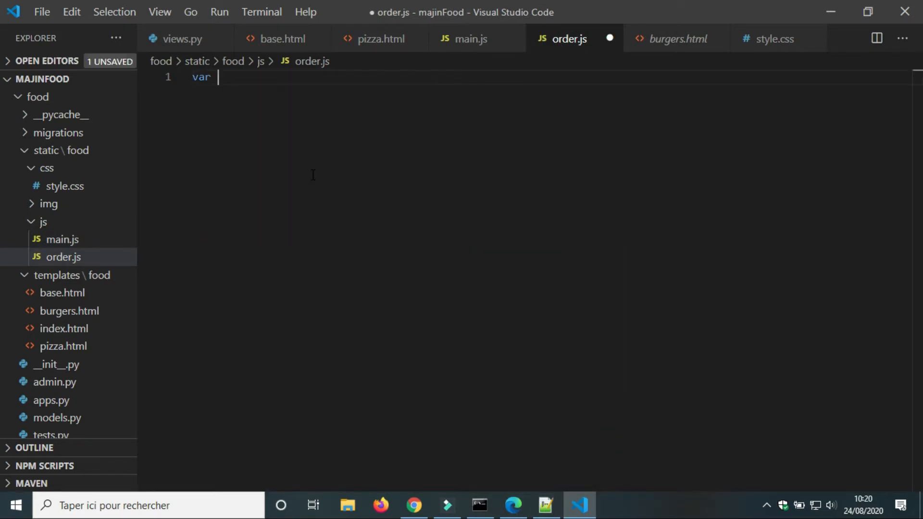
pyautogui.write("orders = localStorage.getItem('order');")
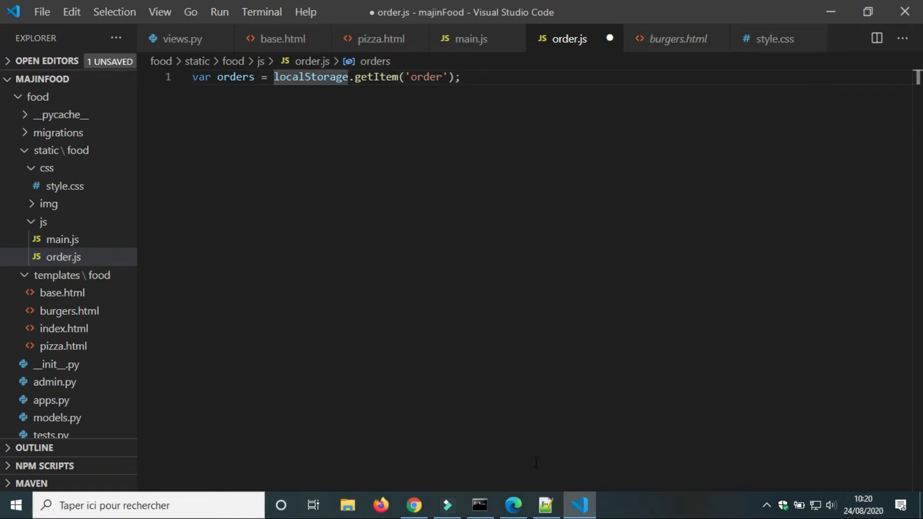
pyautogui.write('JSON.parse(')
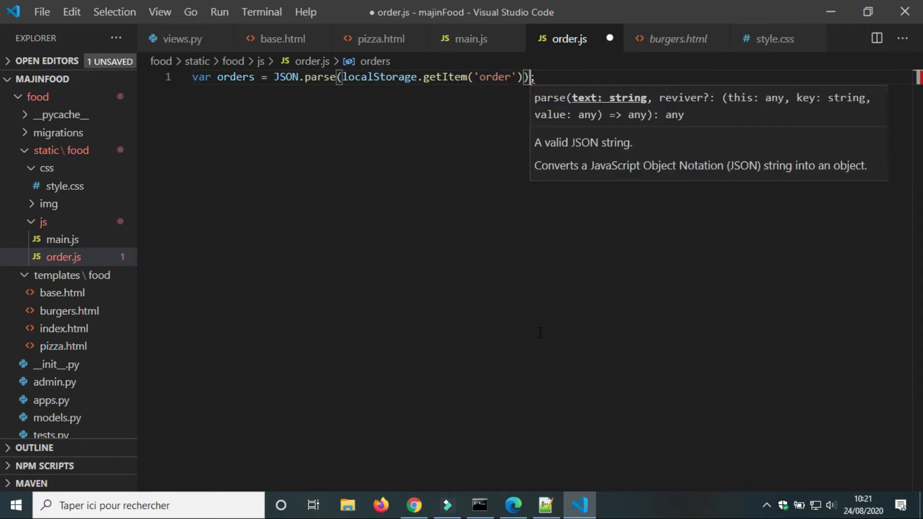
pyautogui.write('va')
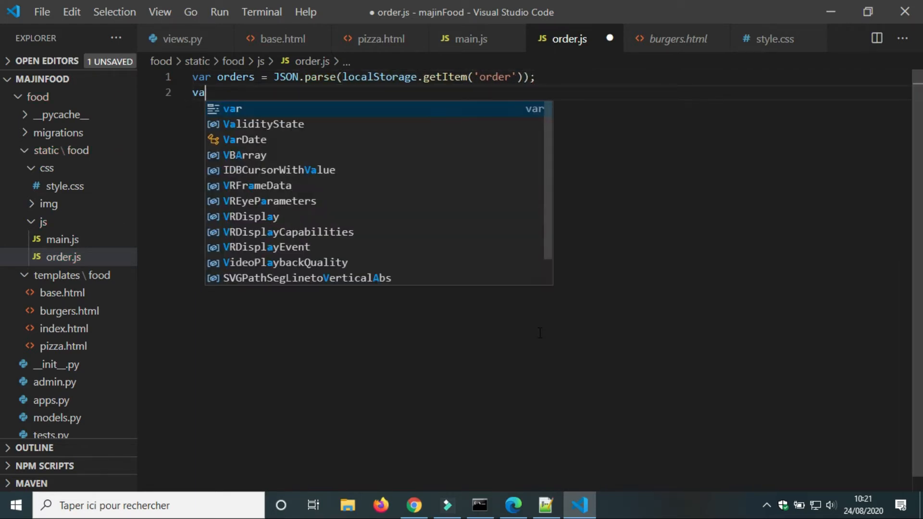
pyautogui.write('total')
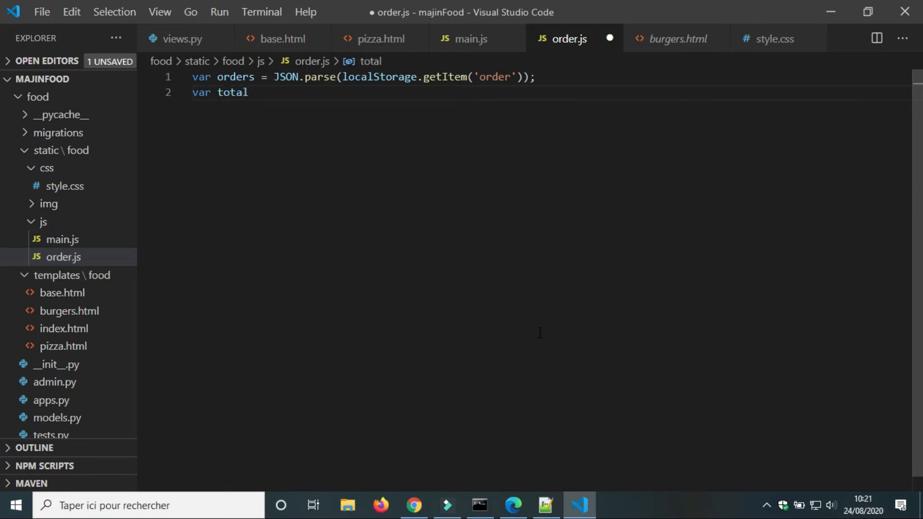
pyautogui.write("= localStorage.getItem('")
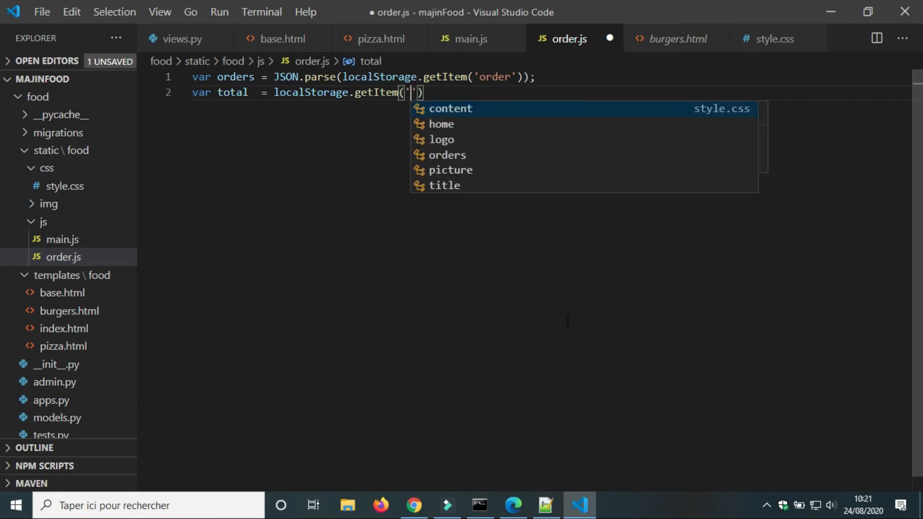
pyautogui.write('total')
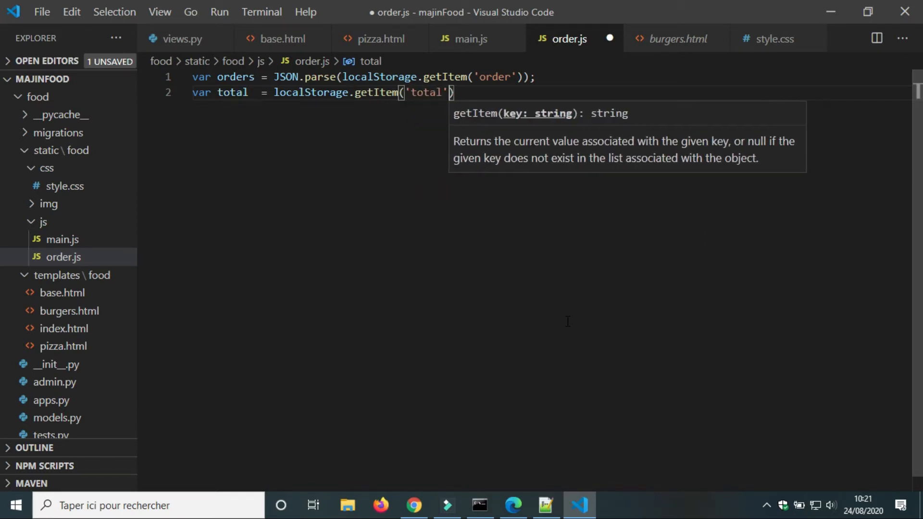
pyautogui.write(';')
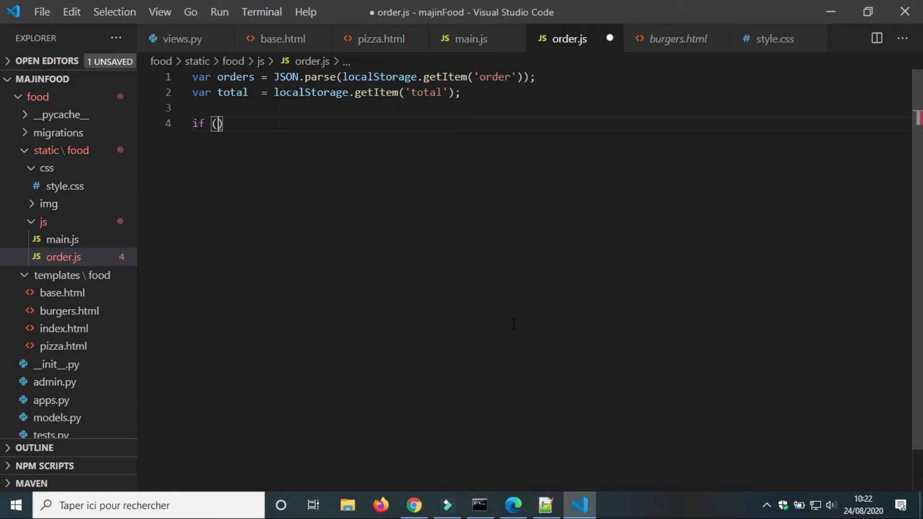
# Add if blocks that set 'orders' to JSON.stringify([]) and 'total' to 0 when null or undefined
pyautogui.write('orders ===')
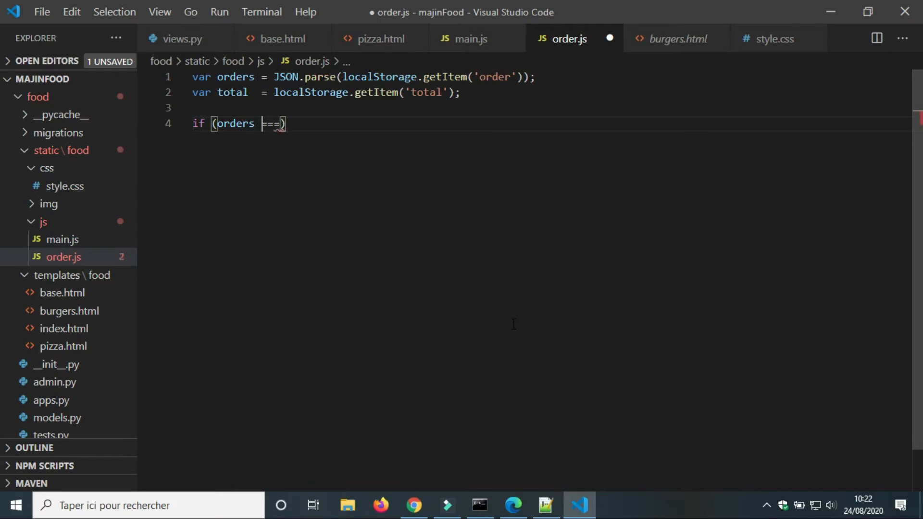
pyautogui.write('null')
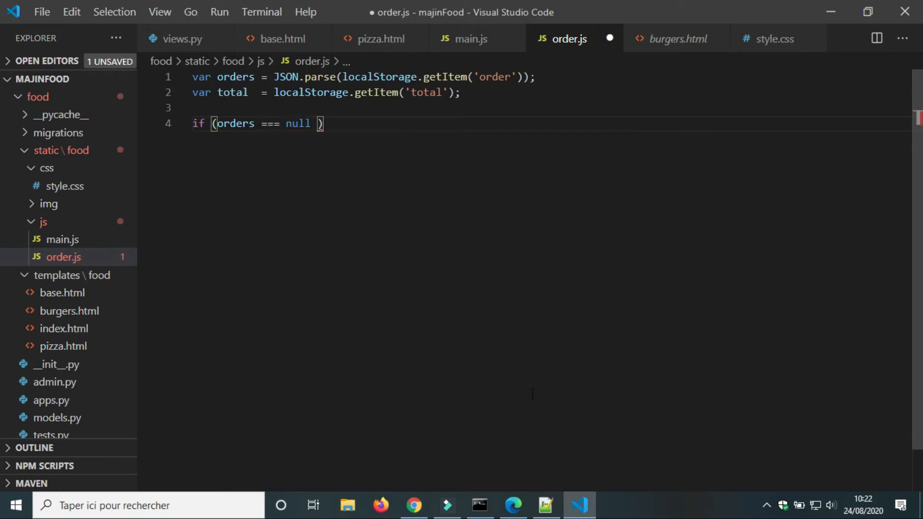
pyautogui.write('|| orders === undefined')
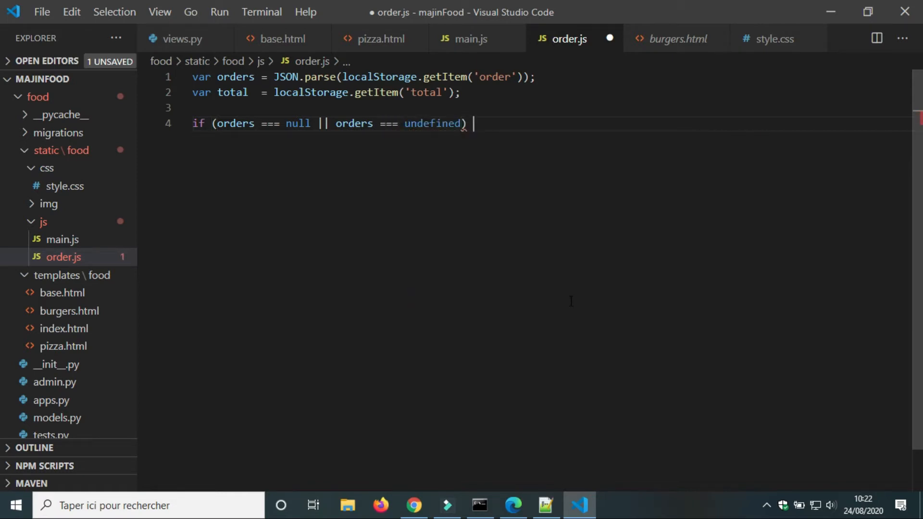
pyautogui.write('{')
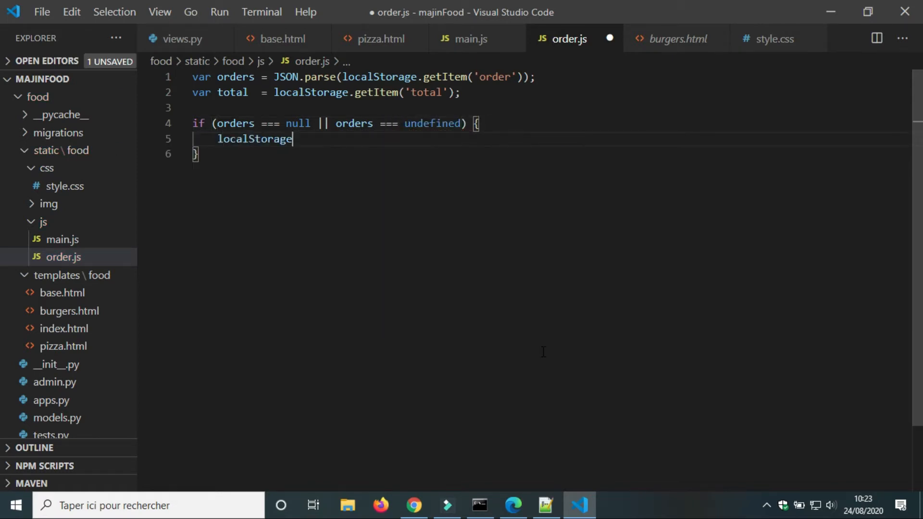
pyautogui.write('.')
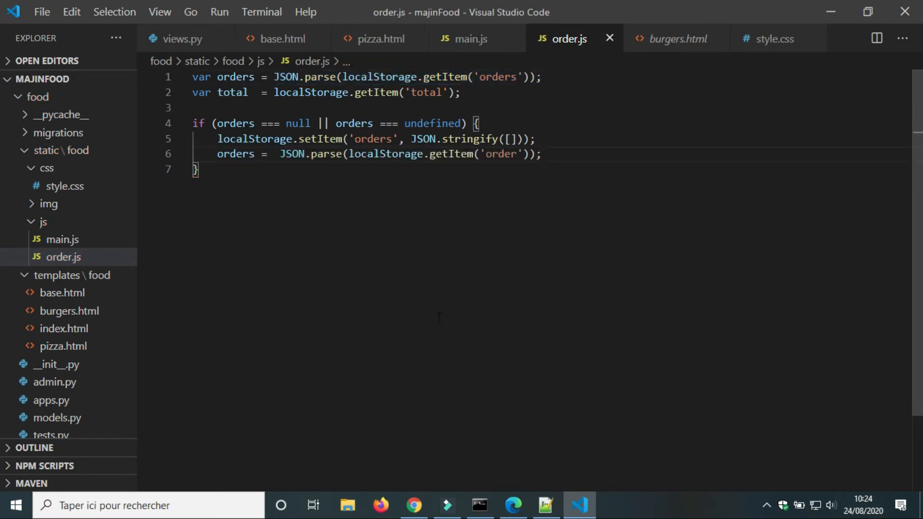
pyautogui.press('Enter')
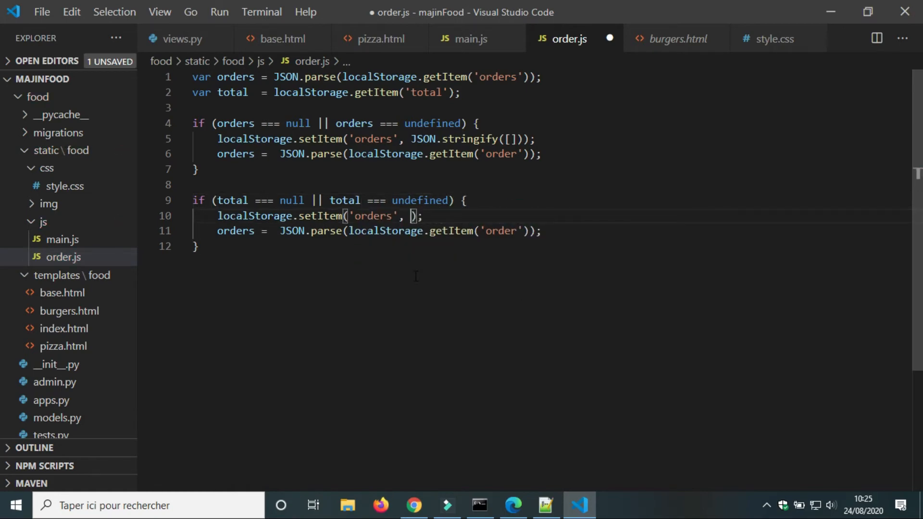
pyautogui.write("to', 0")
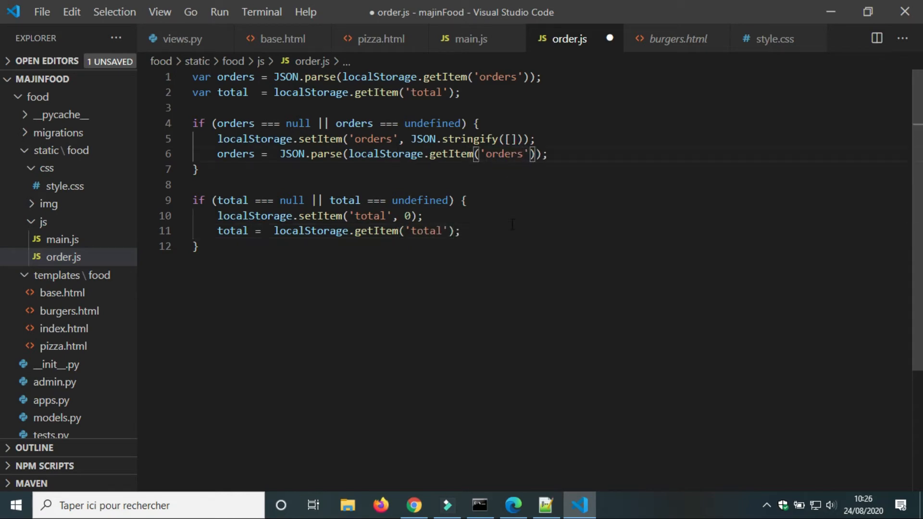
pyautogui.click(282, 38)
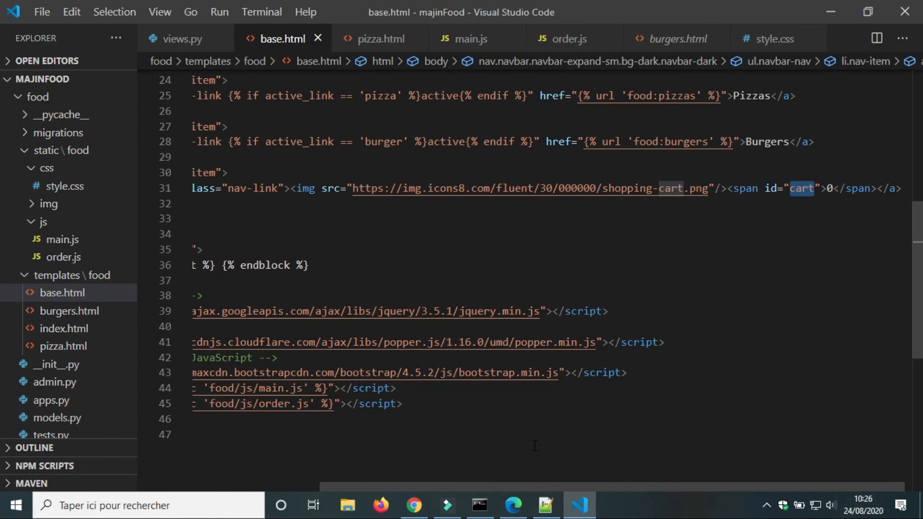
# Add var cart = document.querySelector("#cart") and cart.innerHTML = 5 to order.js
pyautogui.click(567, 38)
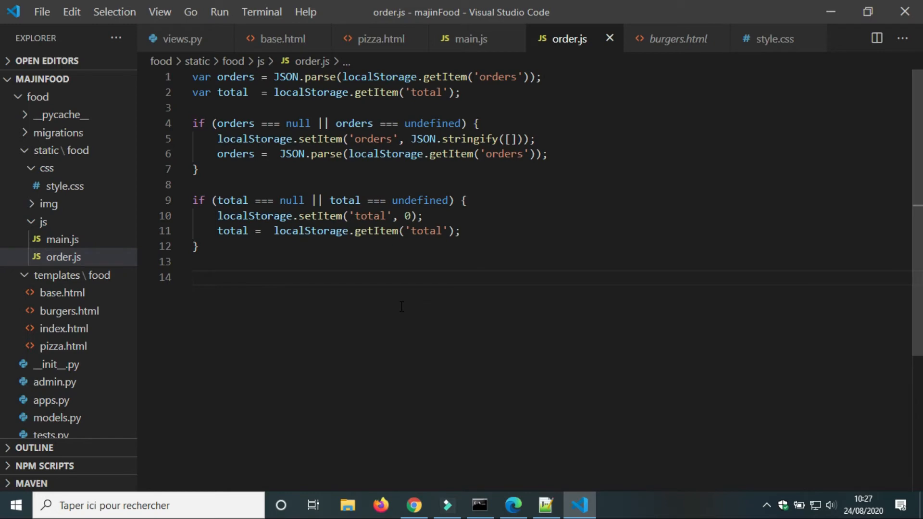
pyautogui.write('var cart = d')
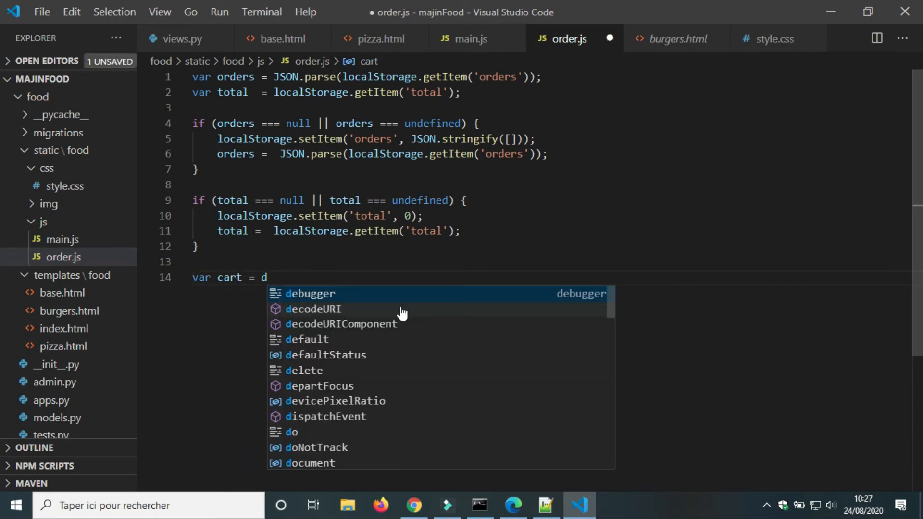
pyautogui.write('ocument.querySelector(')
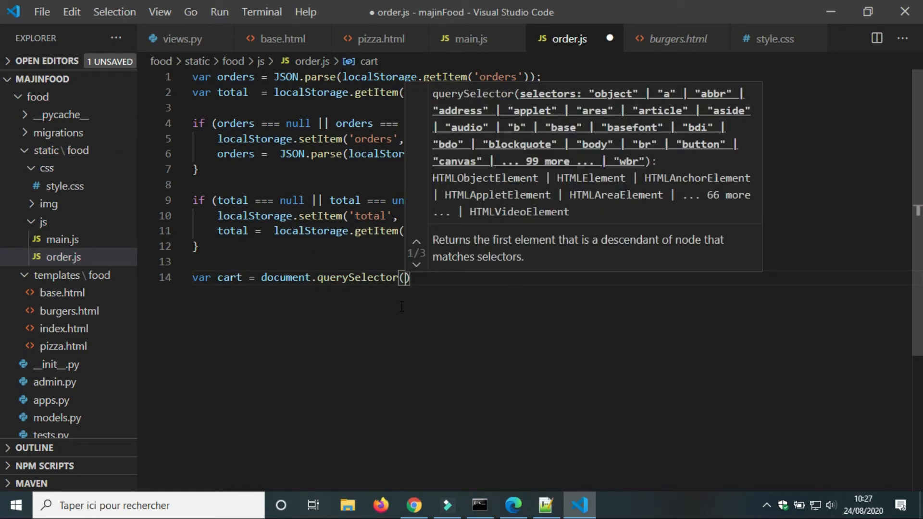
pyautogui.write('"#c"')
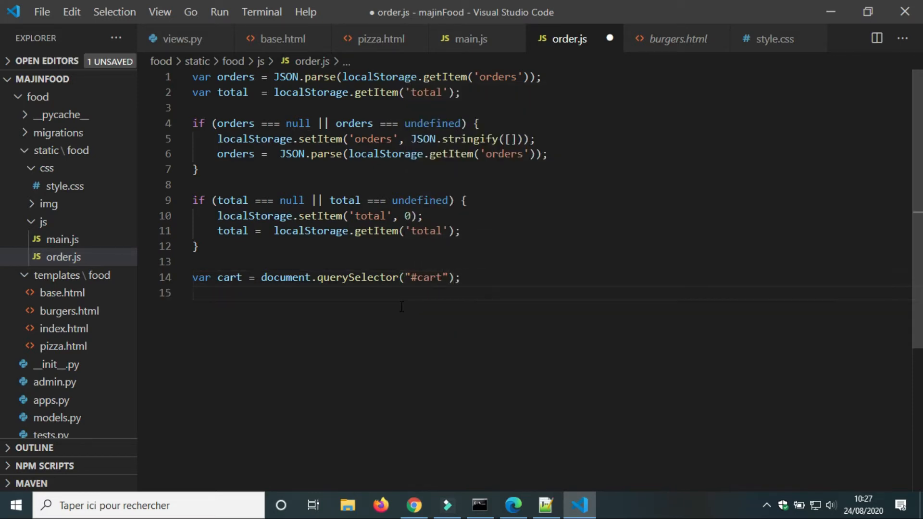
pyautogui.write('cart.')
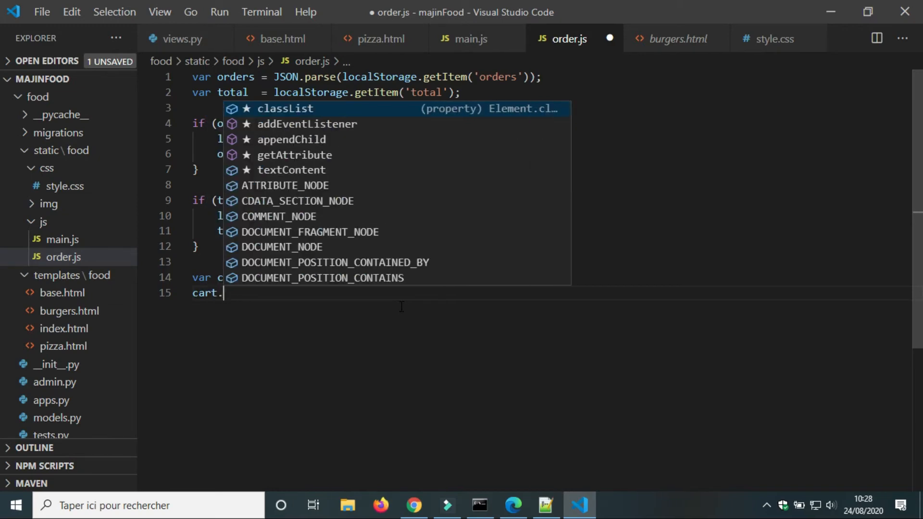
pyautogui.write('innerHTML')
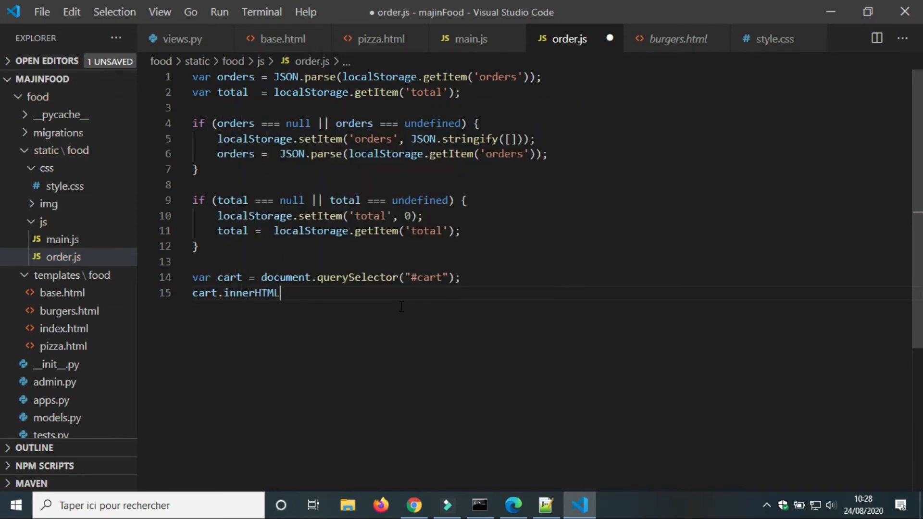
pyautogui.write('= 5')
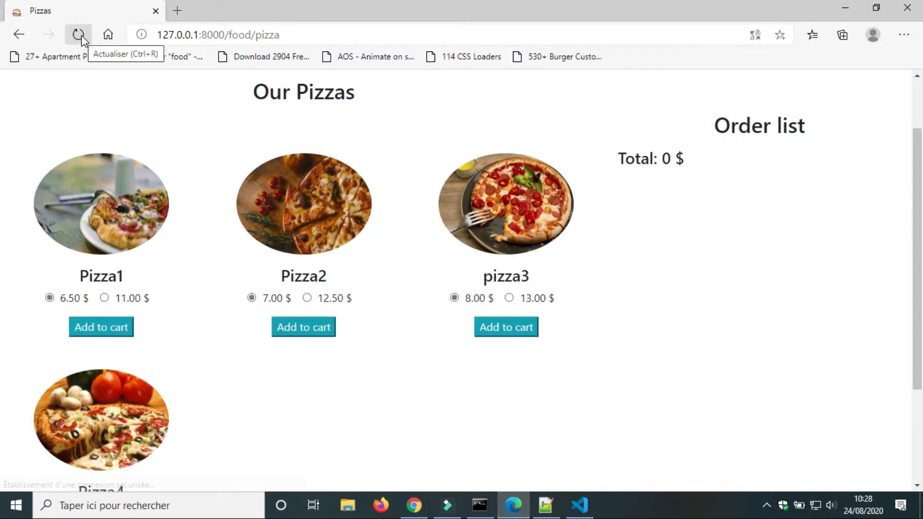
# Change the cart counter to cart.innerHTML = orders.length and reload to see it show 0
pyautogui.click(78, 34)
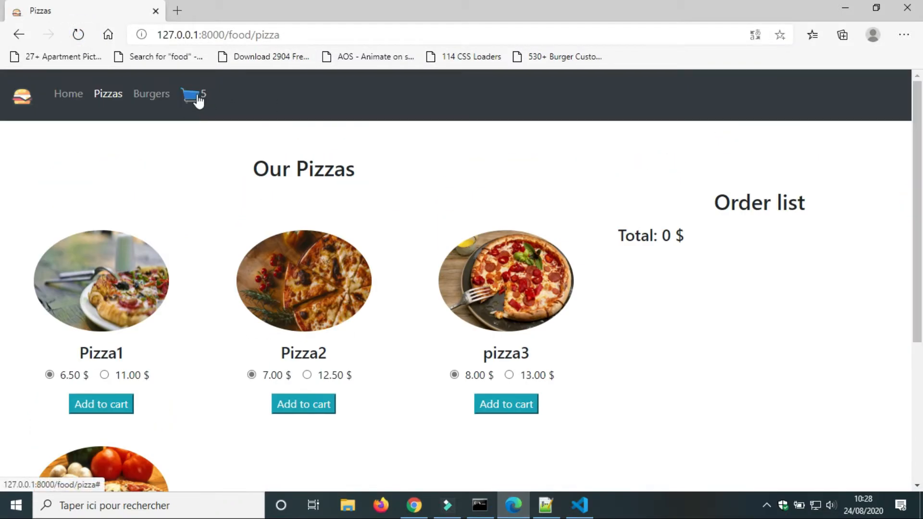
pyautogui.click(579, 504)
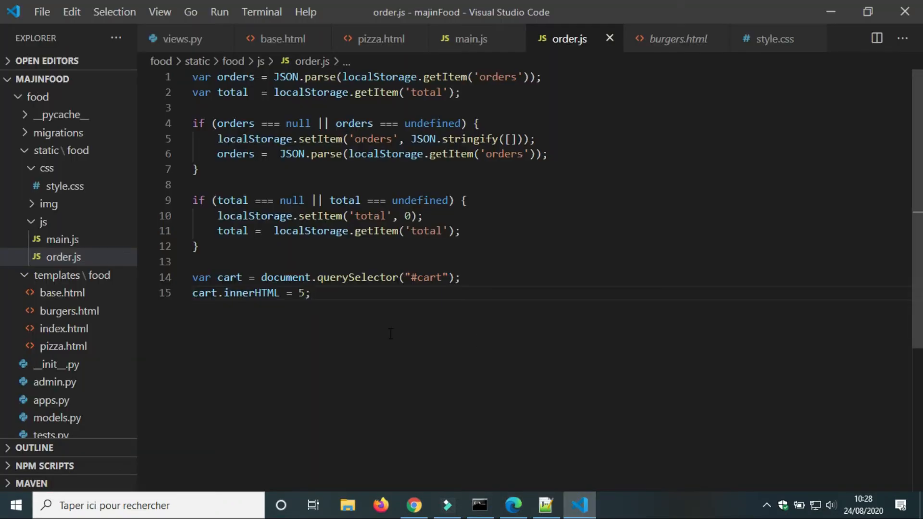
pyautogui.write('o')
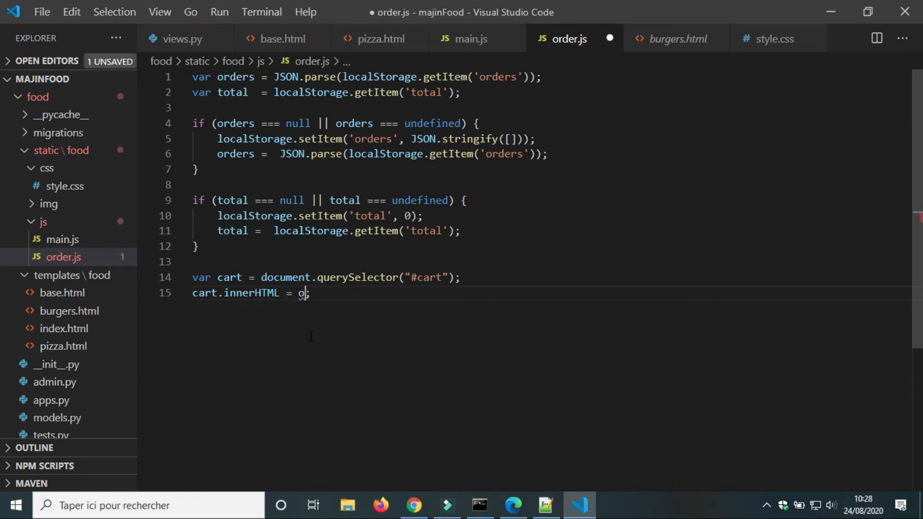
pyautogui.write('rders.length')
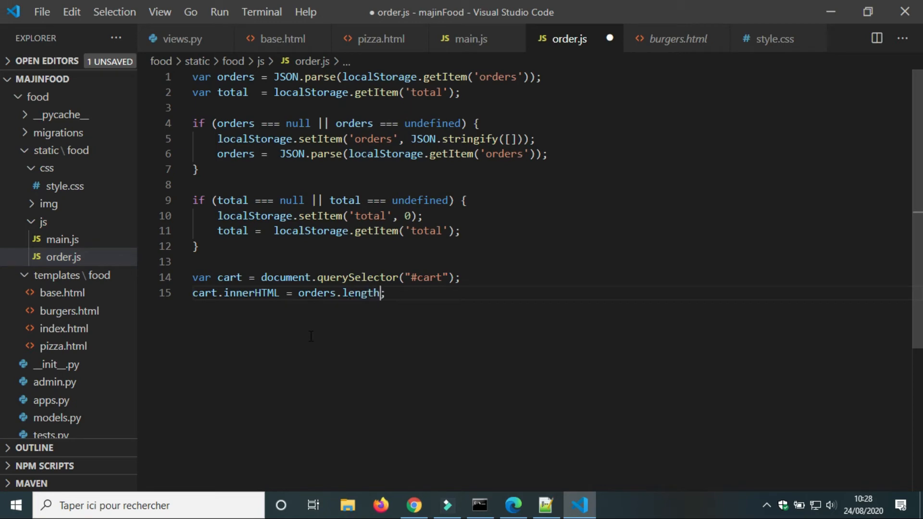
pyautogui.click(512, 505)
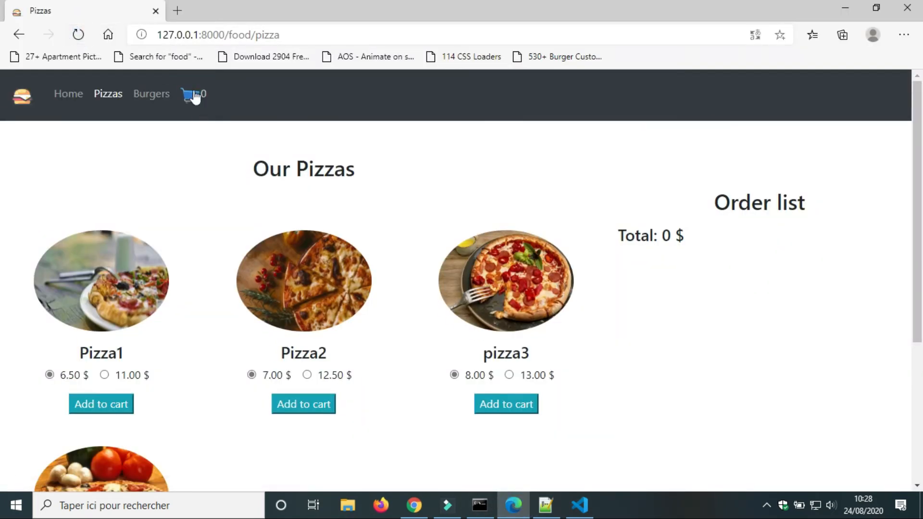
# Give burger headings id="bur{{ burger.id }}" and radios name="burger{{ burger.id }}" in burgers.html
pyautogui.click(578, 505)
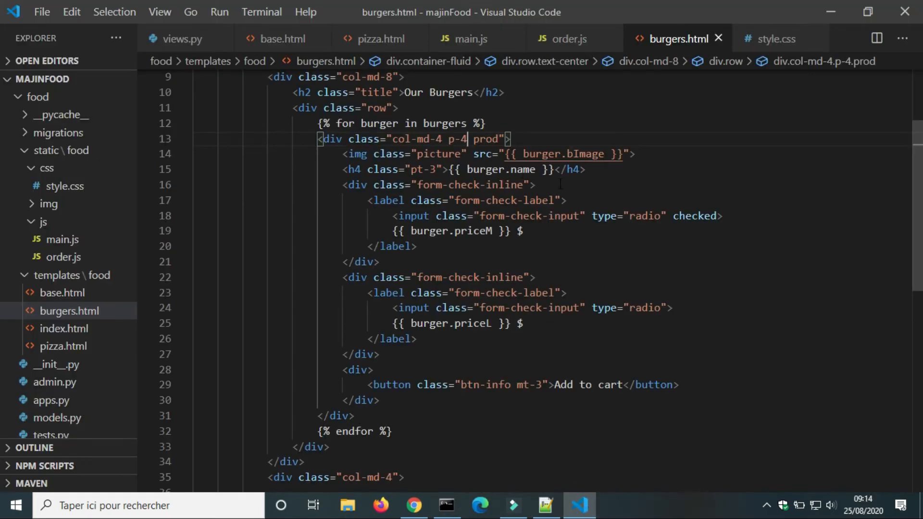
pyautogui.write('id="b"')
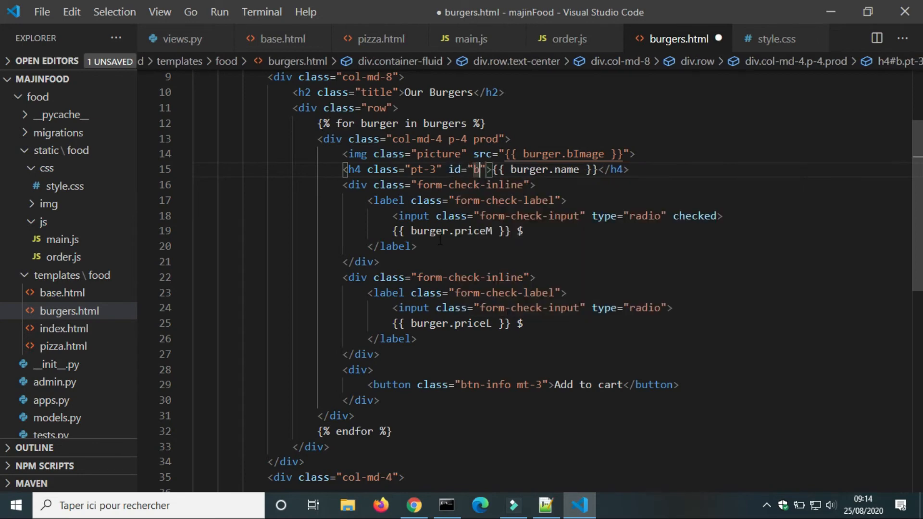
pyautogui.write('ur{{burger.id')
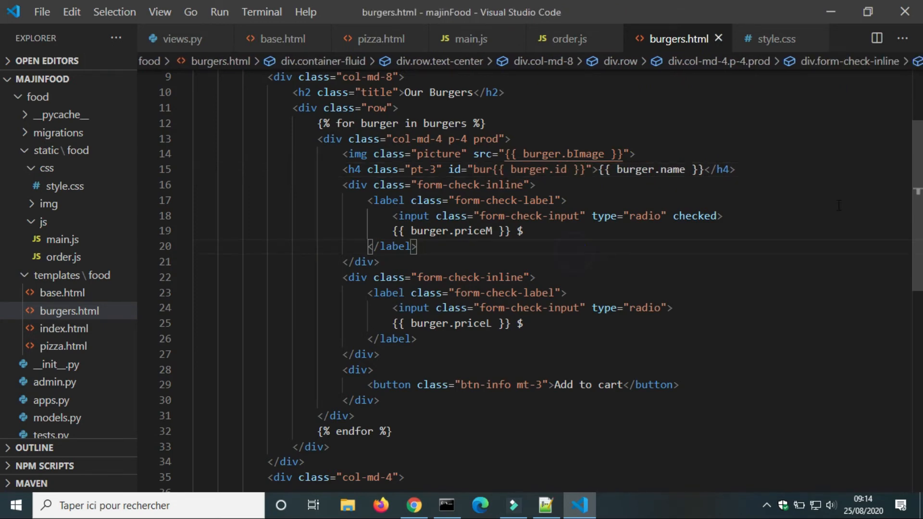
pyautogui.write('id="burger{{ burger.id }}"')
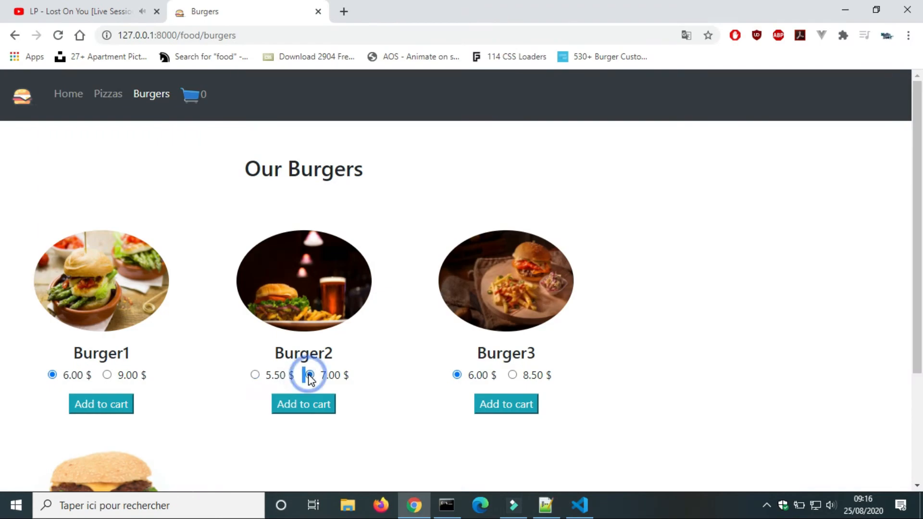
# Set the radio values to burger.priceM and priceL, save, and preview in the browser
pyautogui.click(579, 505)
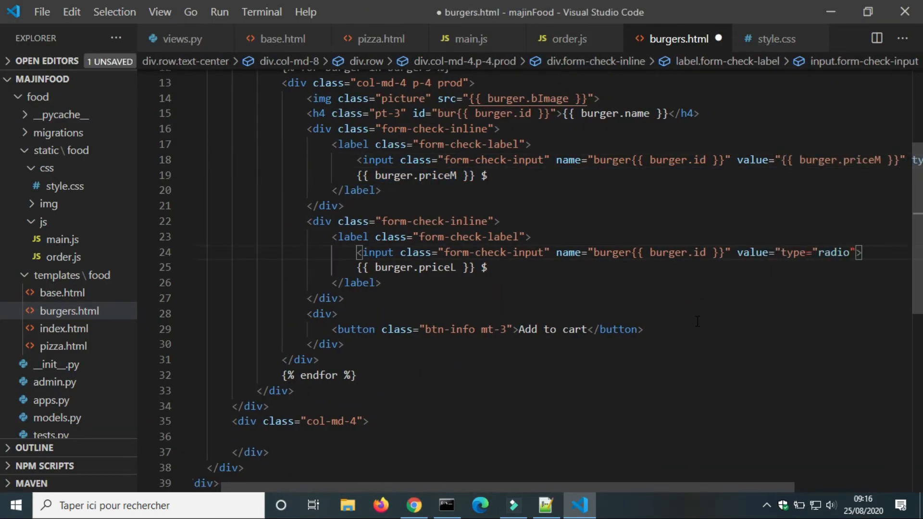
pyautogui.press('ctrl+s')
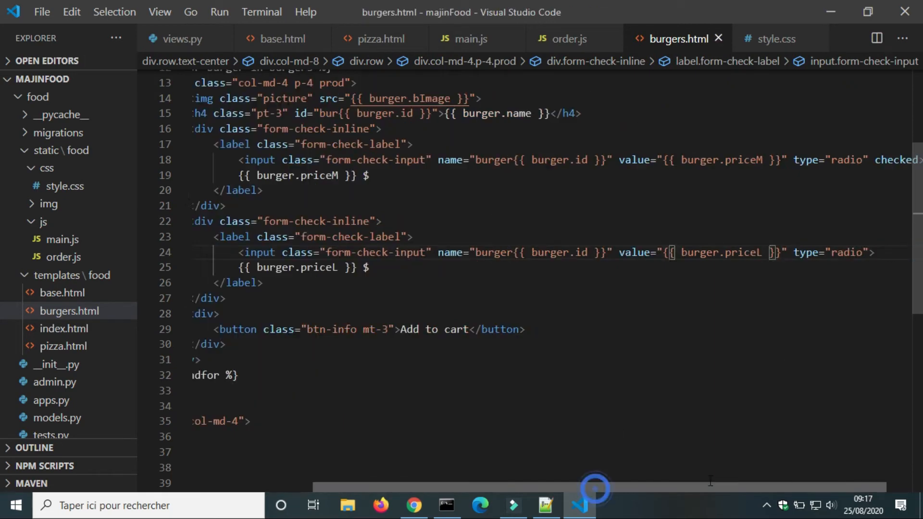
pyautogui.click(414, 505)
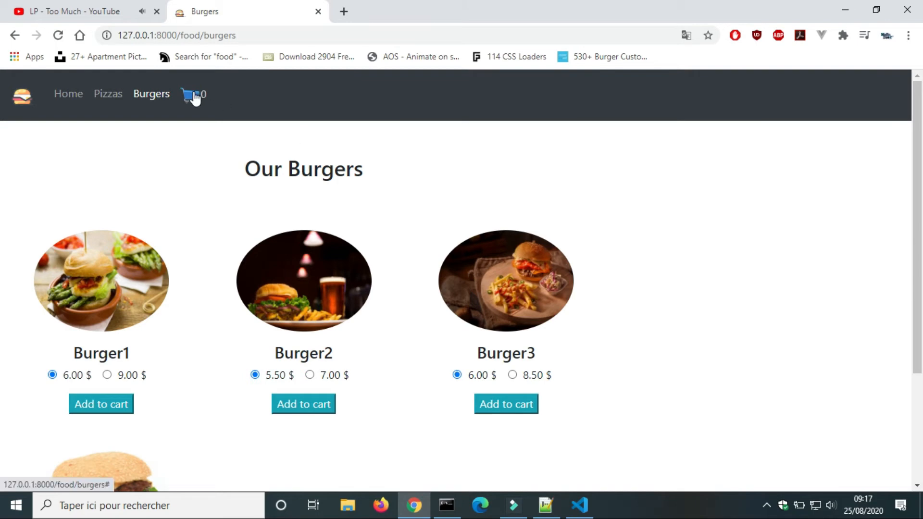
# Wrap the cart li in a new <ul class="navbar-nav ml-auto"> in base.html and reload the page
pyautogui.click(578, 505)
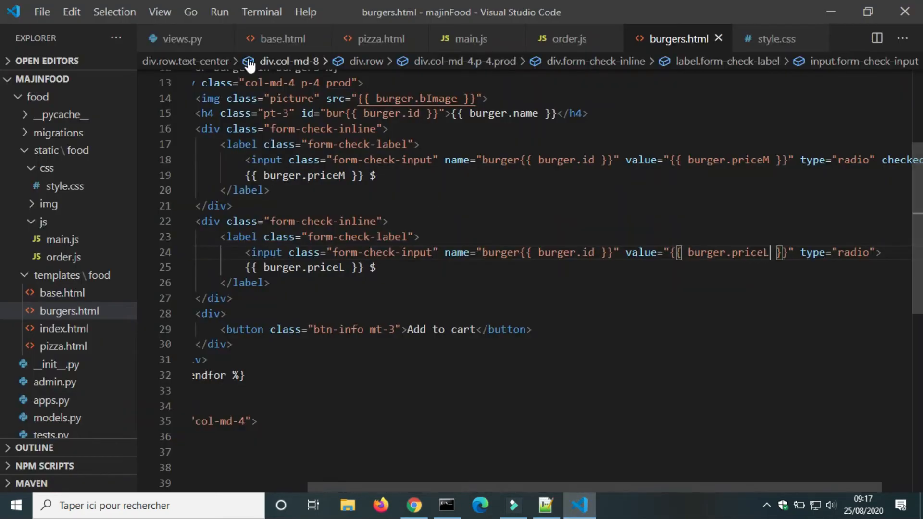
pyautogui.click(282, 38)
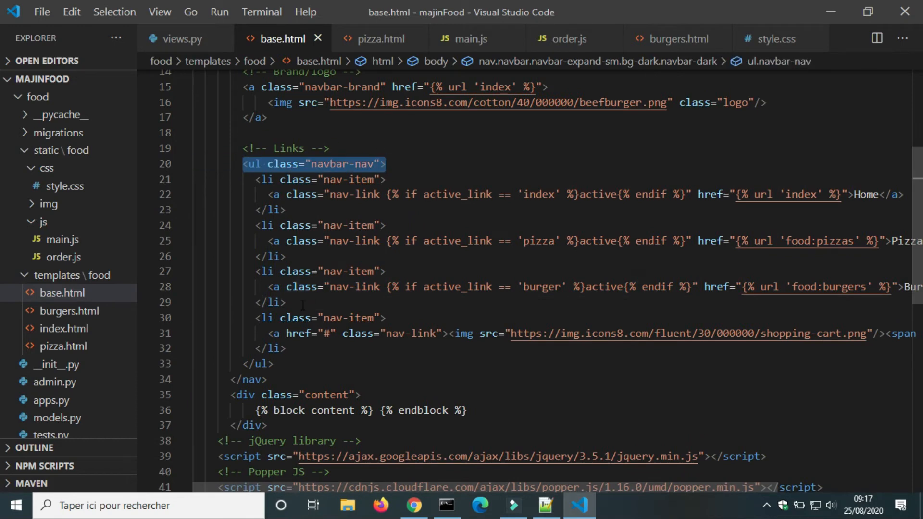
pyautogui.press('Enter')
pyautogui.write('<ul class="navbar-nav ml-auto">')
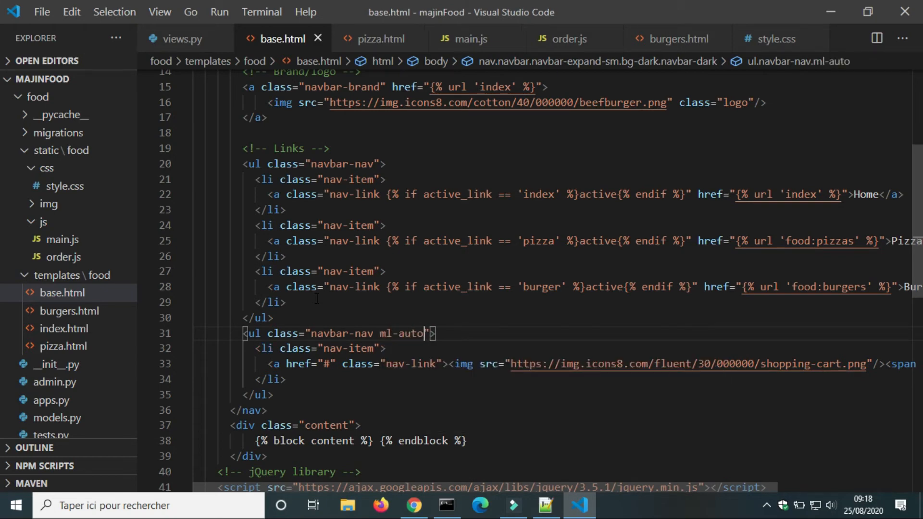
pyautogui.click(414, 505)
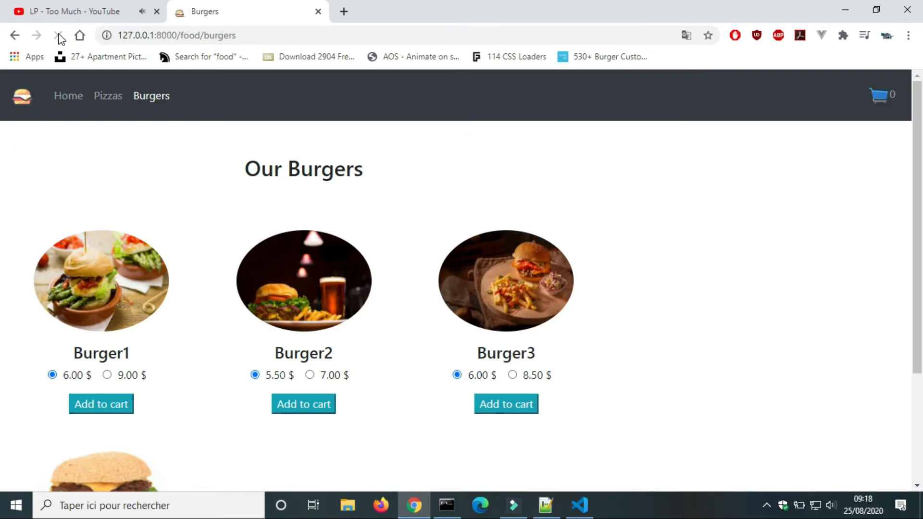
pyautogui.click(579, 505)
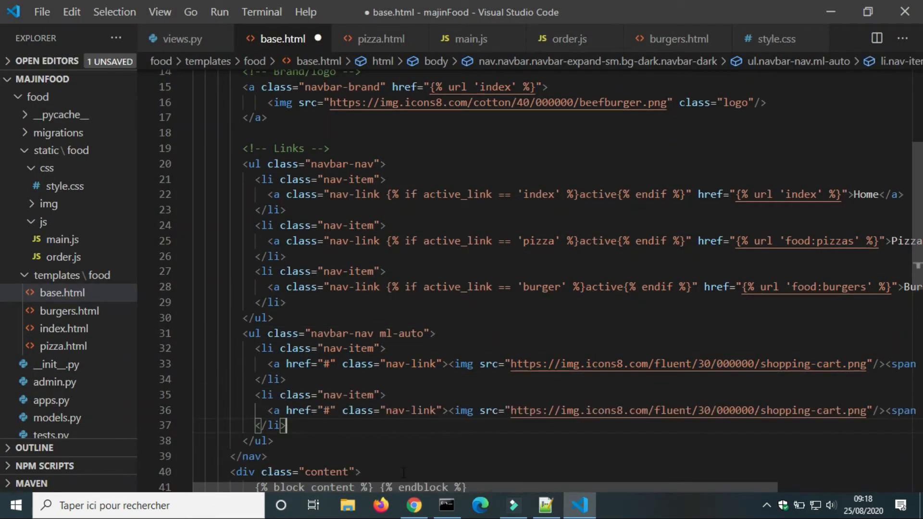
# Put the Login text on its own line after a <br> under the user icon and reload
pyautogui.hscroll(3)
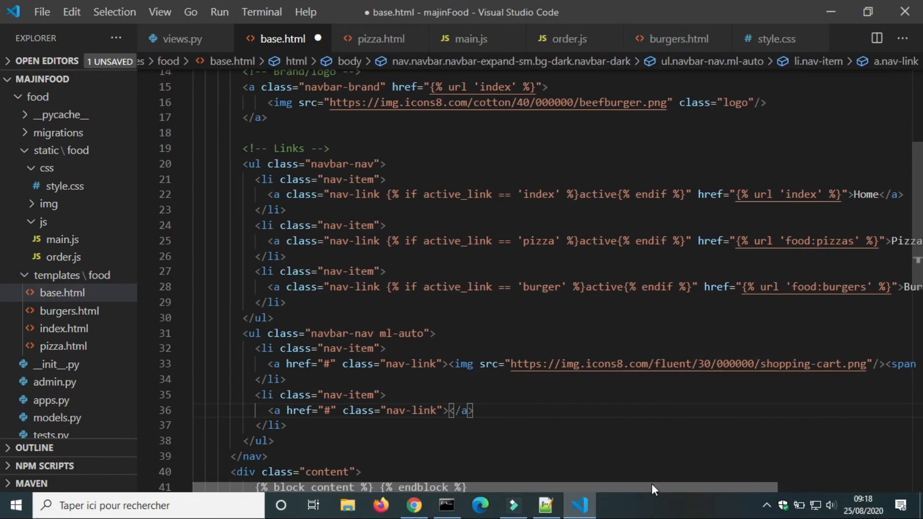
pyautogui.write('Log-i')
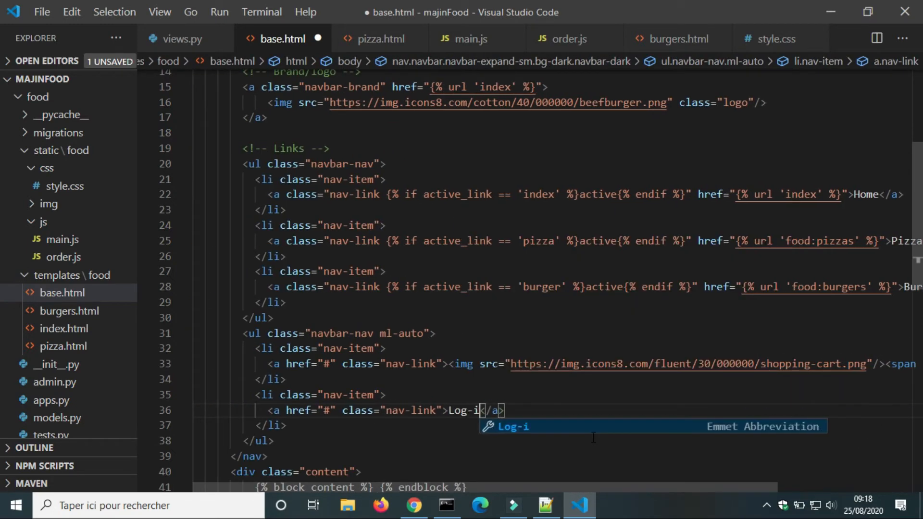
pyautogui.click(413, 505)
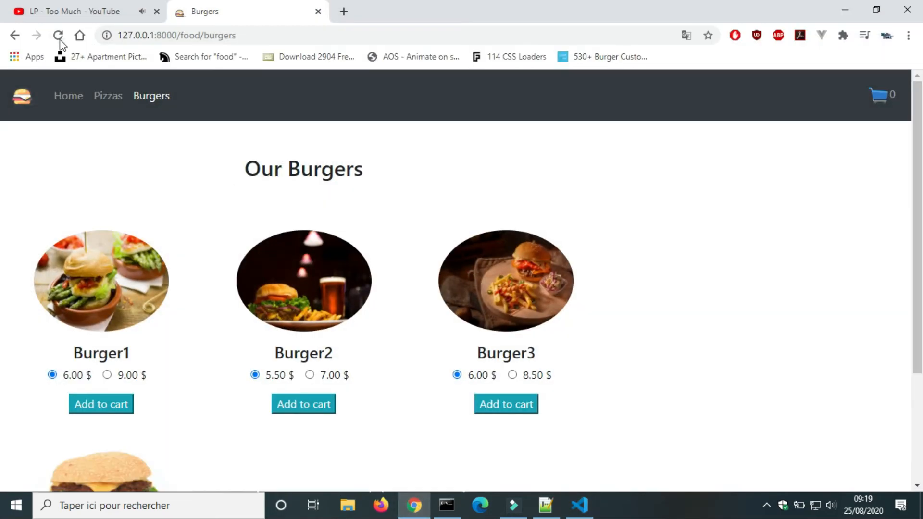
pyautogui.click(59, 36)
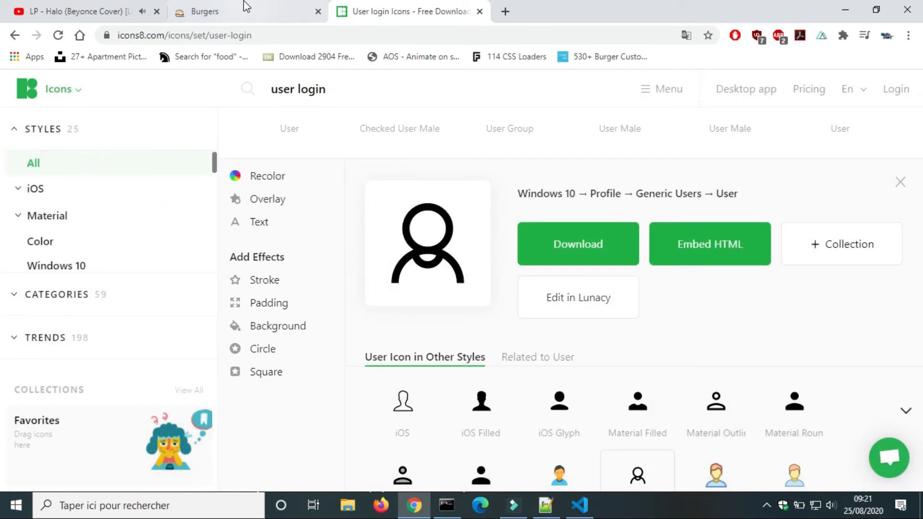
# Save base.html and reload the Burgers page to see the Login link beneath the icon
pyautogui.click(579, 505)
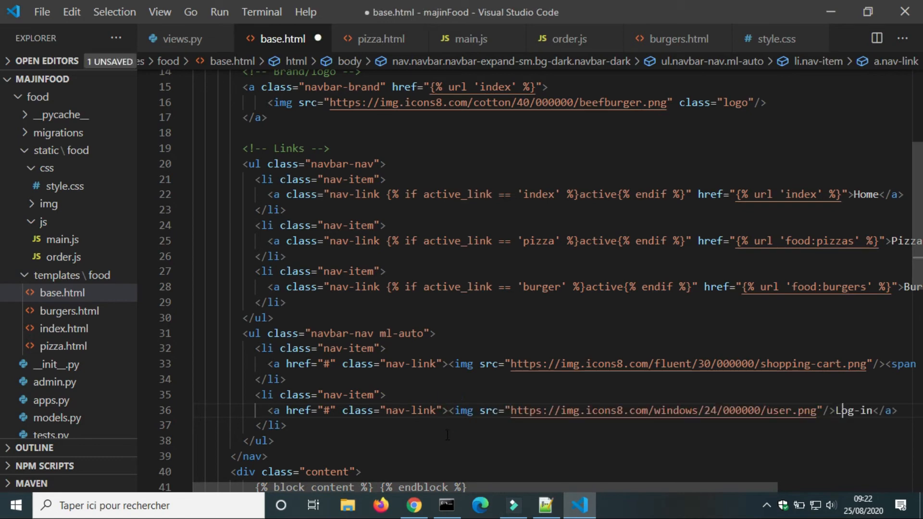
pyautogui.press('ctrl+s')
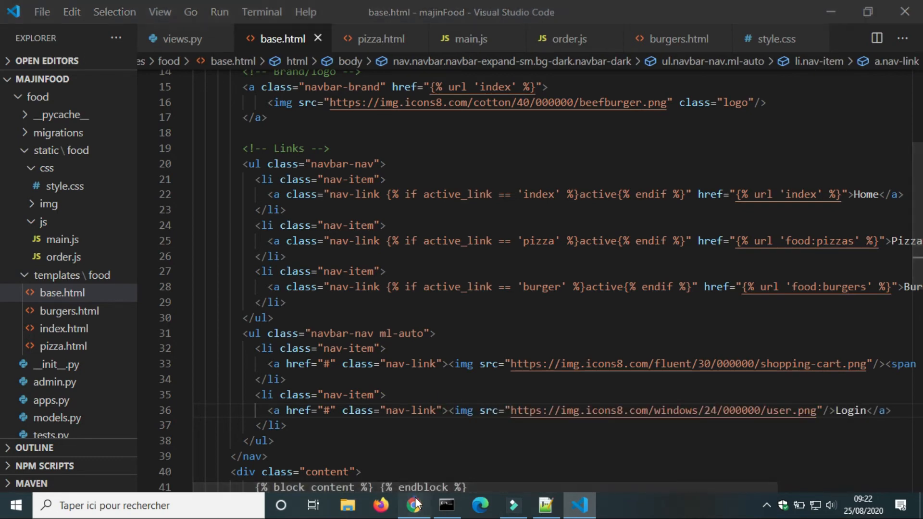
pyautogui.click(415, 505)
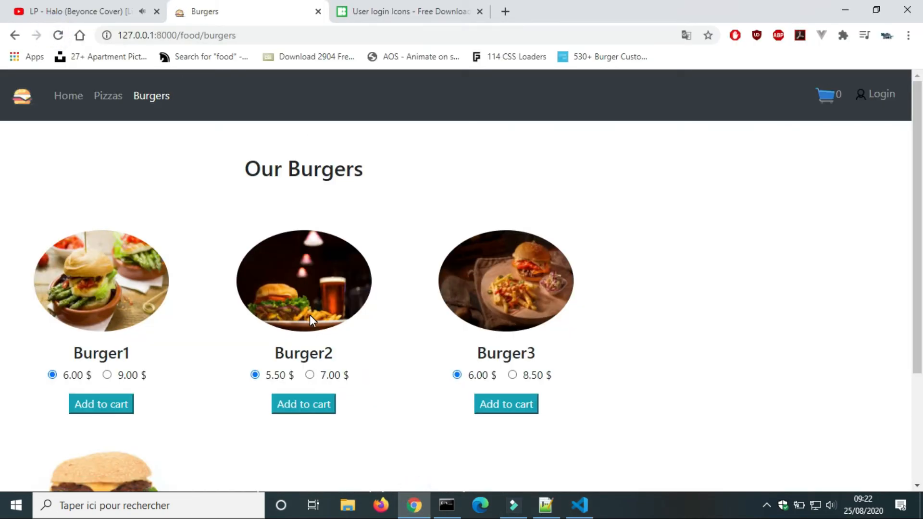
pyautogui.click(578, 504)
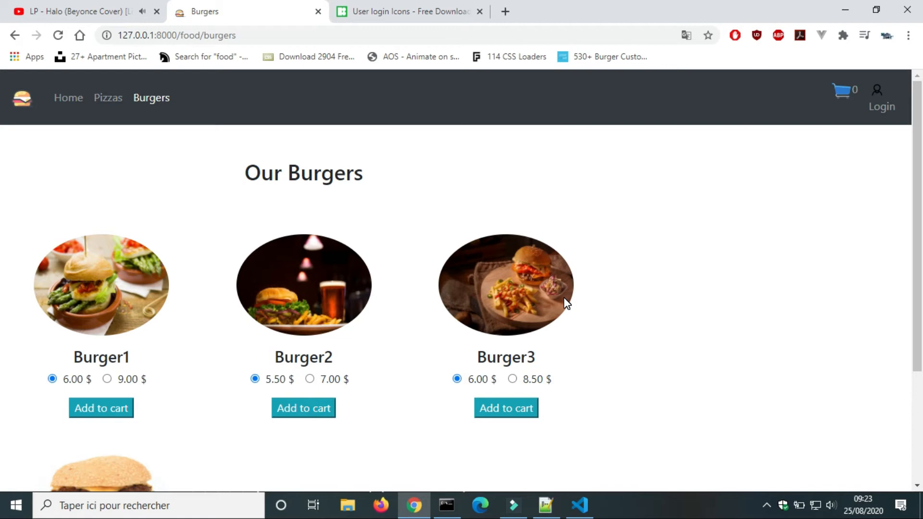
# Give the navbar user img class="bg-light ml-2 rounded-circle" in base.html and reload
pyautogui.click(579, 505)
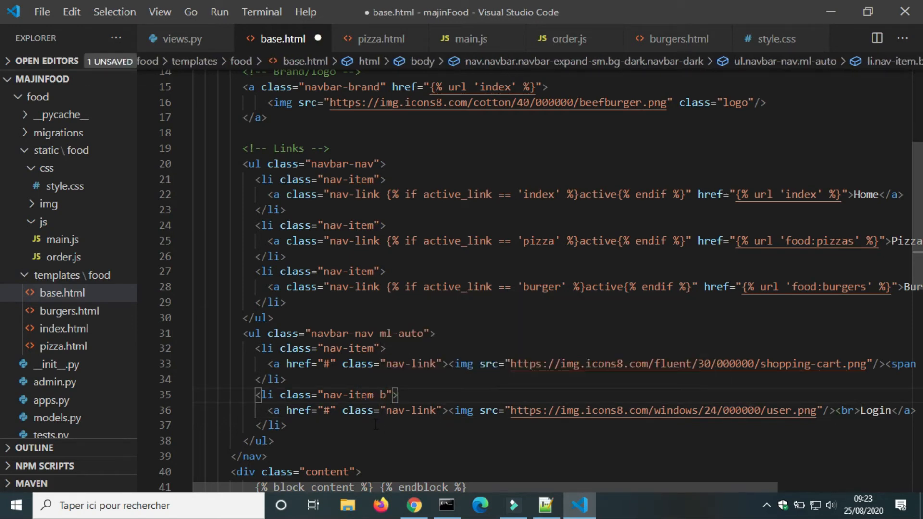
pyautogui.write('g-ligh')
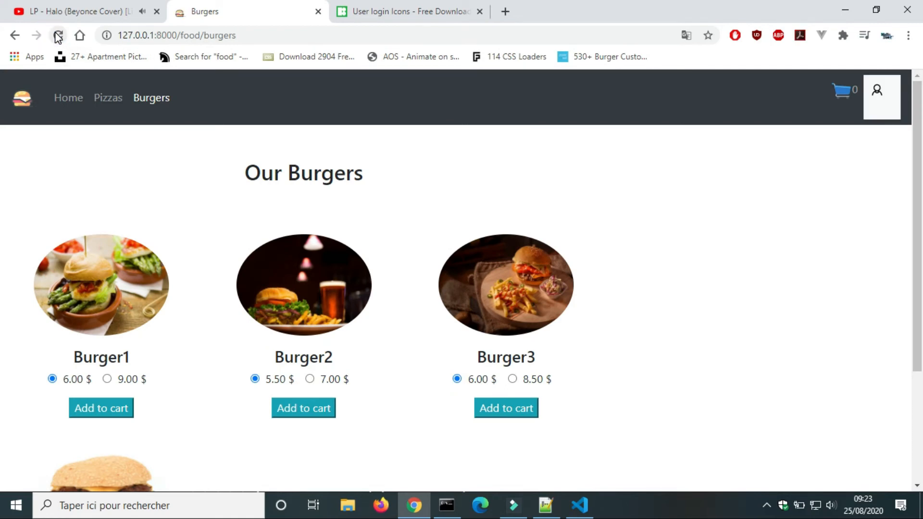
pyautogui.click(577, 505)
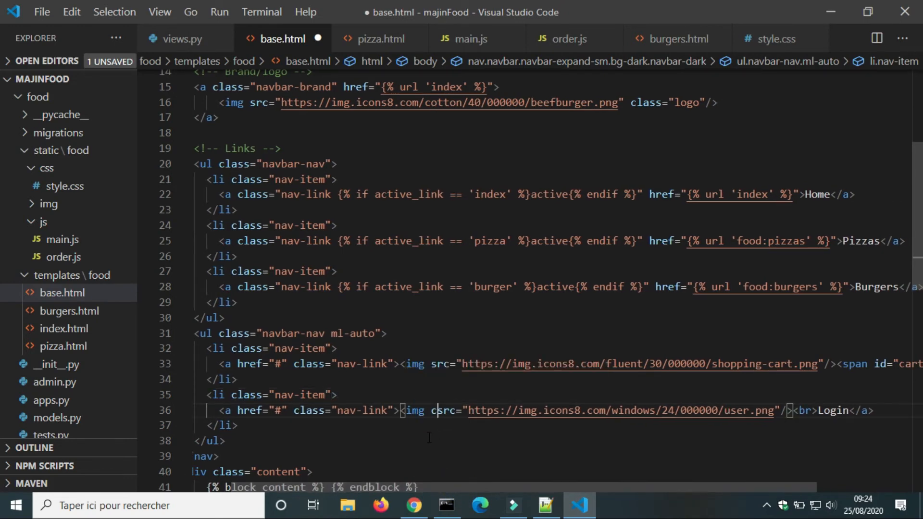
pyautogui.write('lass=')
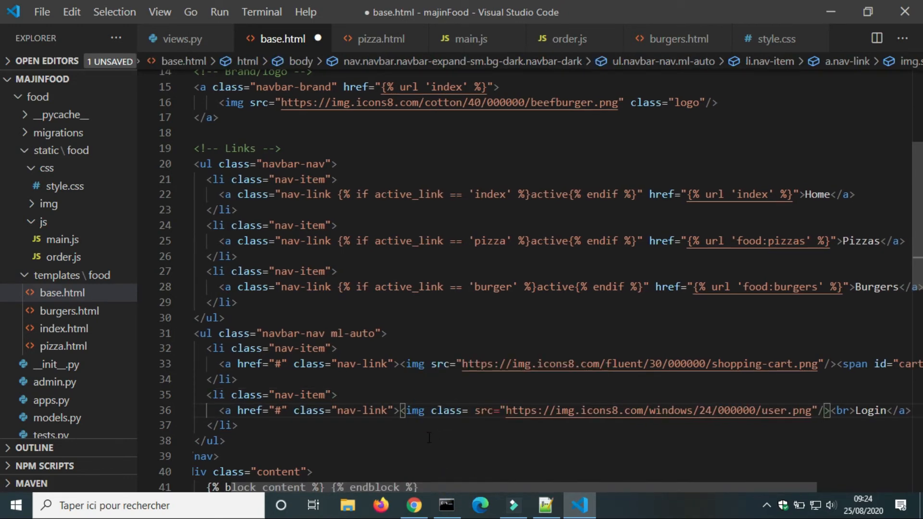
pyautogui.write('bg-lig"')
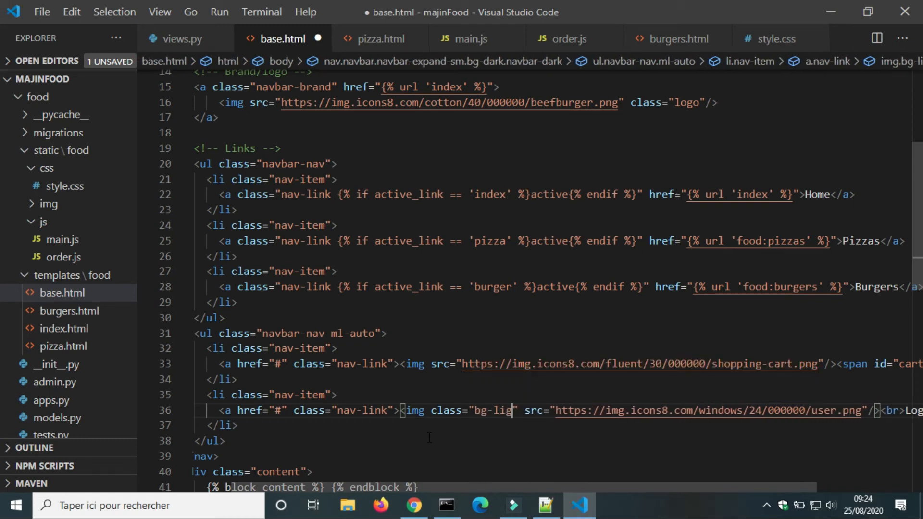
pyautogui.click(414, 505)
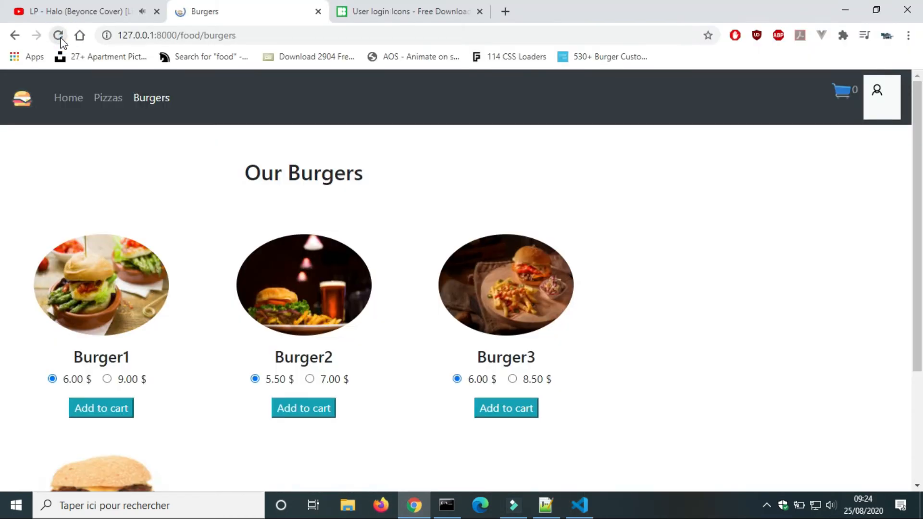
pyautogui.click(58, 35)
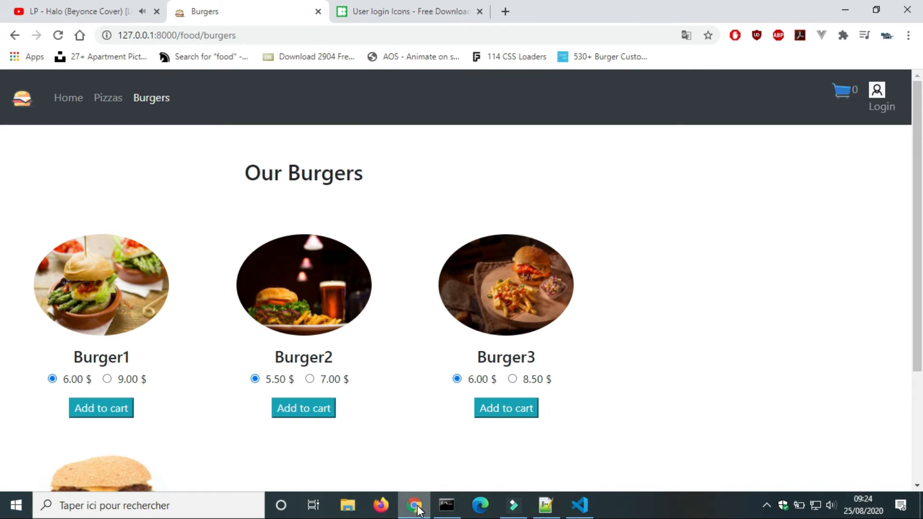
# Add mt-2 to the cart li, save, and reload the Burgers page to check the rounded icon
pyautogui.click(579, 505)
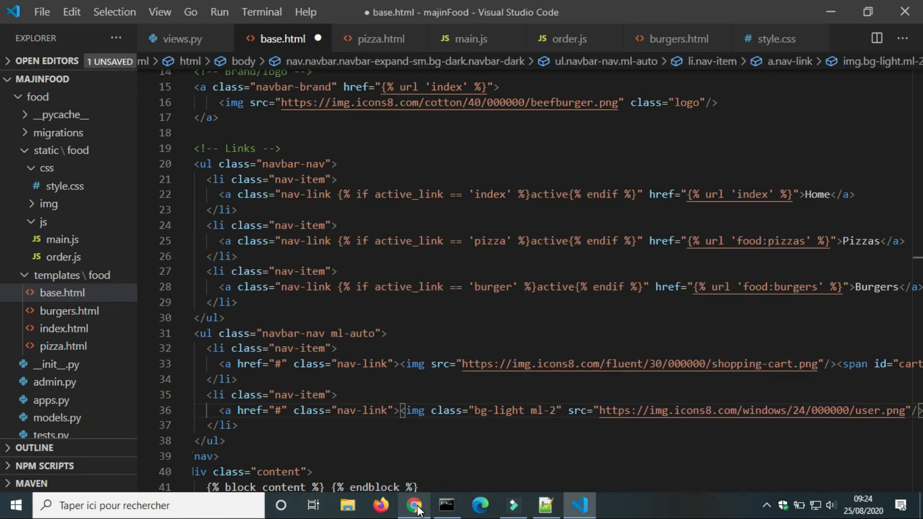
pyautogui.click(414, 505)
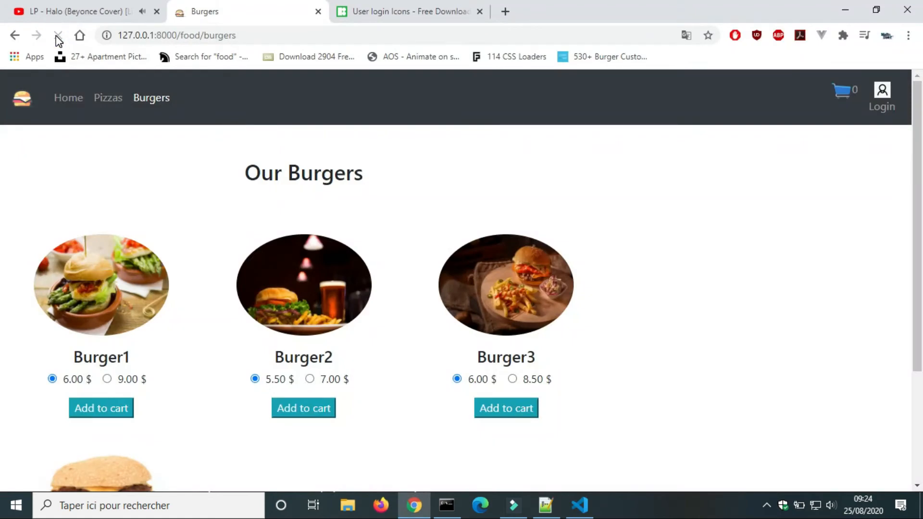
pyautogui.click(58, 35)
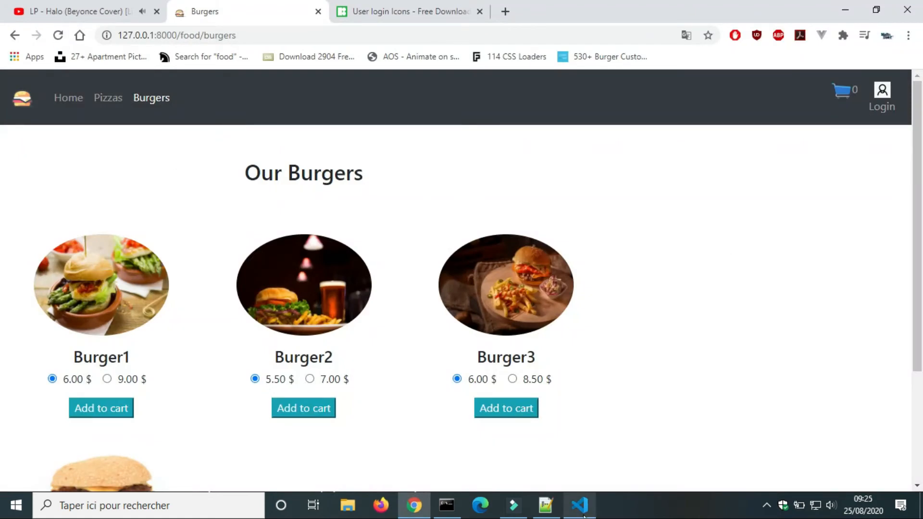
pyautogui.click(579, 504)
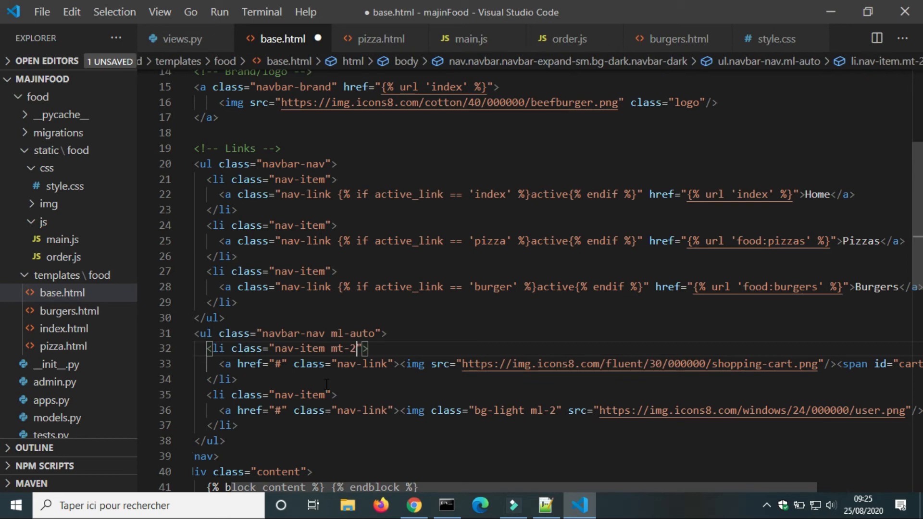
pyautogui.click(414, 505)
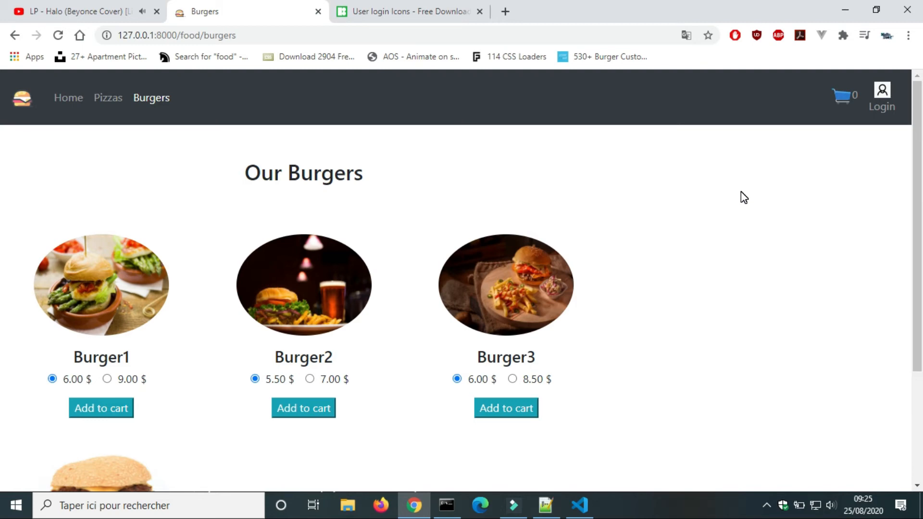
pyautogui.click(578, 504)
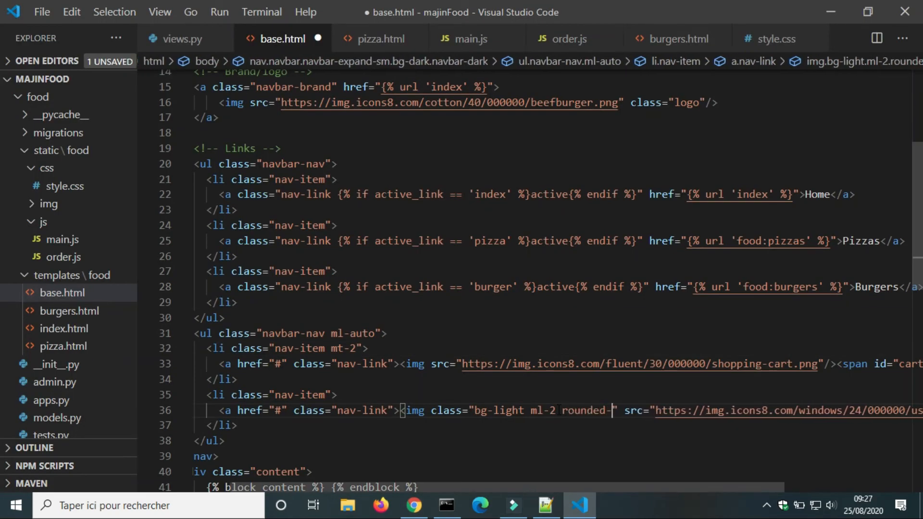
pyautogui.press('ctrl+s')
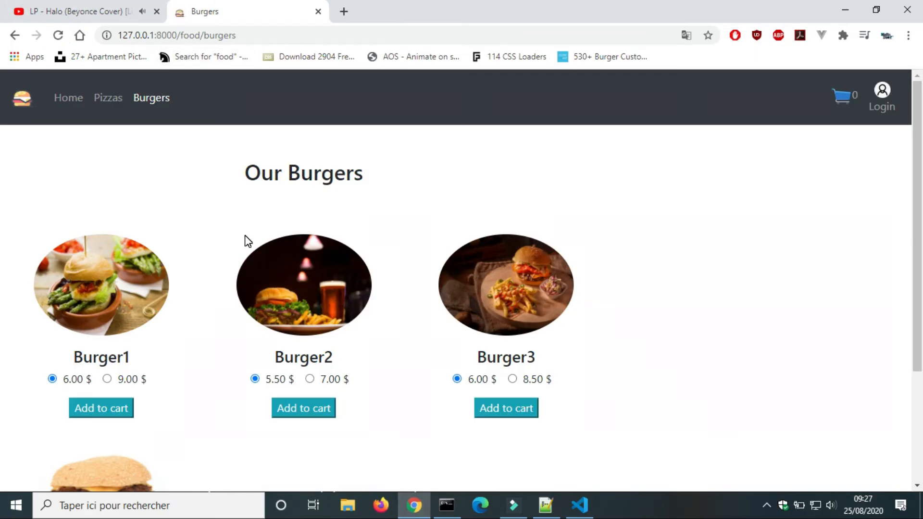
pyautogui.click(57, 36)
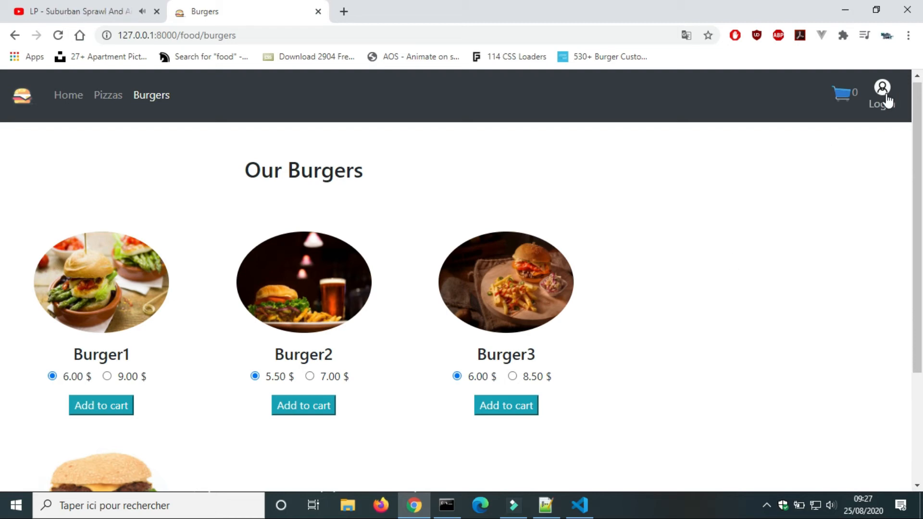
pyautogui.moveTo(714, 260)
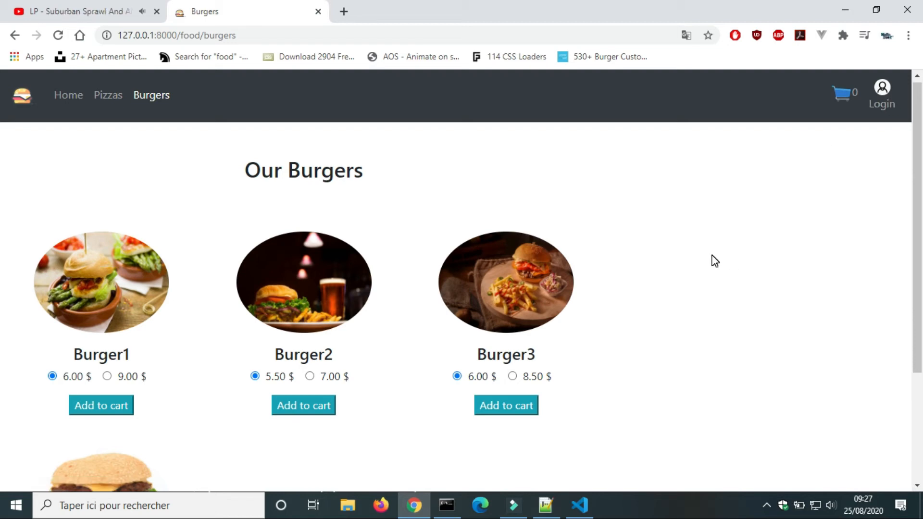
pyautogui.moveTo(518, 441)
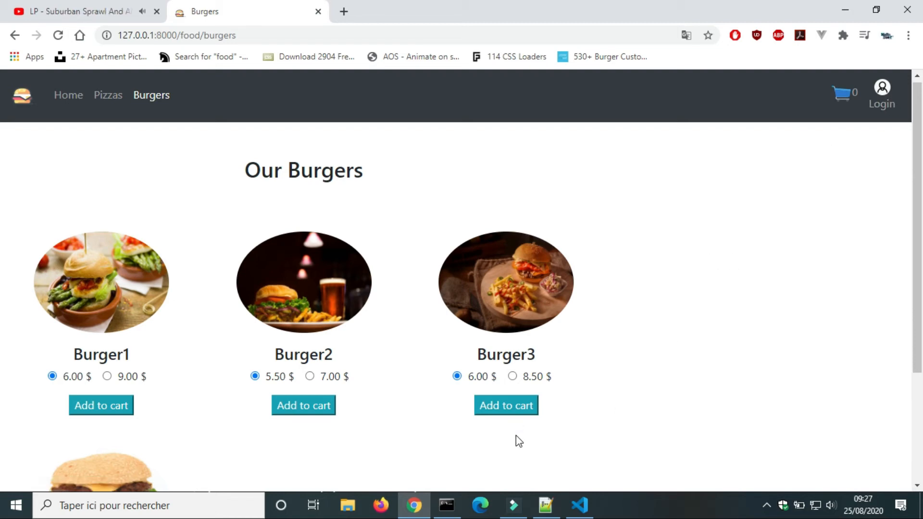
# Wrap both ul.navbar-nav lists in a div.collapse.navbar-collapse with id mynav in base.html
pyautogui.click(578, 505)
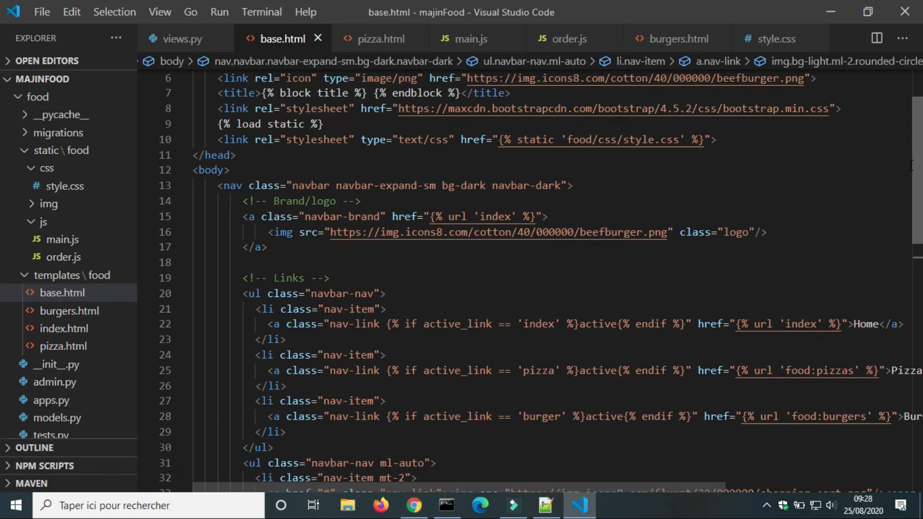
pyautogui.click(414, 505)
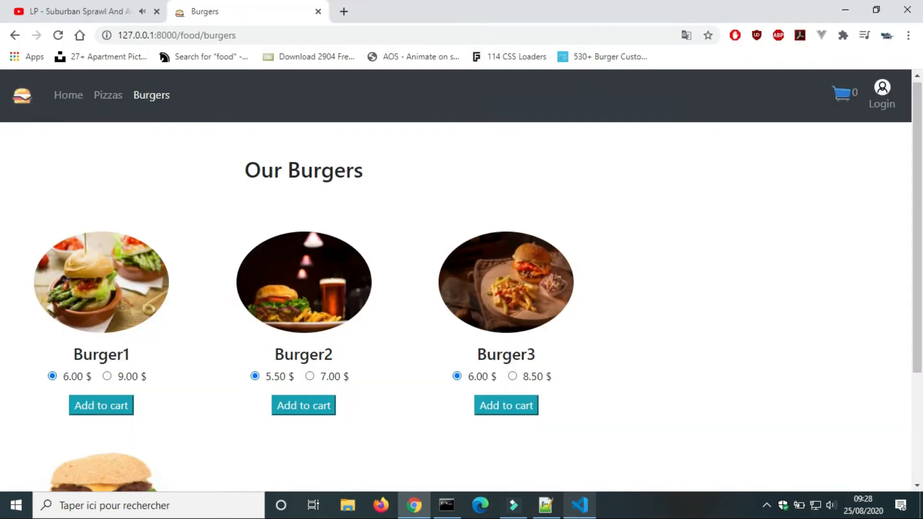
pyautogui.click(579, 504)
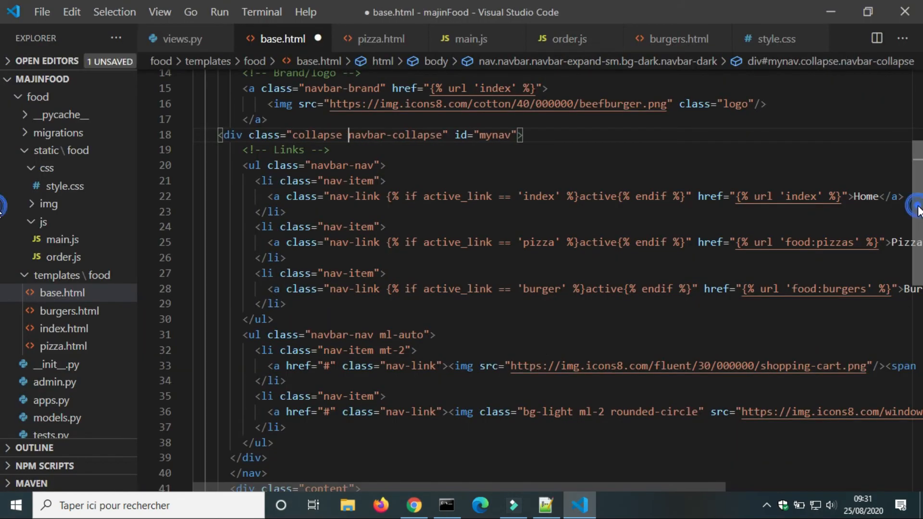
pyautogui.scroll(3)
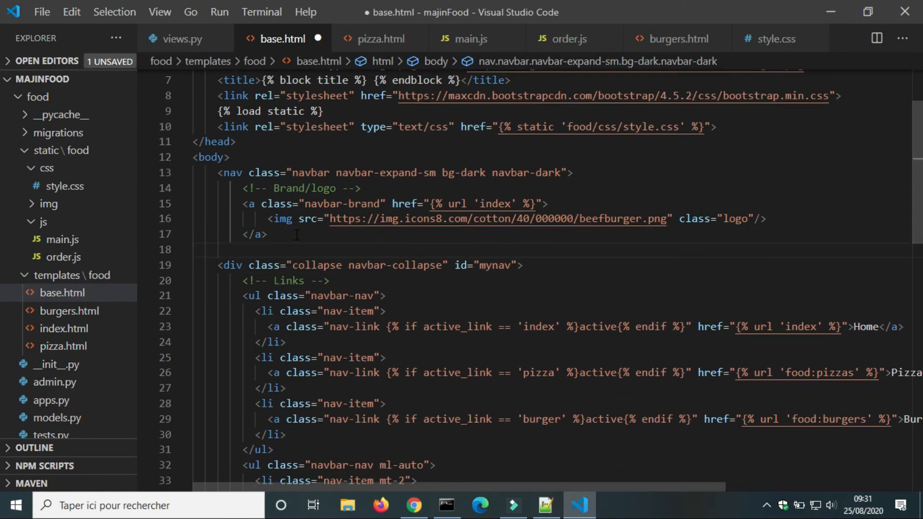
pyautogui.write('<button></button>')
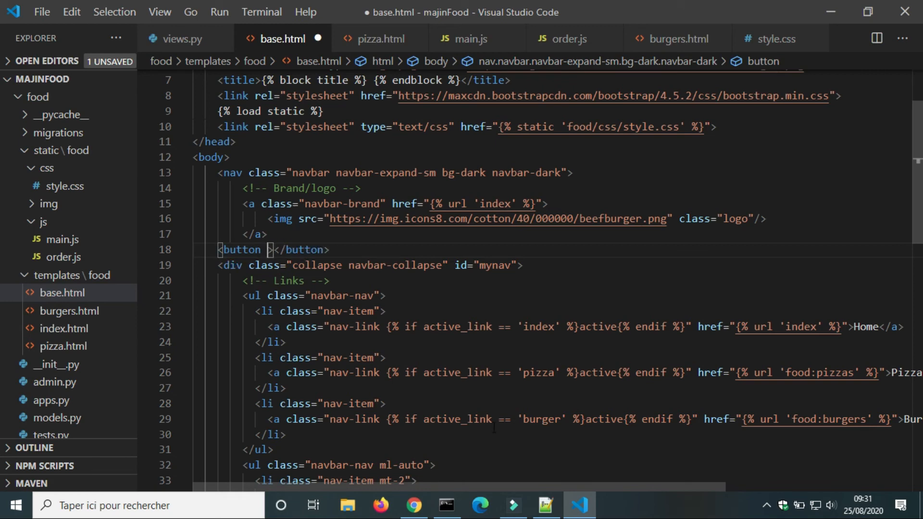
pyautogui.write('class="navbar-toggler')
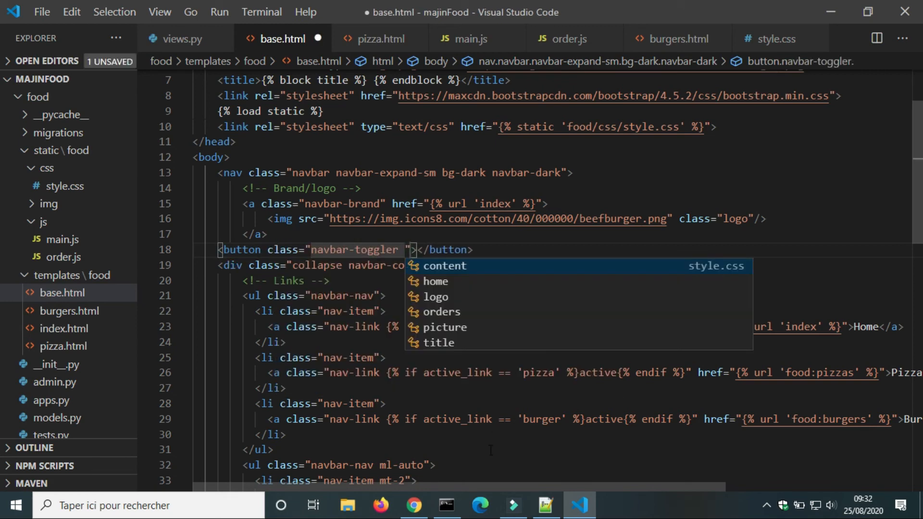
pyautogui.write('type="')
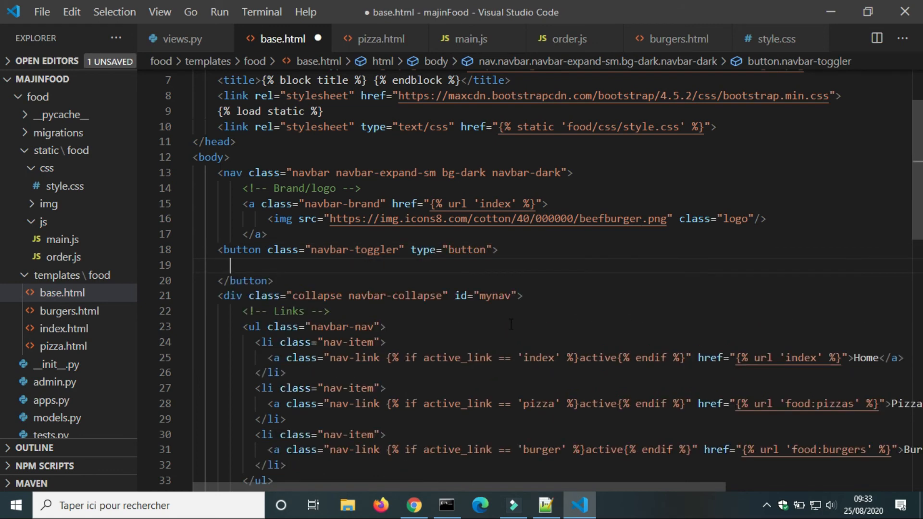
pyautogui.write('<span></span>')
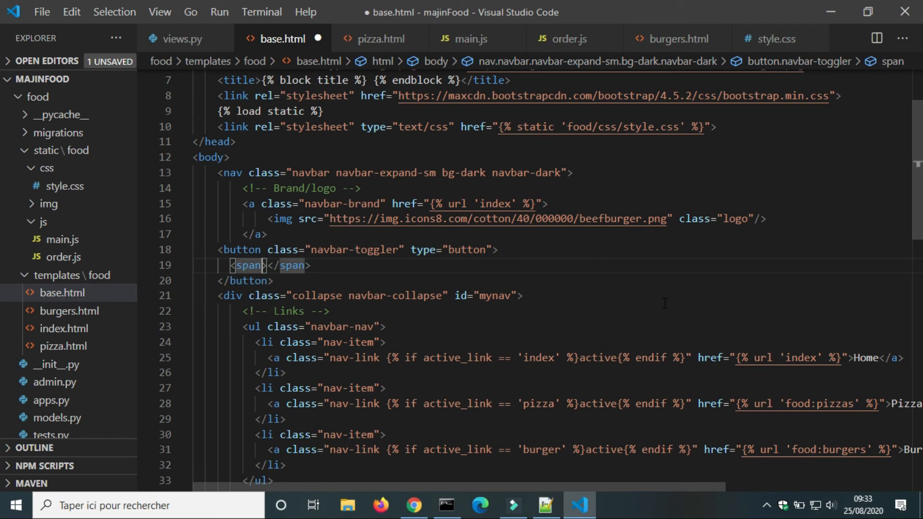
pyautogui.write('class="navbar"')
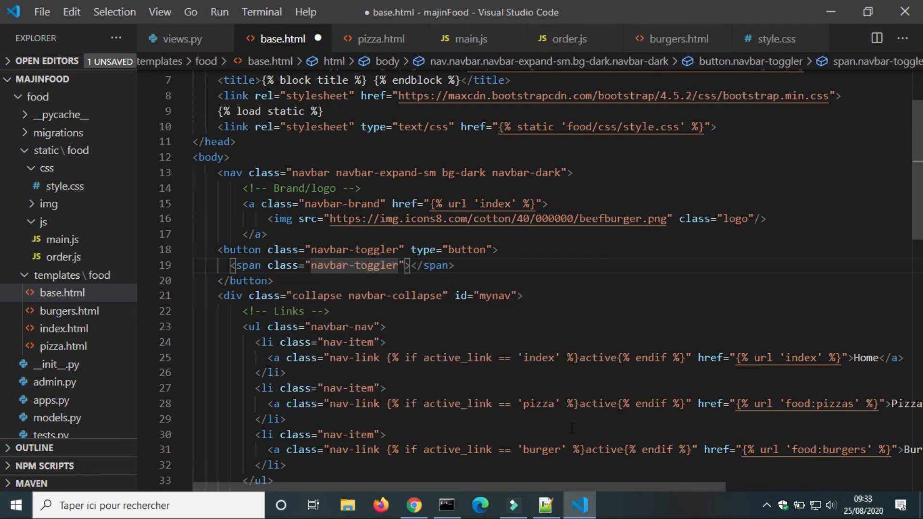
pyautogui.click(414, 504)
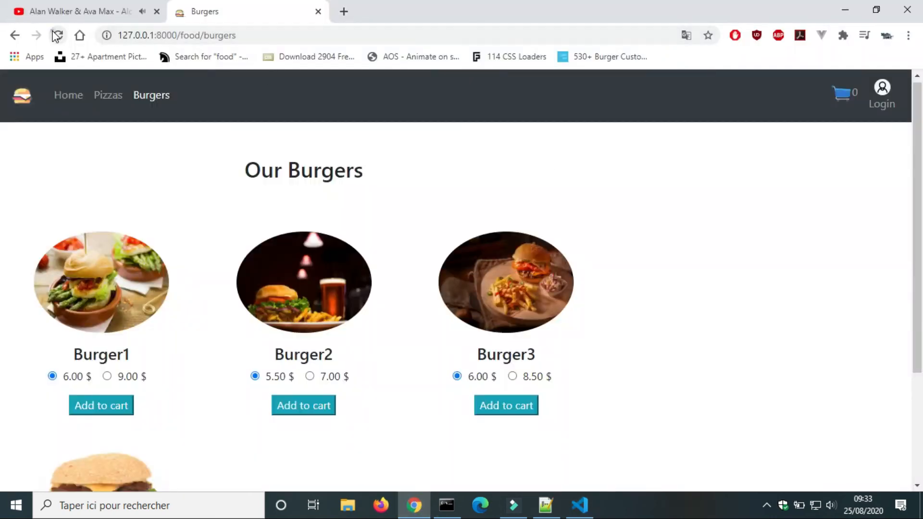
pyautogui.click(56, 36)
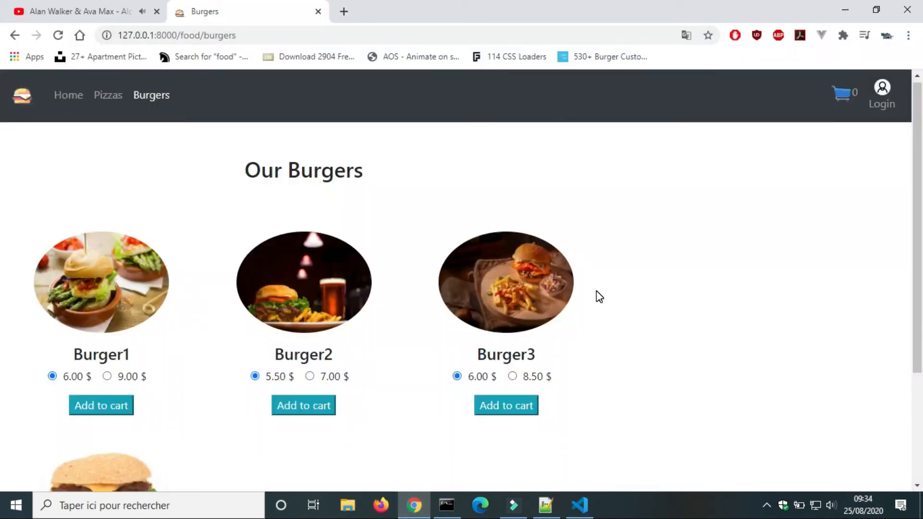
pyautogui.click(578, 505)
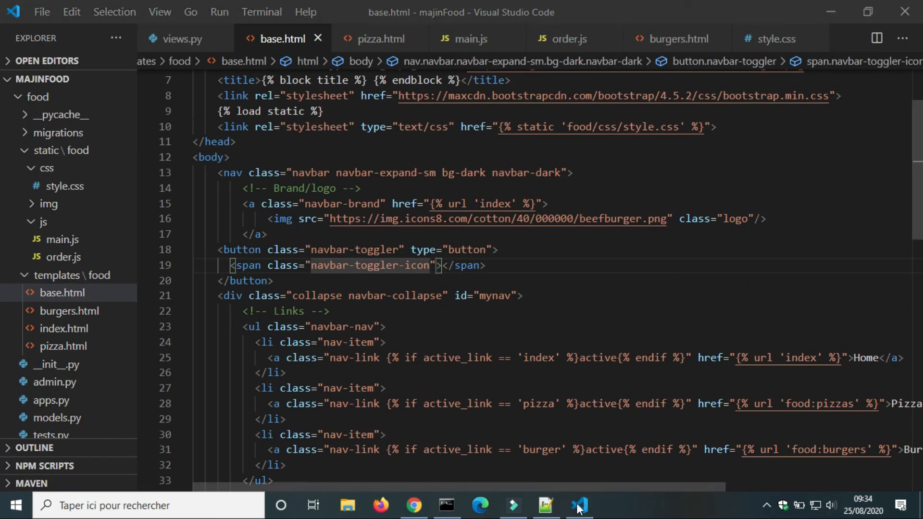
pyautogui.click(414, 504)
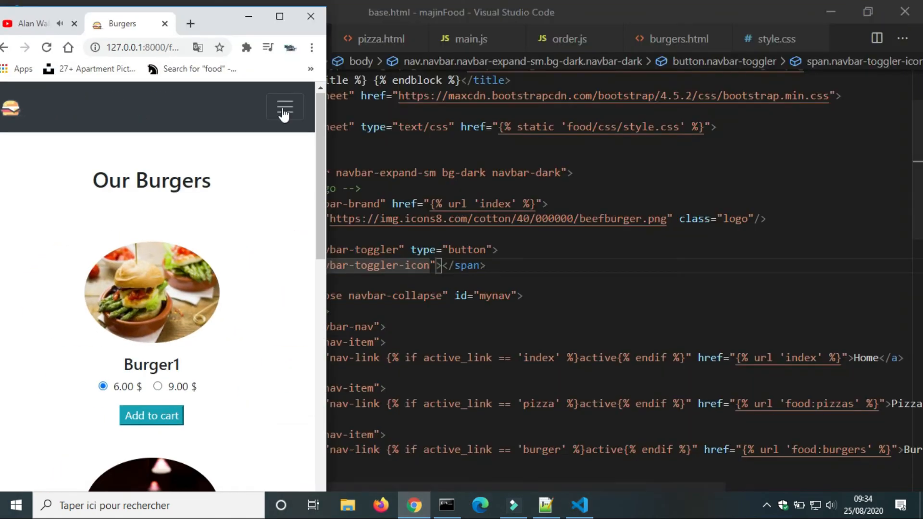
pyautogui.click(279, 16)
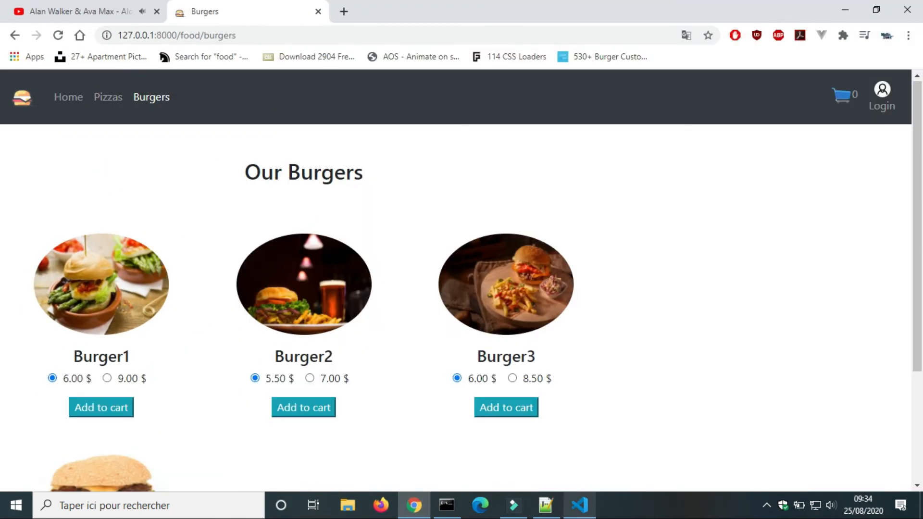
pyautogui.click(578, 505)
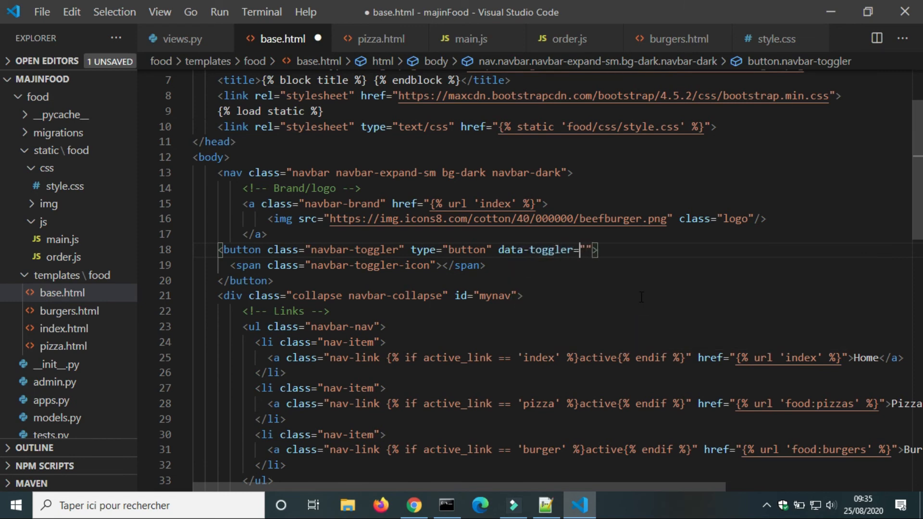
# Add data-toggle="collapse", data-target="#mynav" and aria-controls="mynav" to the navbar-toggler button
pyautogui.write('collapse" d')
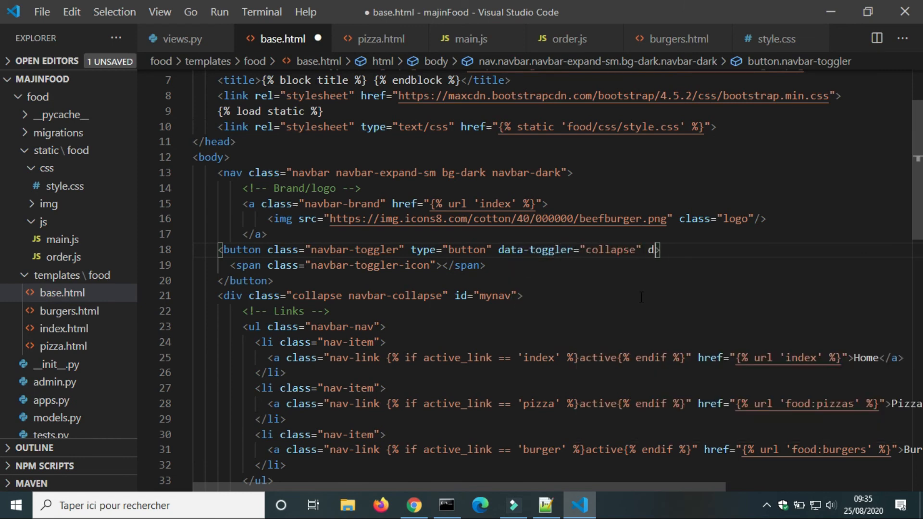
pyautogui.write('ata-target=""')
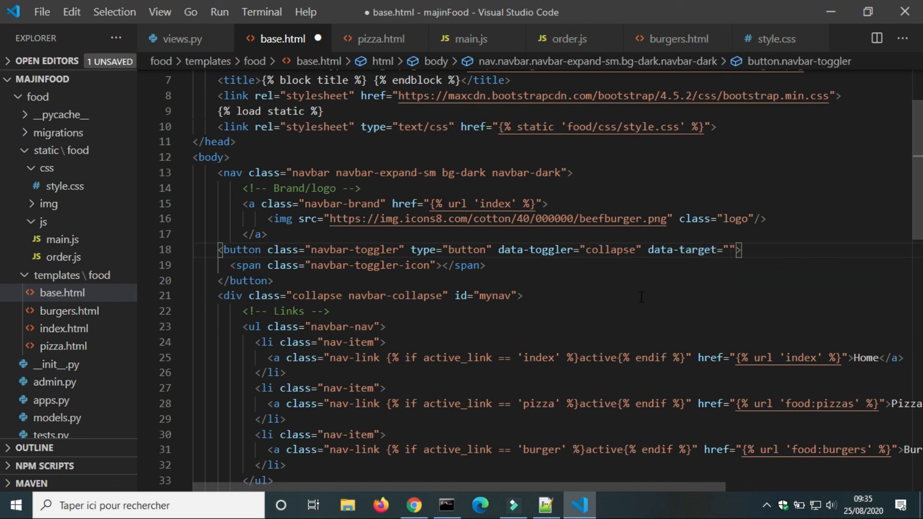
pyautogui.click(416, 505)
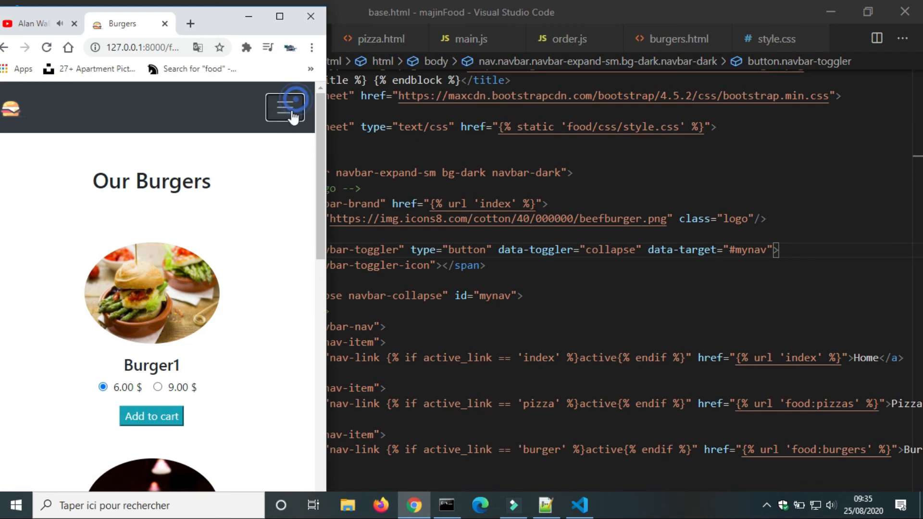
pyautogui.click(579, 505)
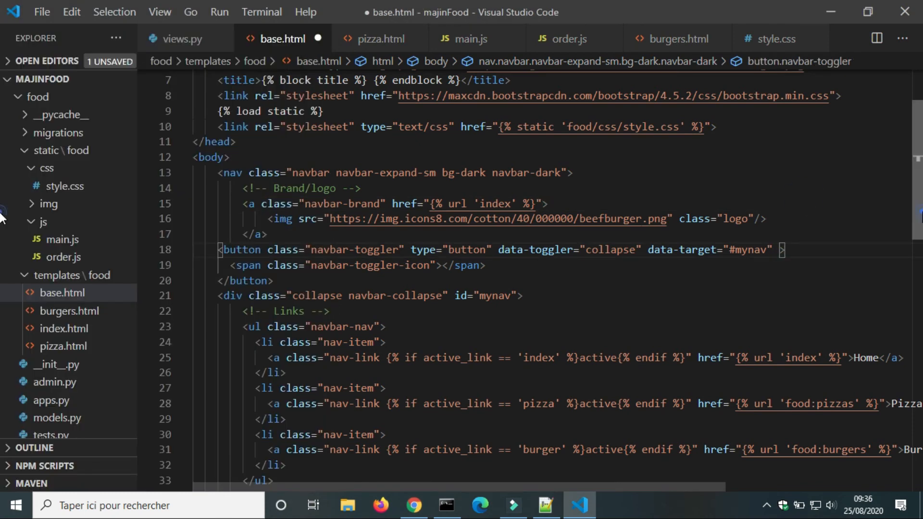
pyautogui.write('aria-controls="mynav')
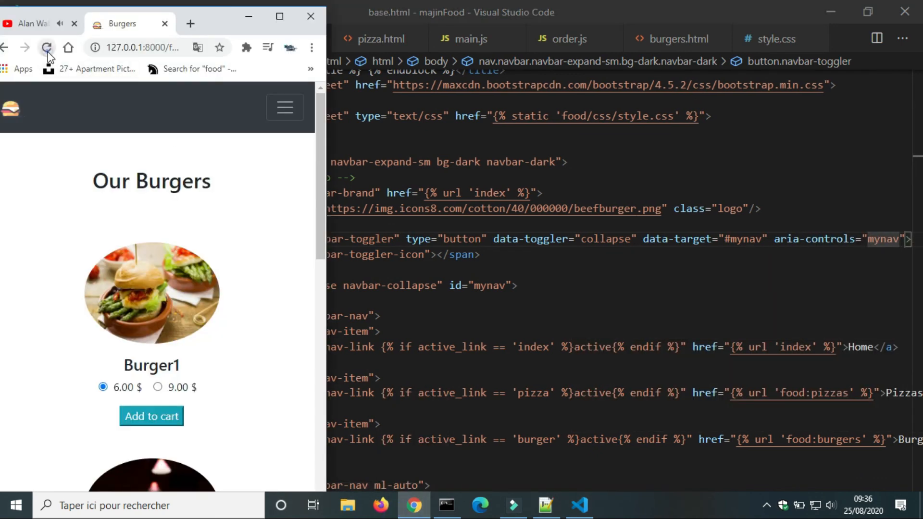
# Reload the narrow Burgers page and verify the toggler expands and collapses the menu
pyautogui.click(46, 49)
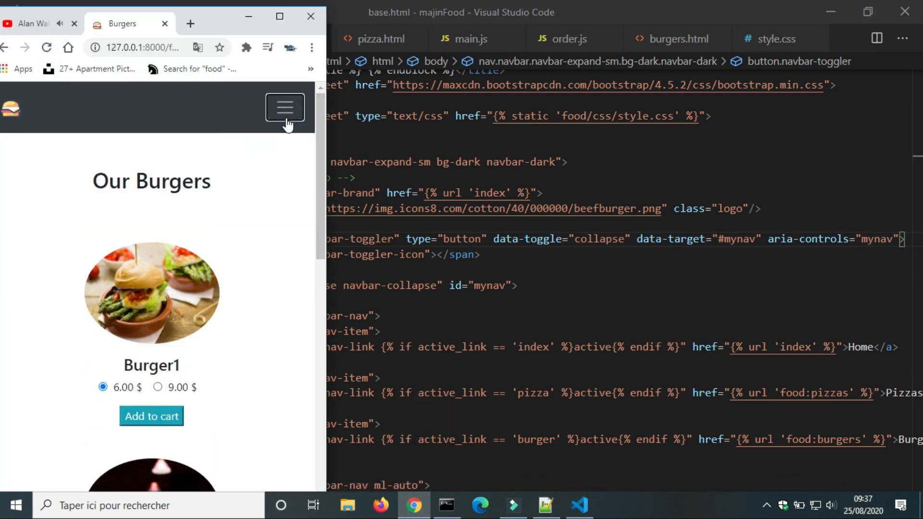
pyautogui.click(284, 107)
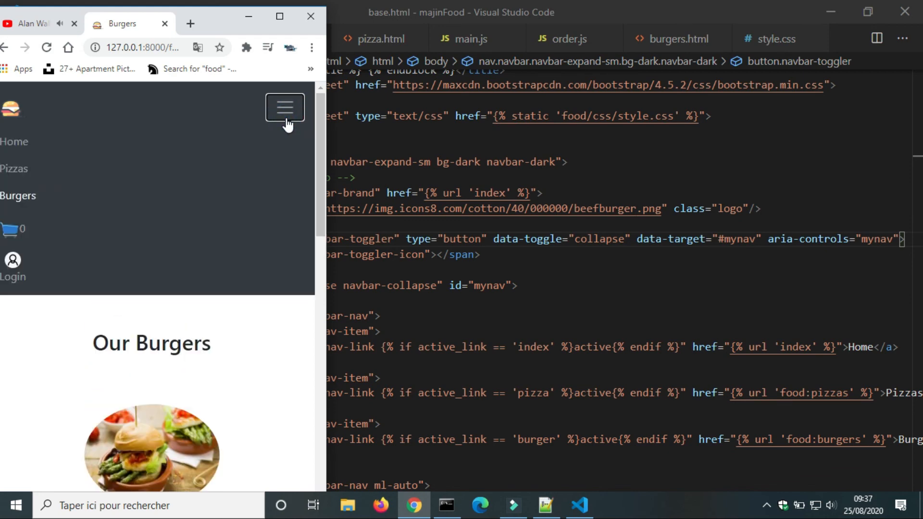
pyautogui.click(284, 107)
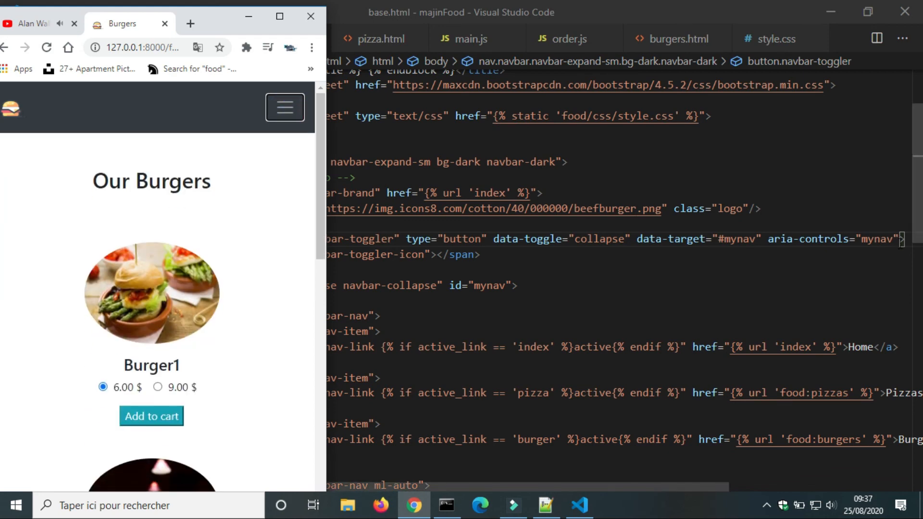
pyautogui.click(511, 505)
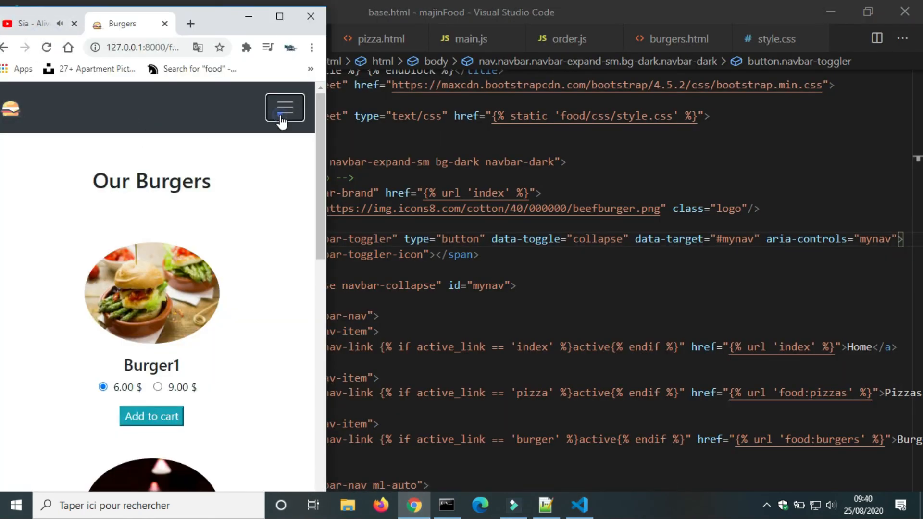
pyautogui.click(278, 16)
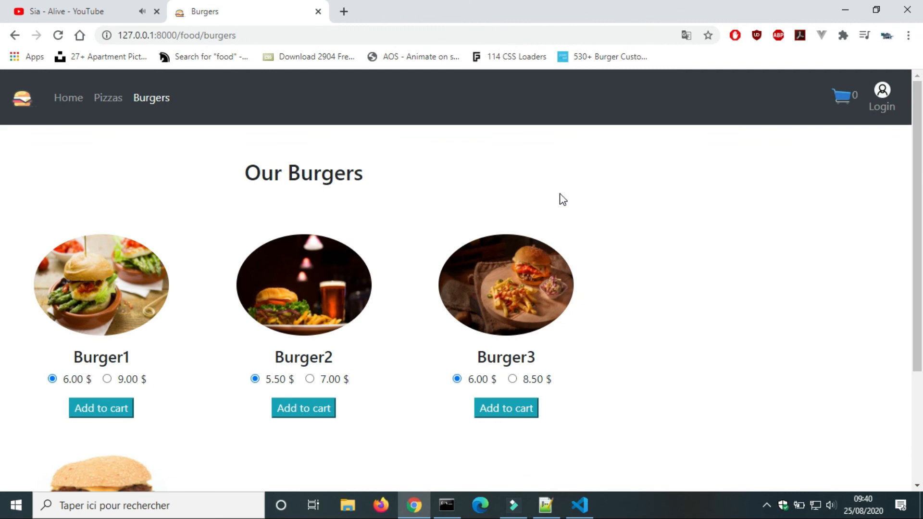
# Compare burgers.html with the pizzas page to locate the missing Order list column
pyautogui.click(578, 505)
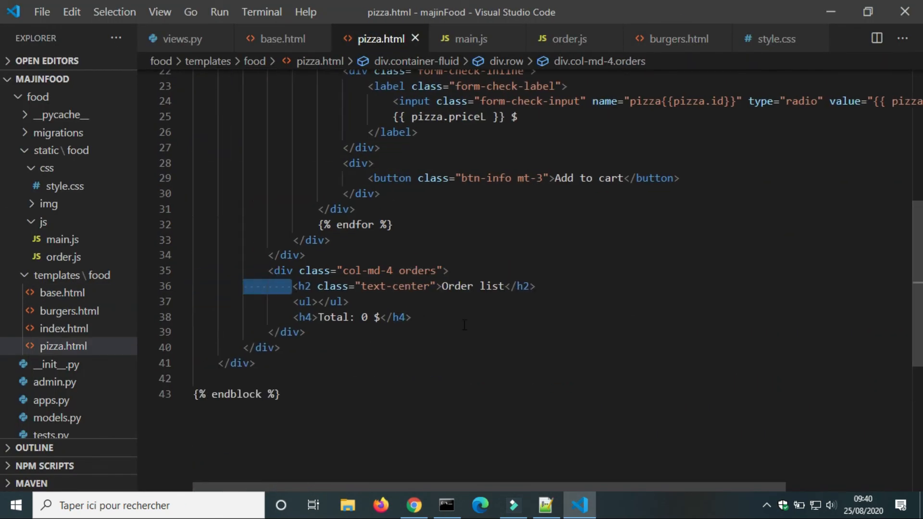
pyautogui.click(676, 38)
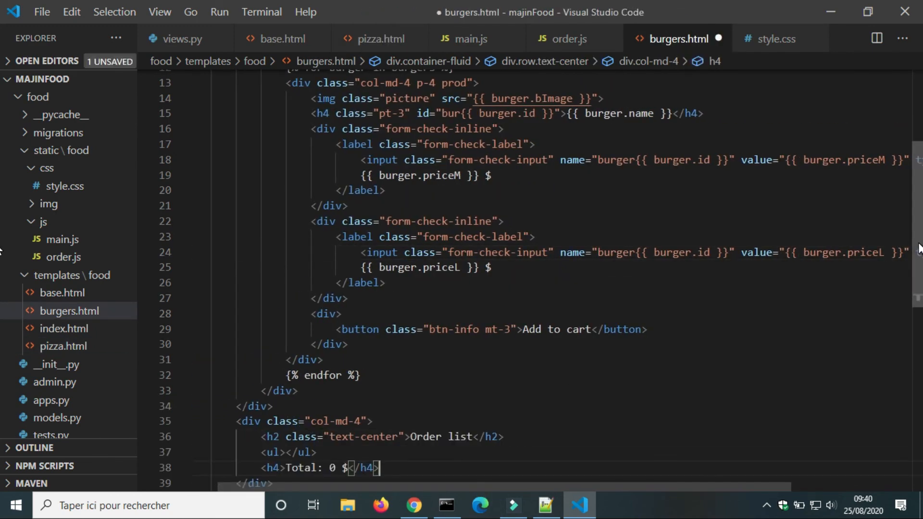
pyautogui.click(413, 505)
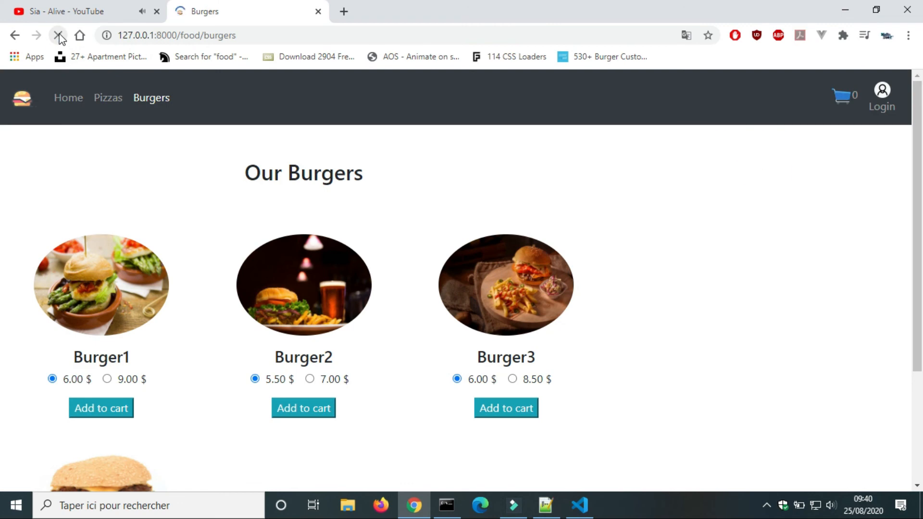
pyautogui.click(107, 98)
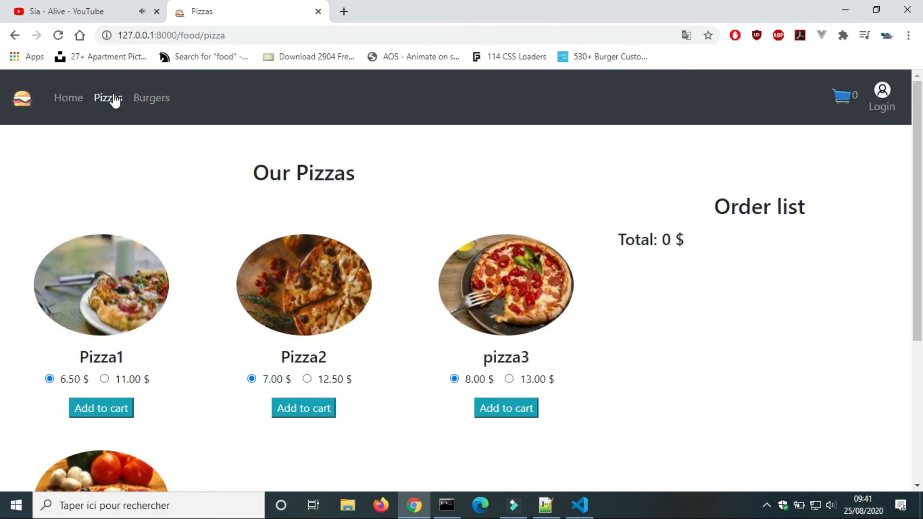
# Copy the col-md-4 Order list div with Total: 0 $ into burgers.html and check it renders
pyautogui.click(579, 505)
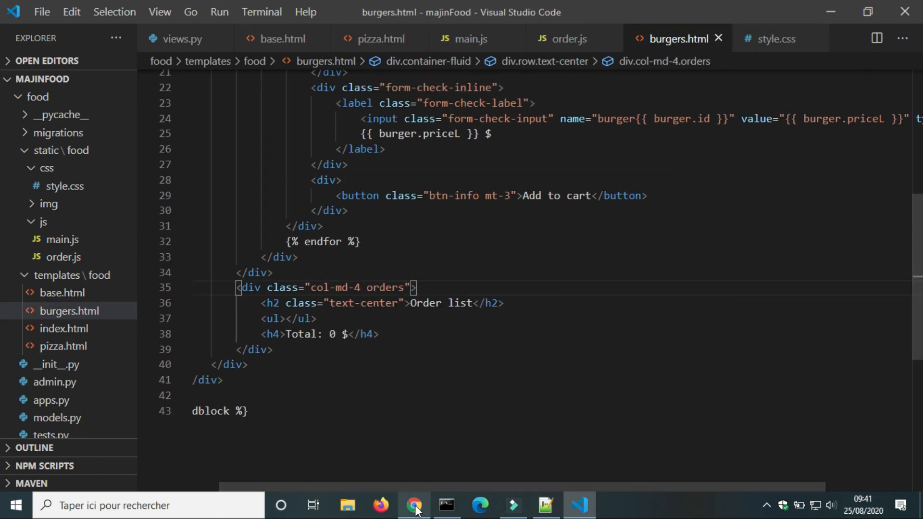
pyautogui.click(415, 505)
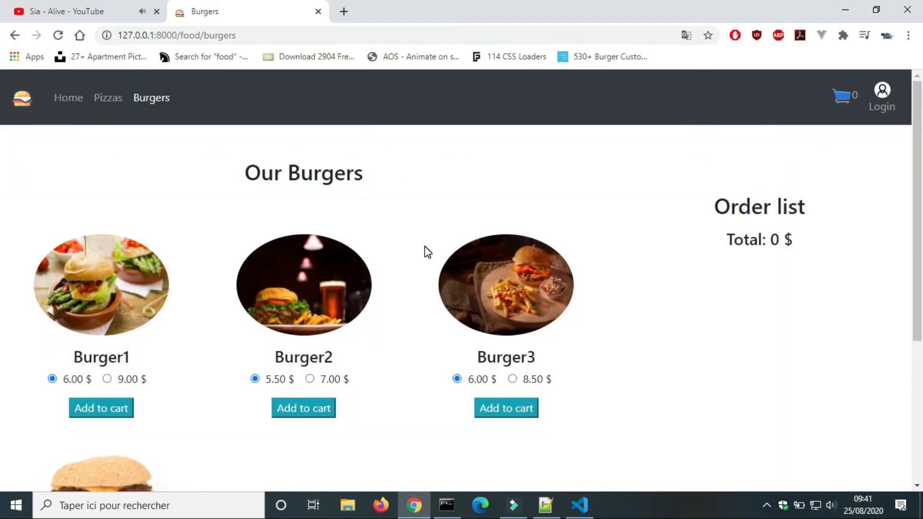
pyautogui.click(579, 505)
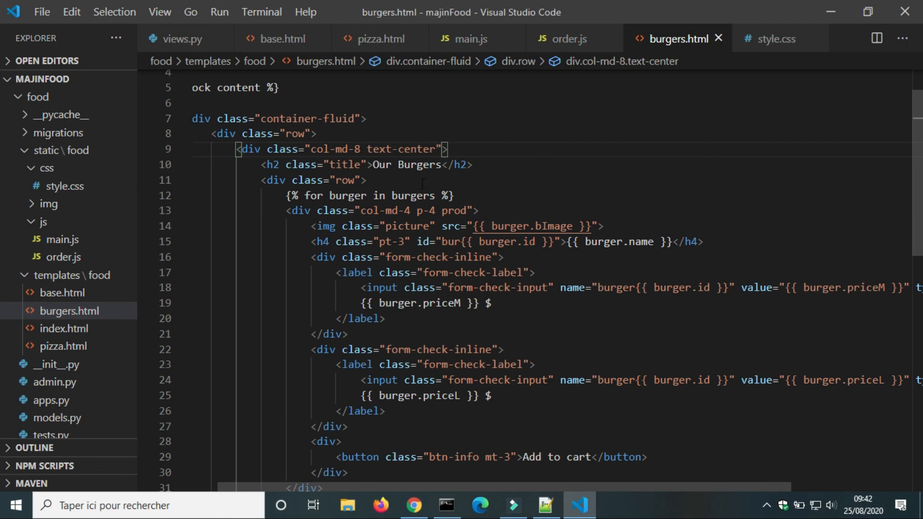
pyautogui.click(413, 505)
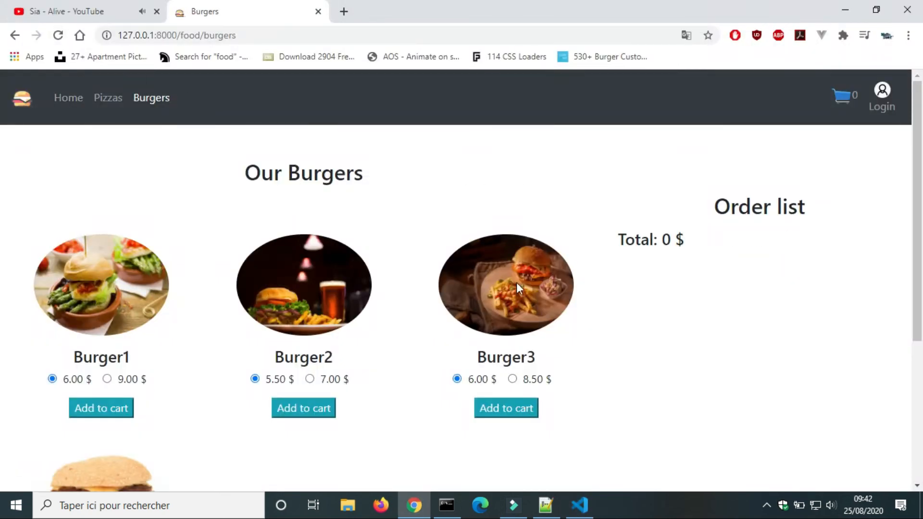
# Add class="text-right" to the Total h4 in burgers.html and pizza.html, then reload the Burgers page
pyautogui.click(580, 505)
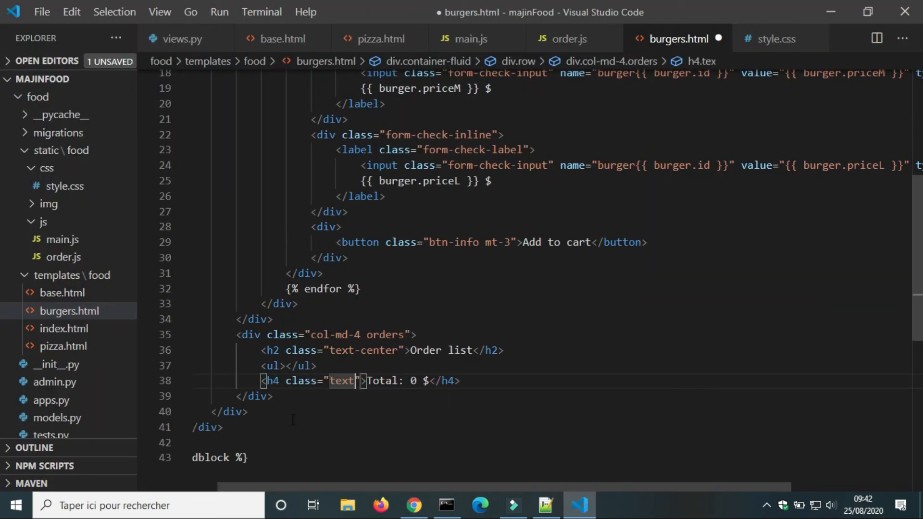
pyautogui.write('-right')
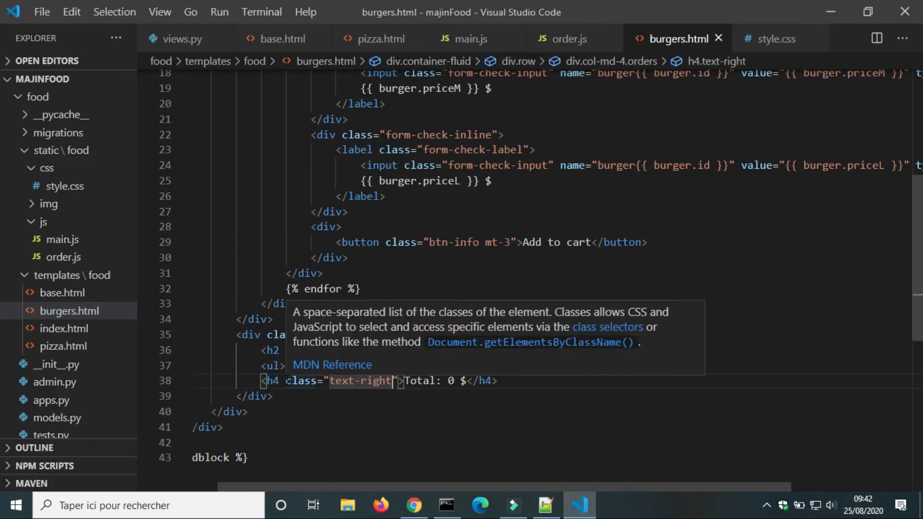
pyautogui.click(376, 39)
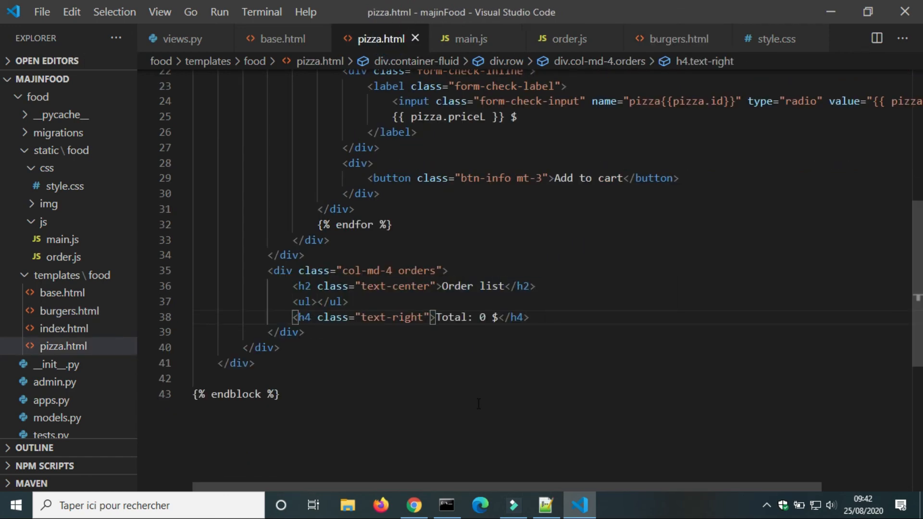
pyautogui.click(413, 505)
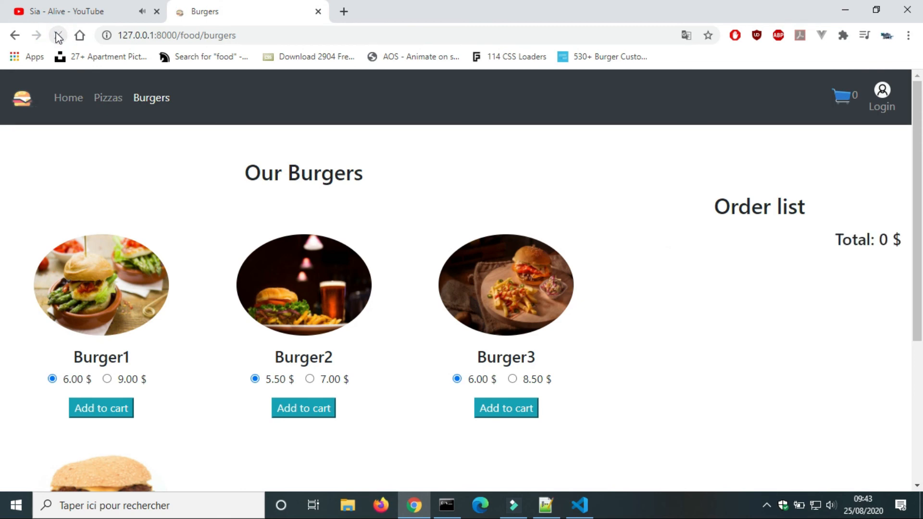